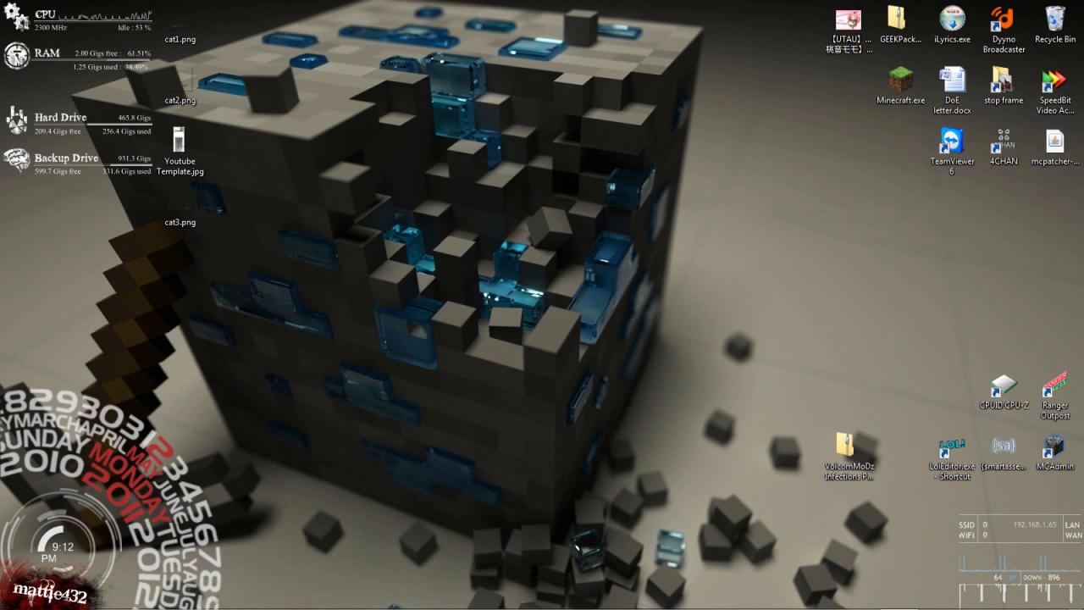
mouse_move(511, 417)
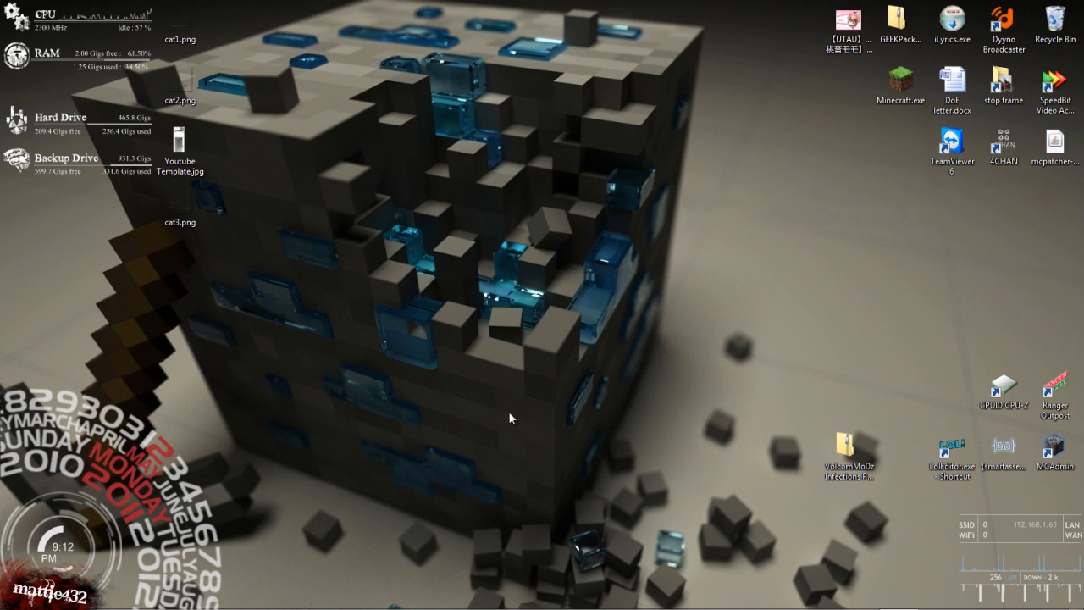
mouse_move(115, 597)
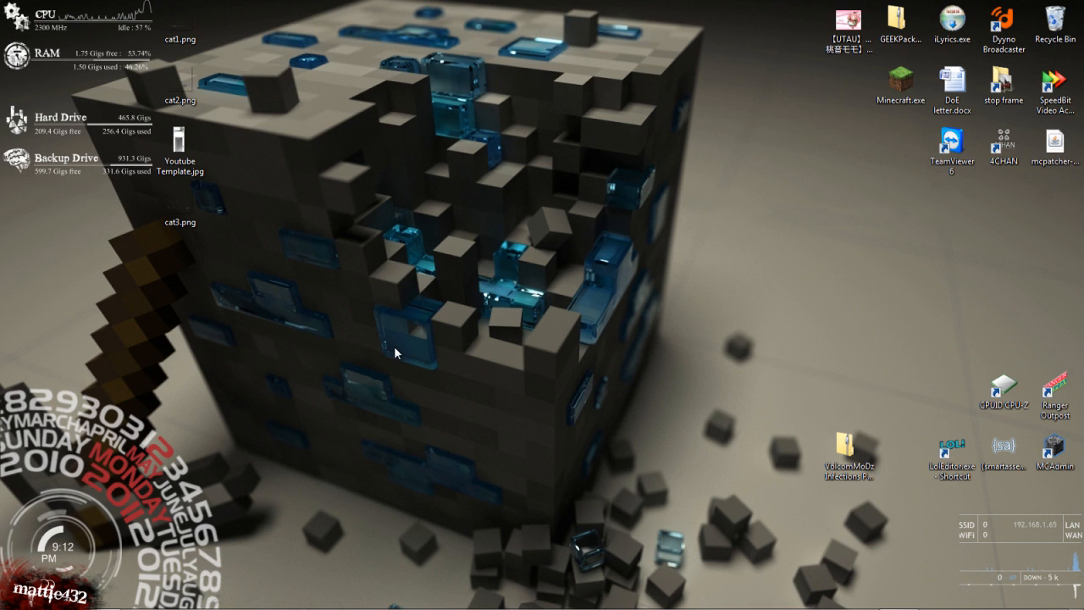
mouse_move(424, 127)
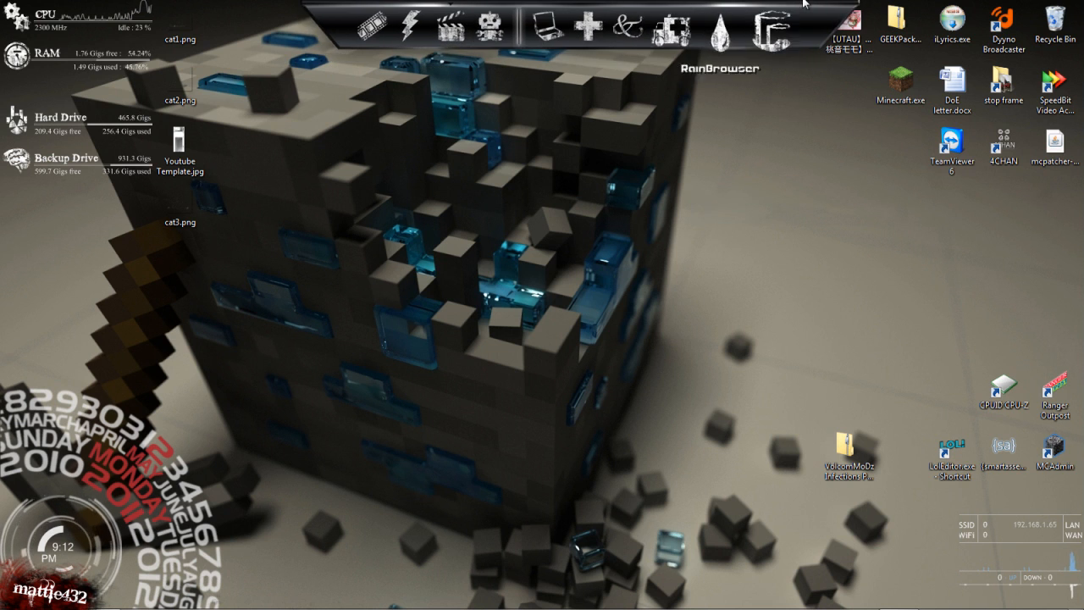
mouse_move(385, 28)
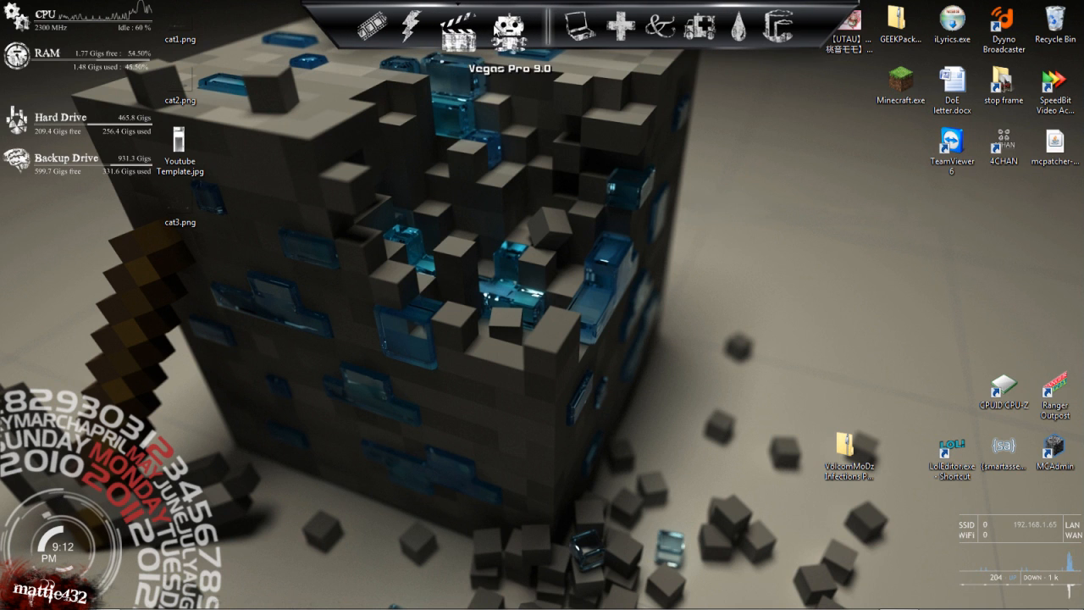
mouse_move(572, 26)
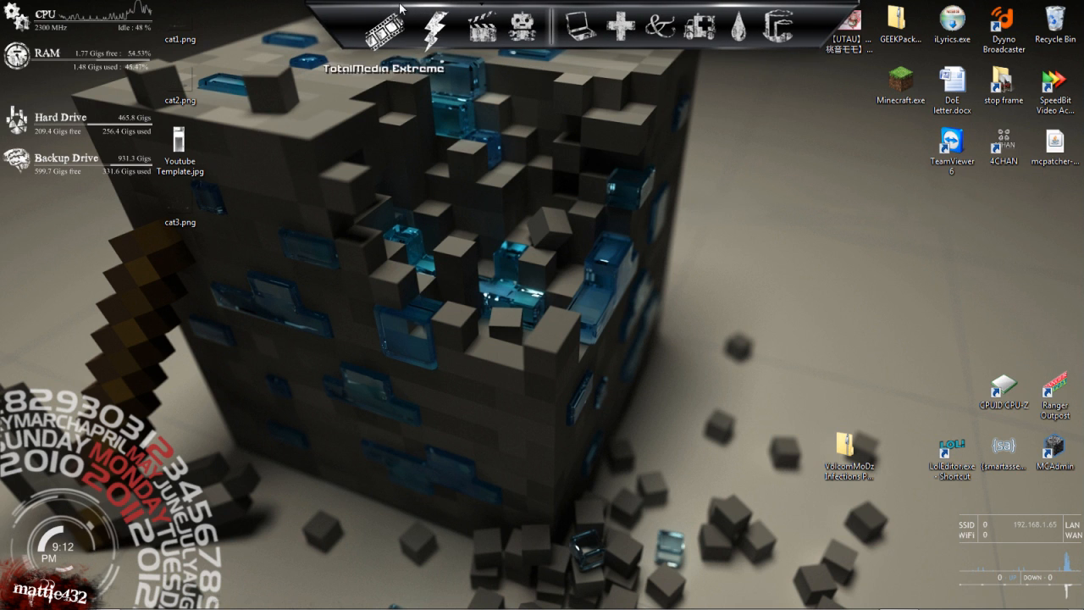
mouse_move(565, 6)
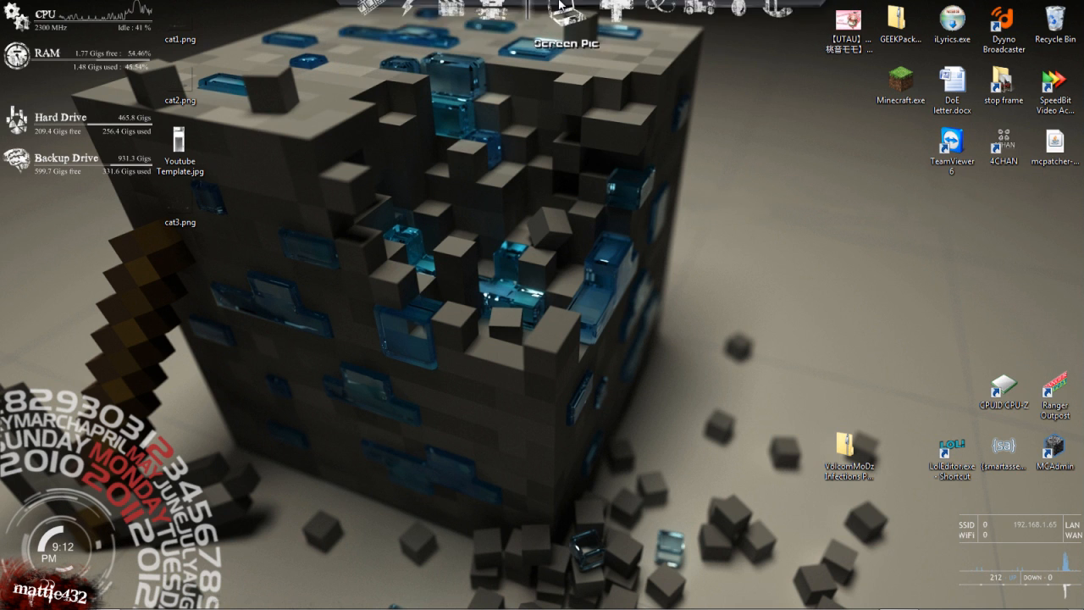
- Check the dock's general settings, then drag a Gyazo capture over the top-left desktop icons
right_click(563, 25)
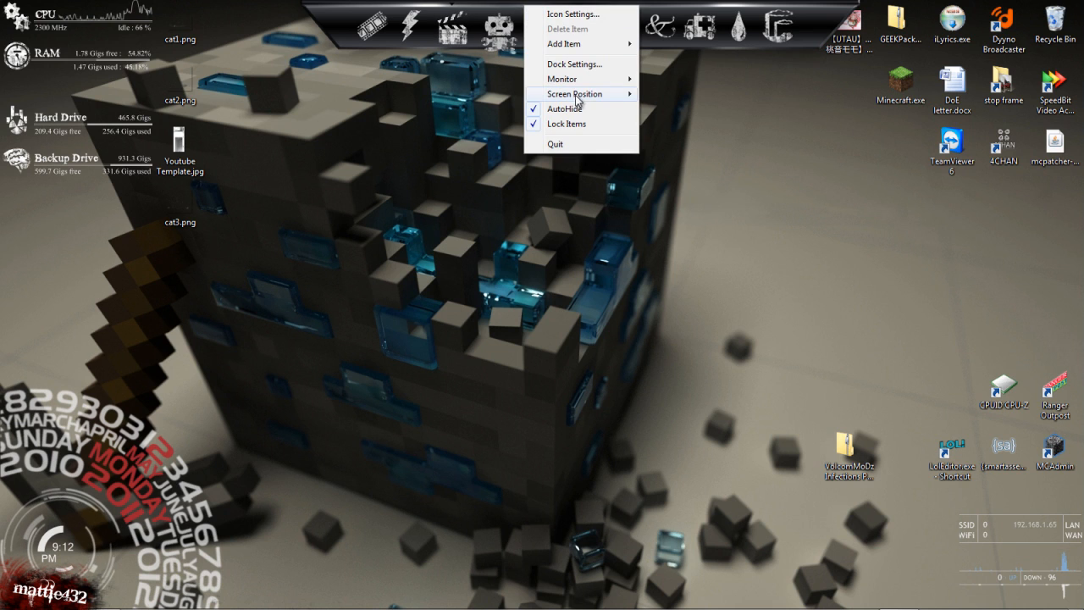
click(589, 71)
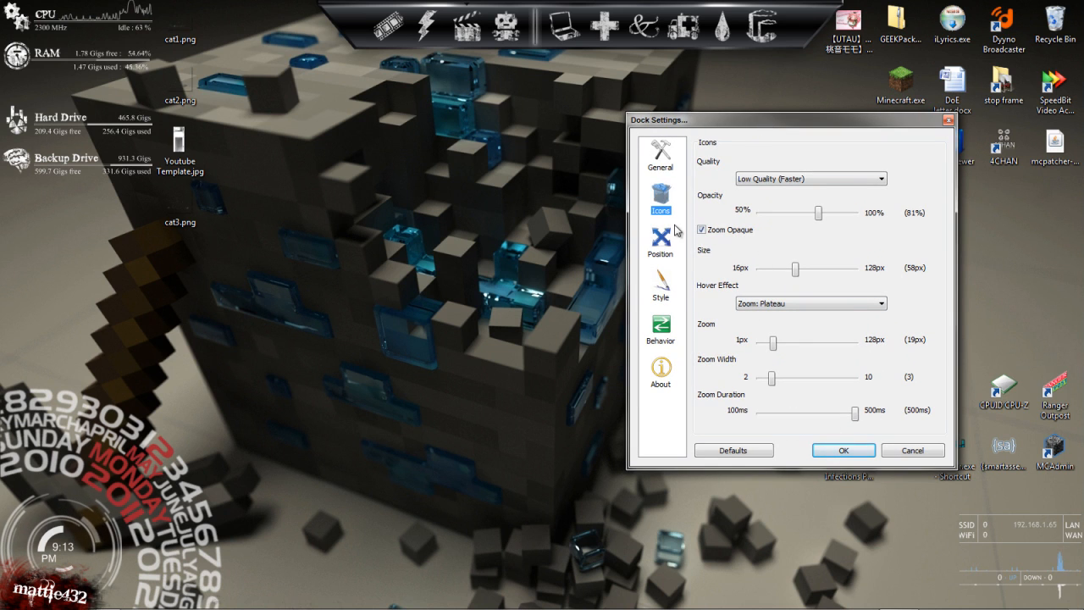
click(660, 154)
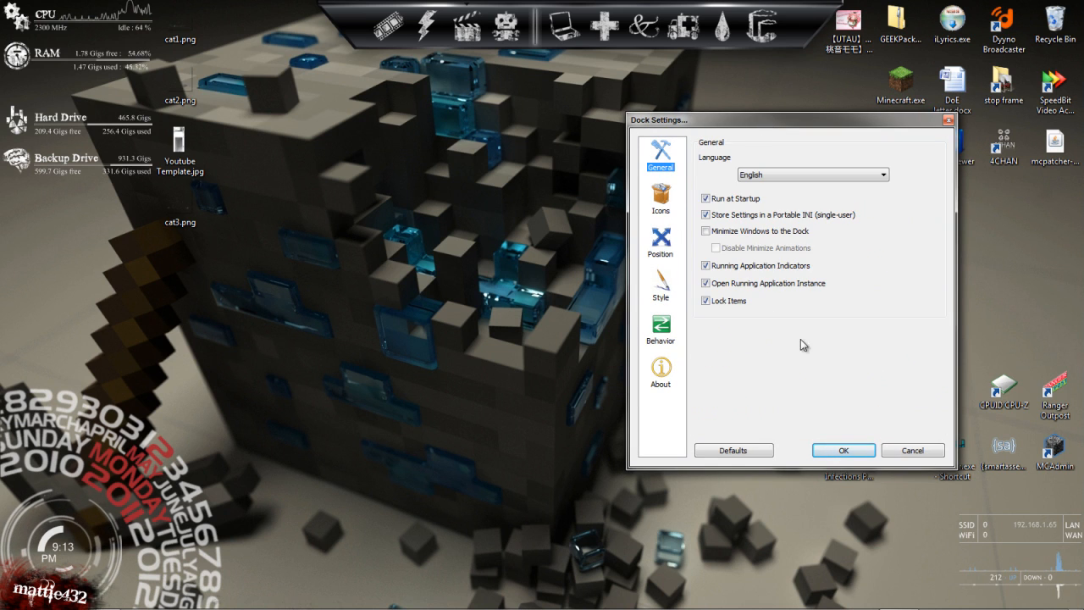
click(843, 450)
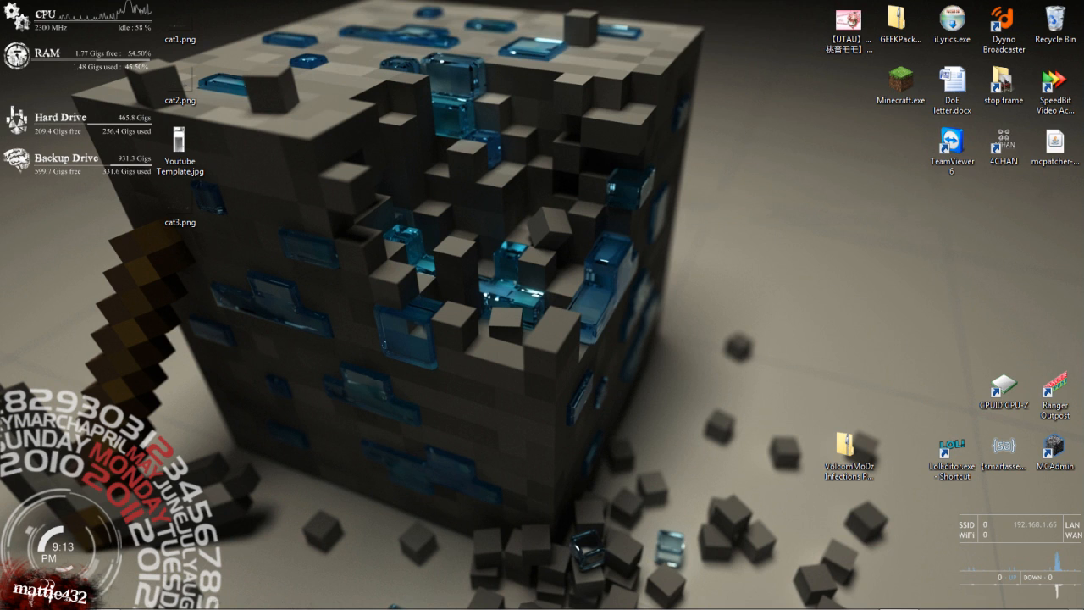
mouse_move(532, 14)
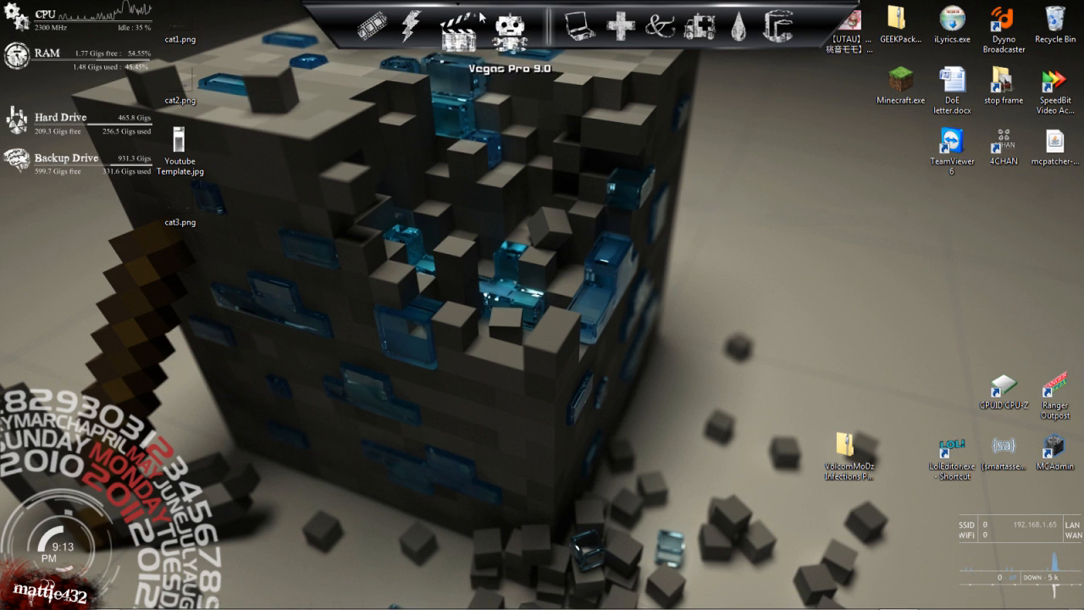
mouse_move(564, 24)
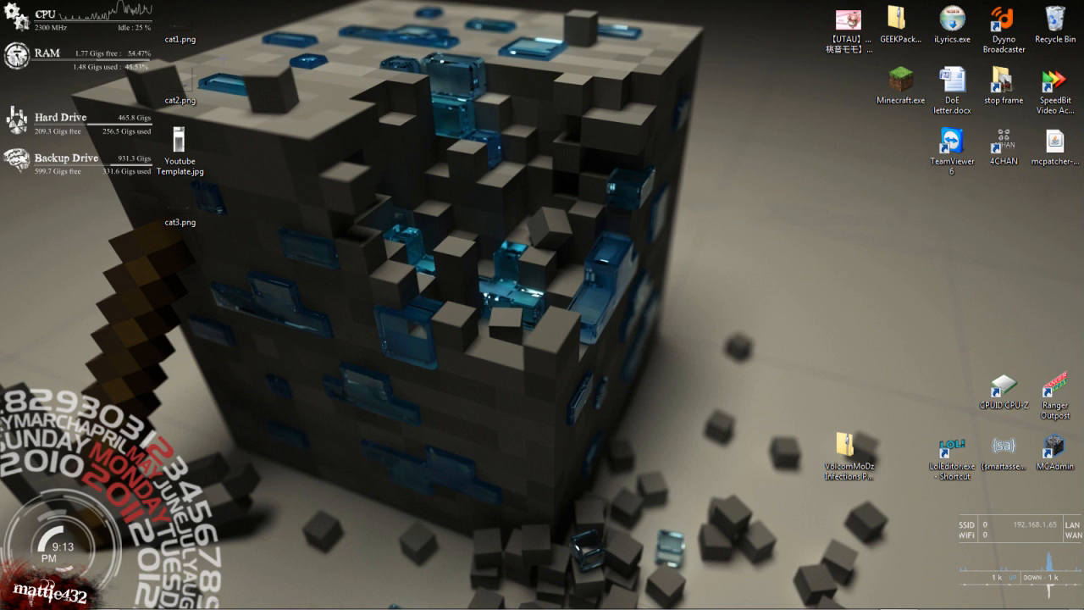
mouse_move(212, 8)
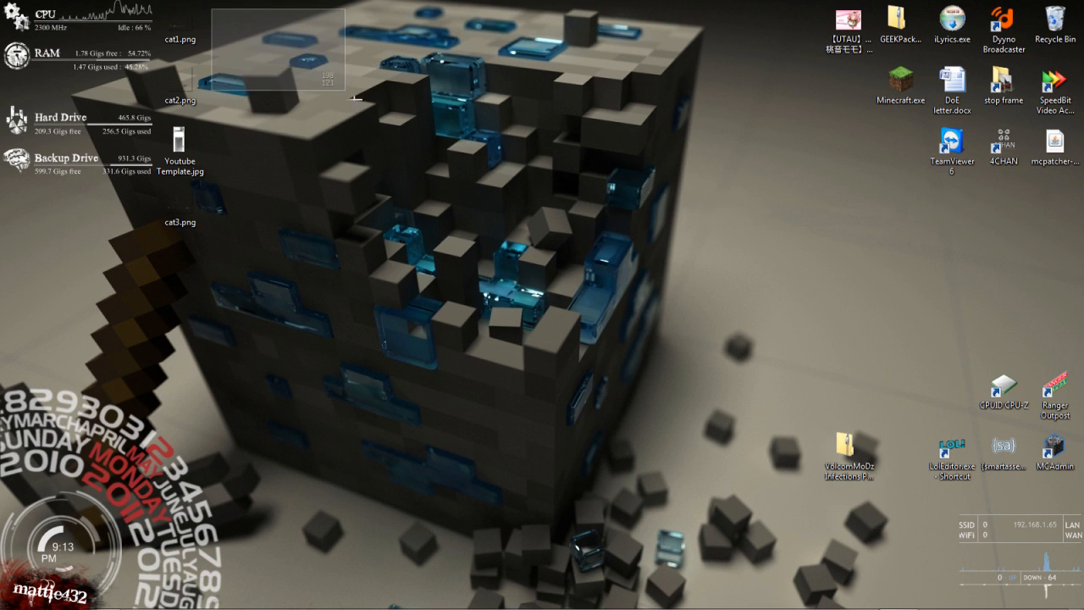
drag(356, 100, 745, 411)
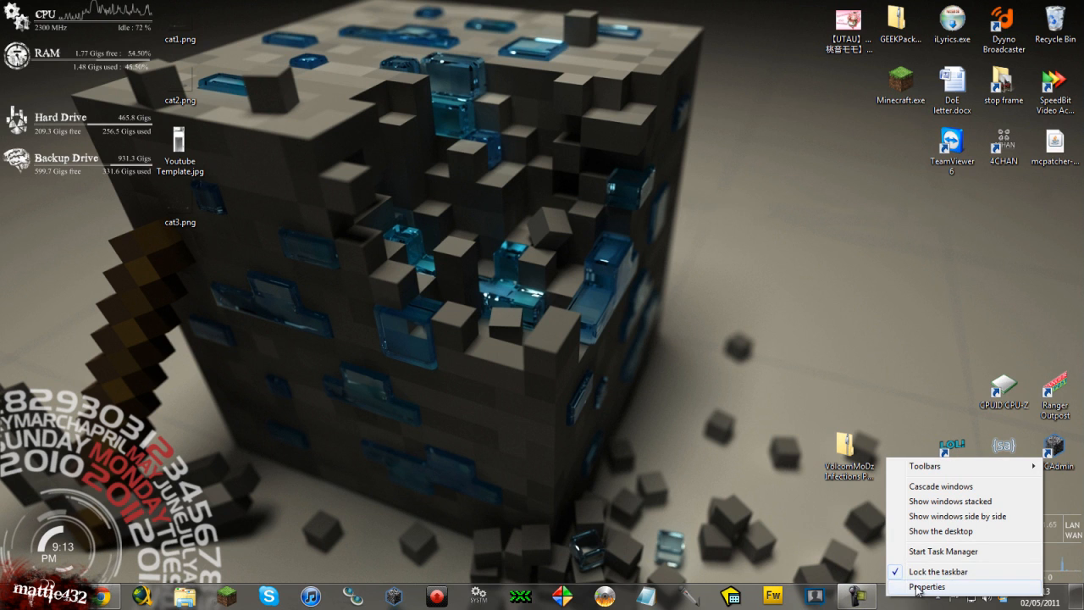
click(926, 586)
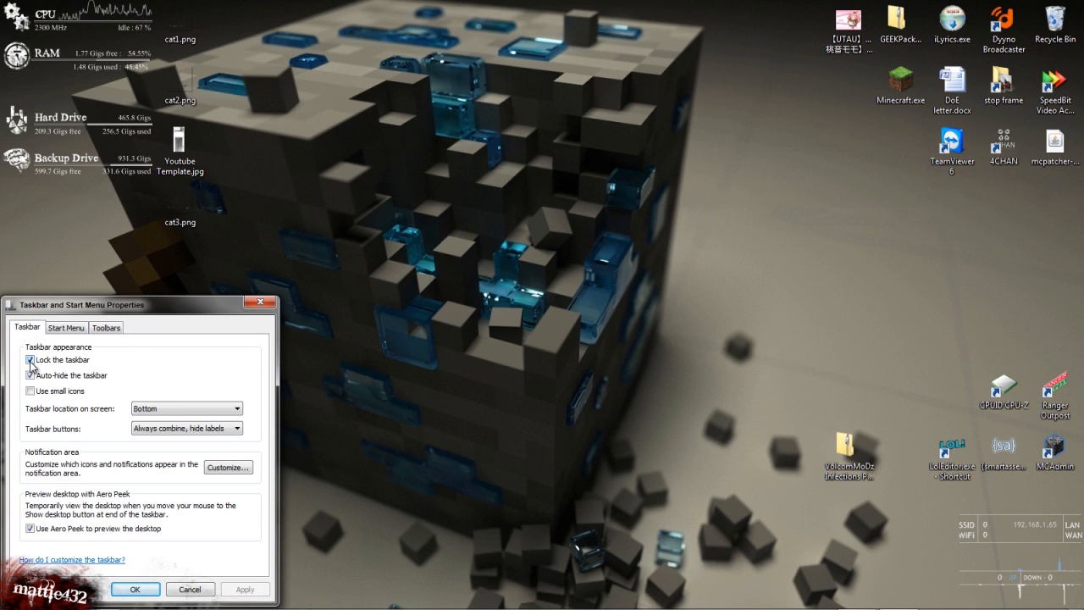
click(31, 374)
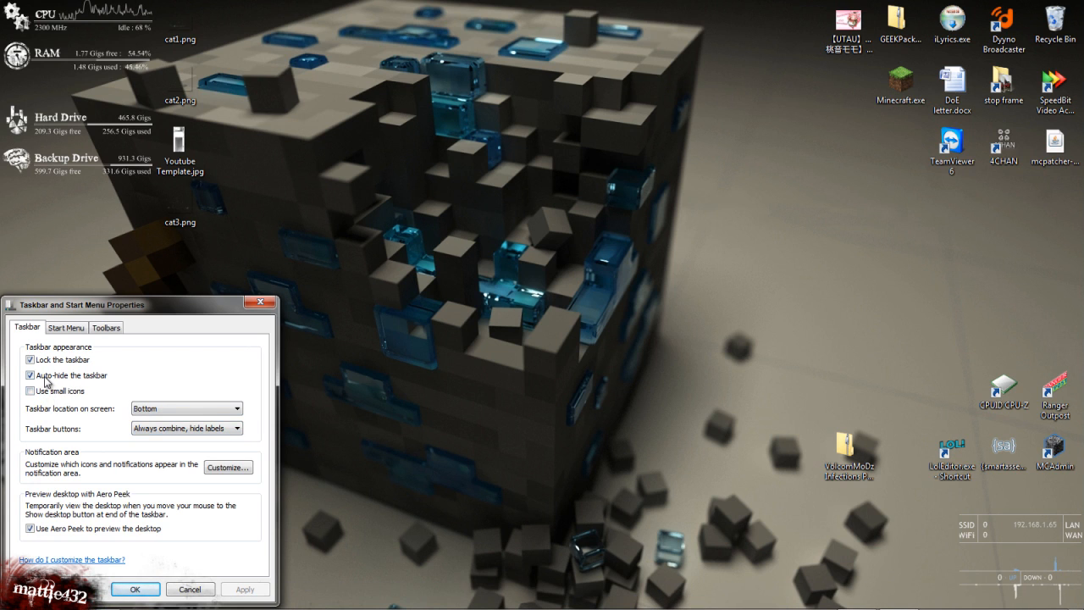
click(30, 375)
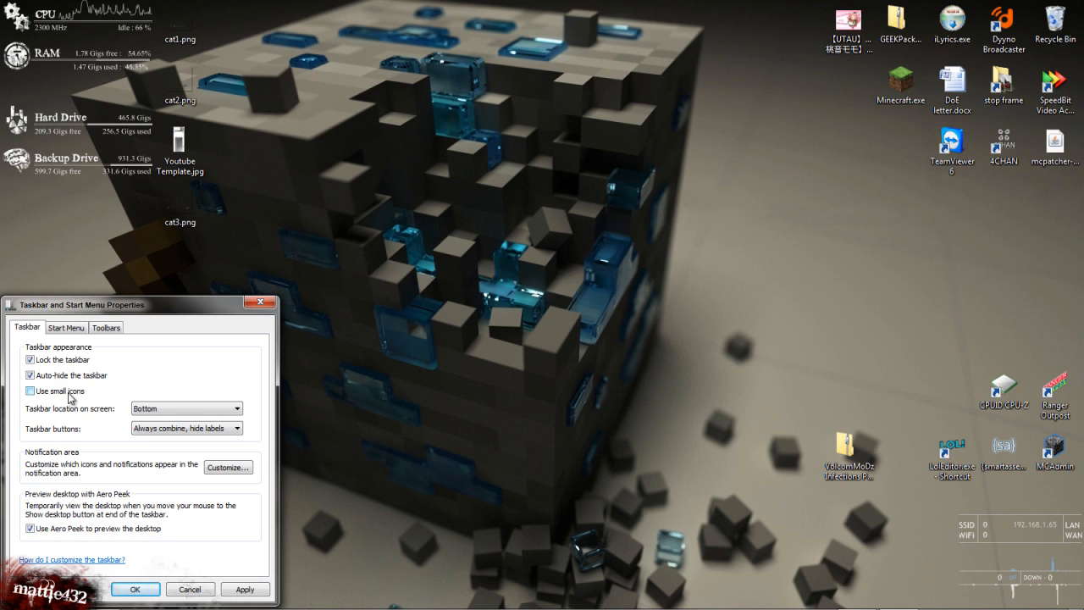
click(238, 408)
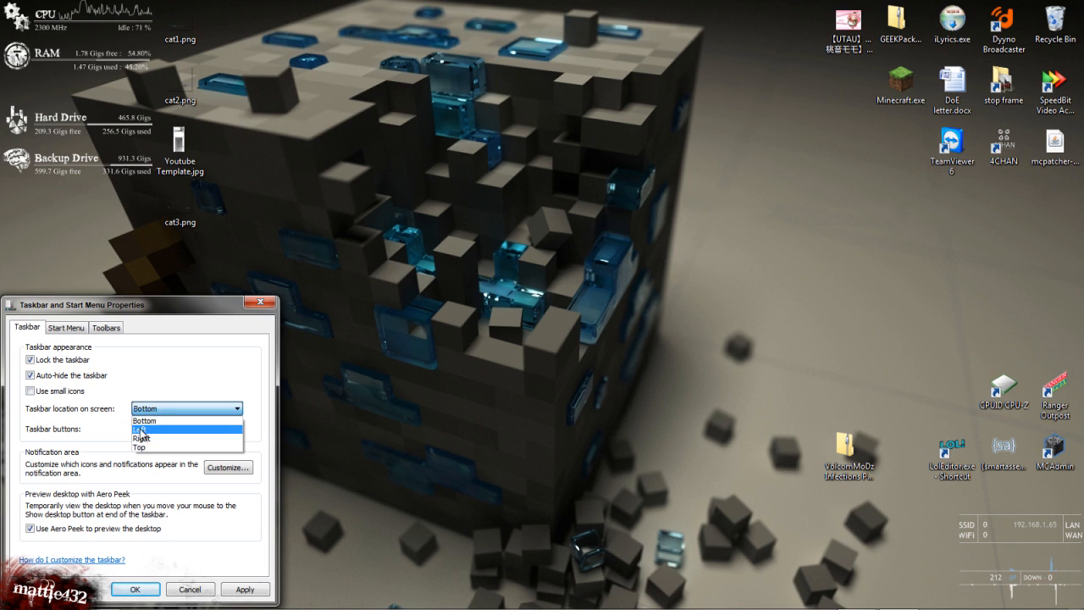
click(144, 420)
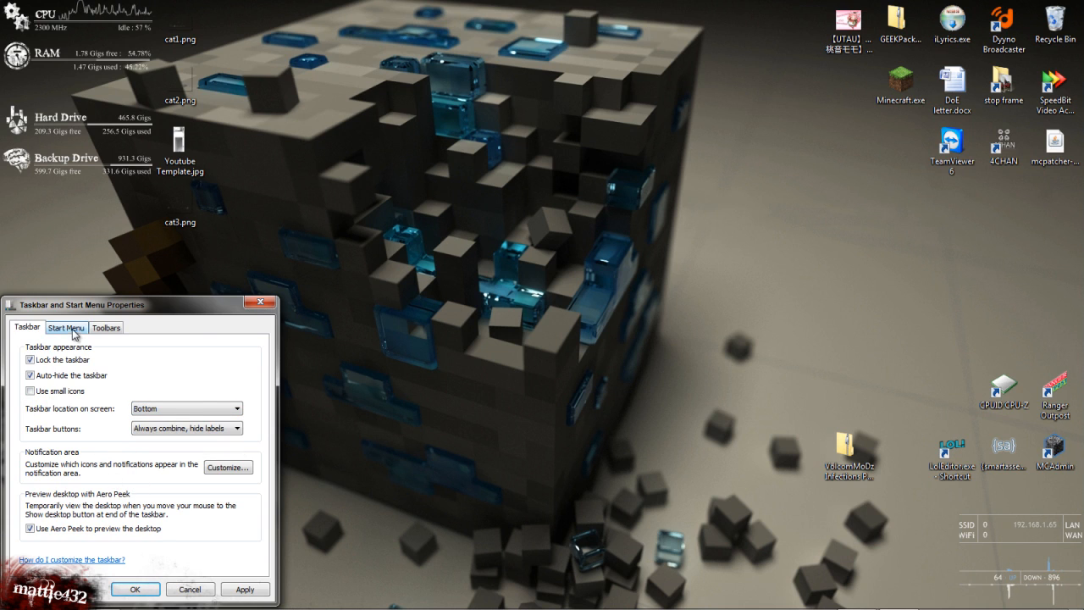
click(105, 327)
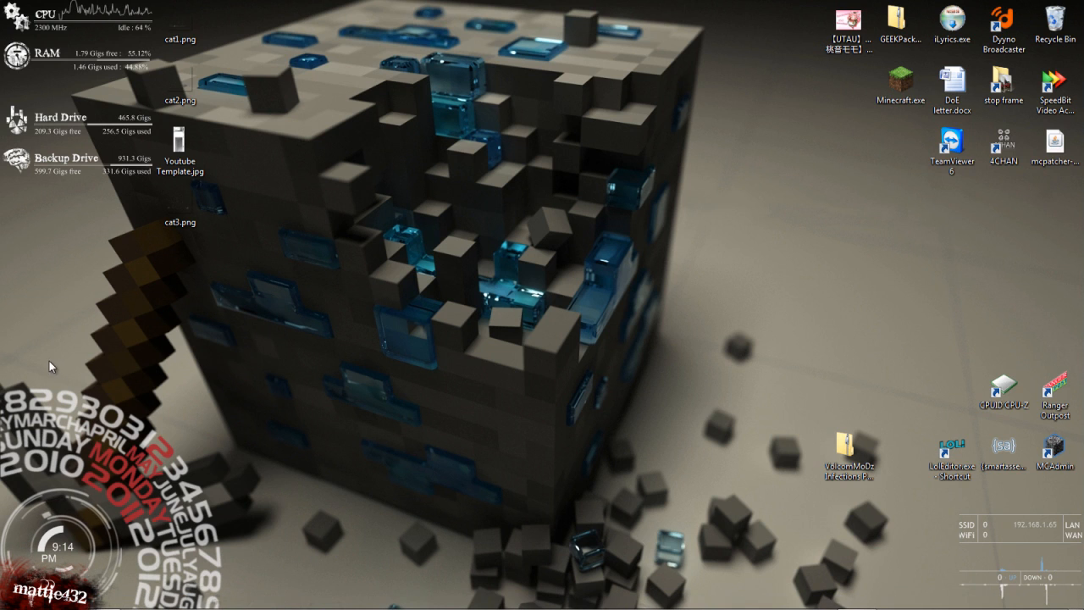
- Drag across the Rainmeter CPU, RAM, drive and clock widgets to point them out
drag(51, 366, 310, 583)
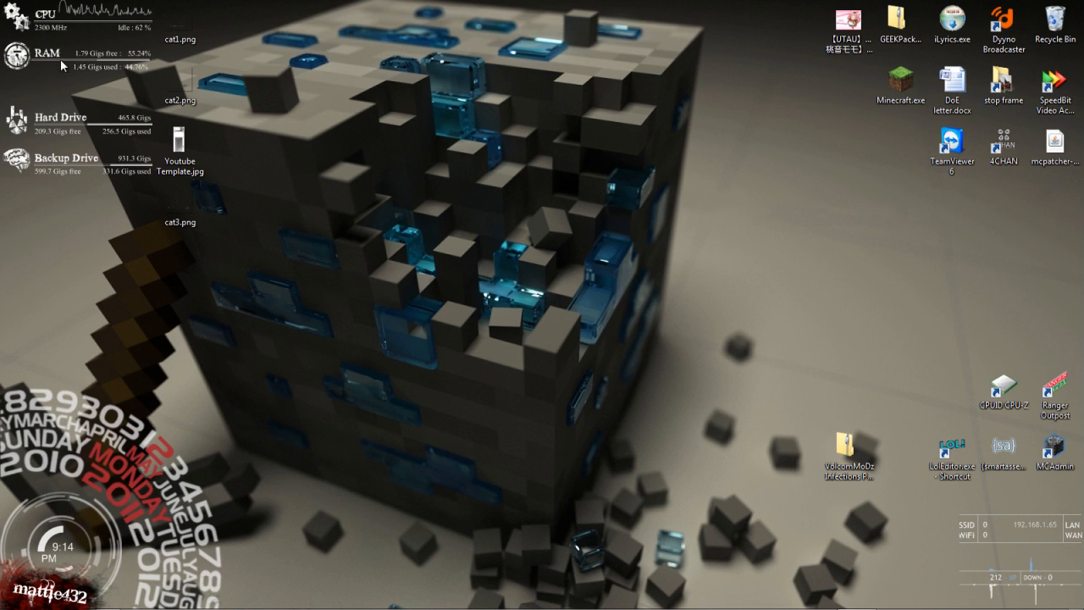
mouse_move(518, 376)
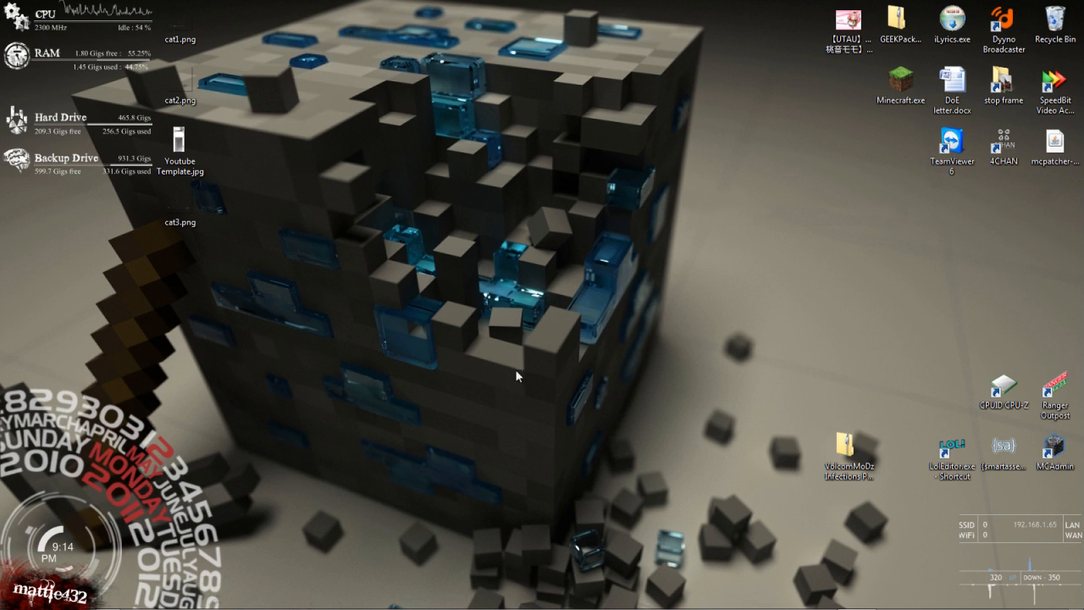
mouse_move(498, 250)
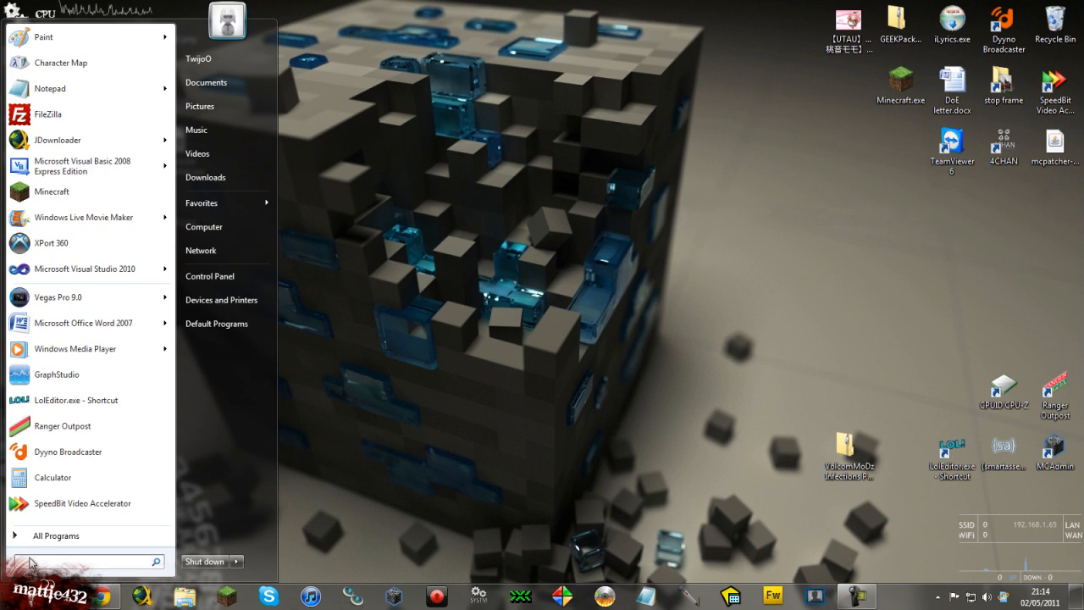
mouse_move(898, 582)
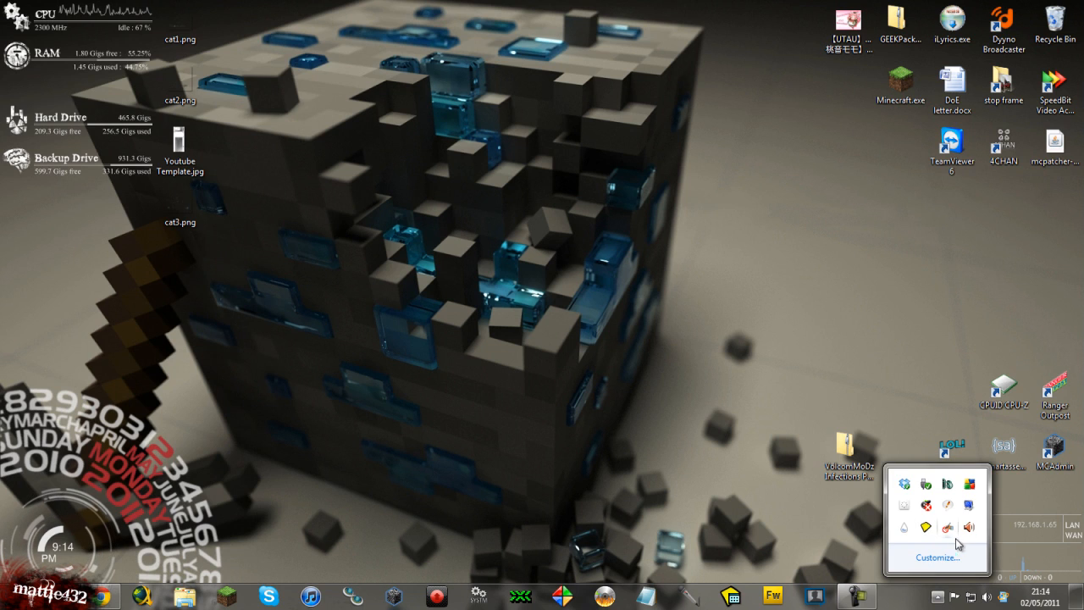
mouse_move(906, 532)
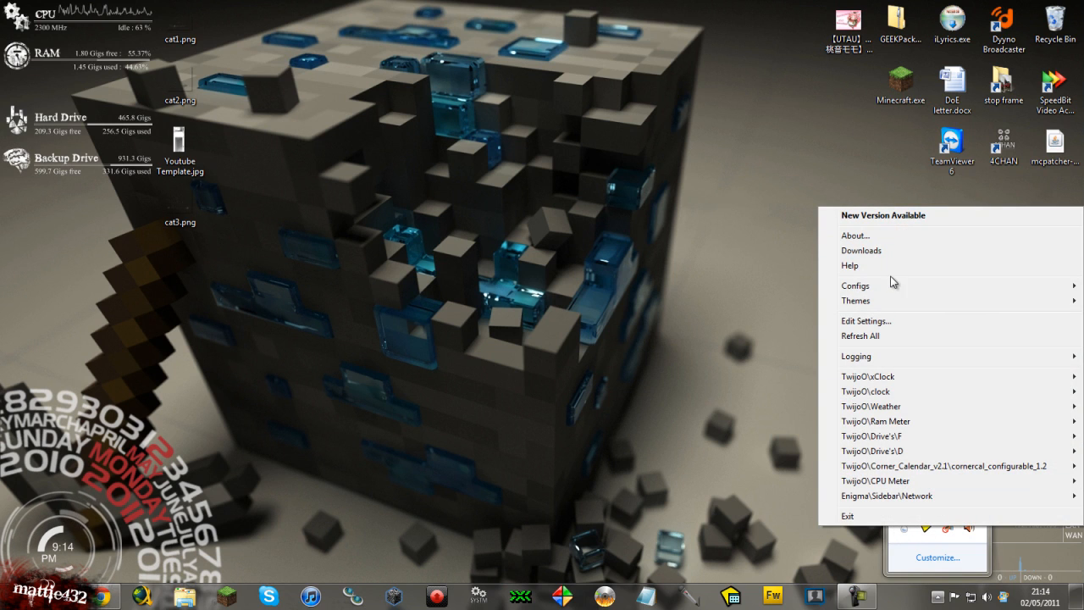
mouse_move(701, 360)
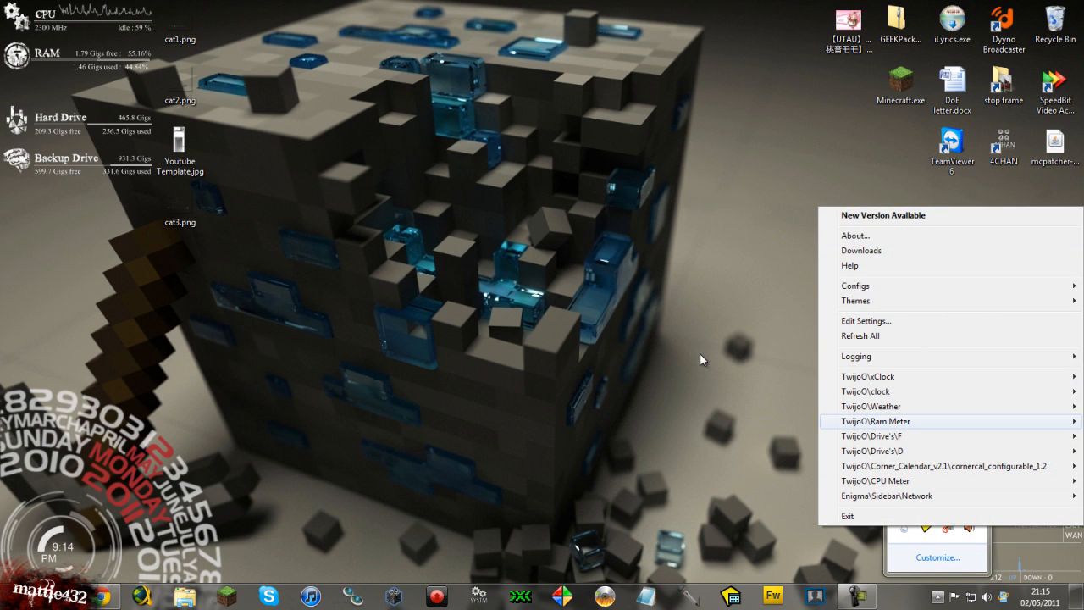
- Dismiss the Rainmeter menu and search 'rain' in the Start menu to launch RainBrowser
click(17, 596)
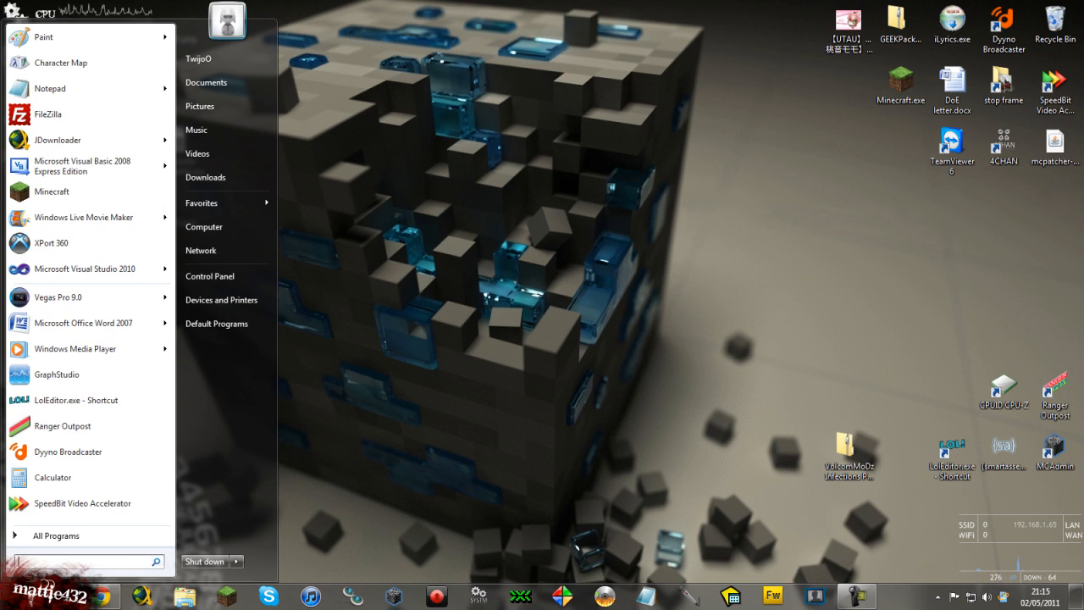
text(rain)
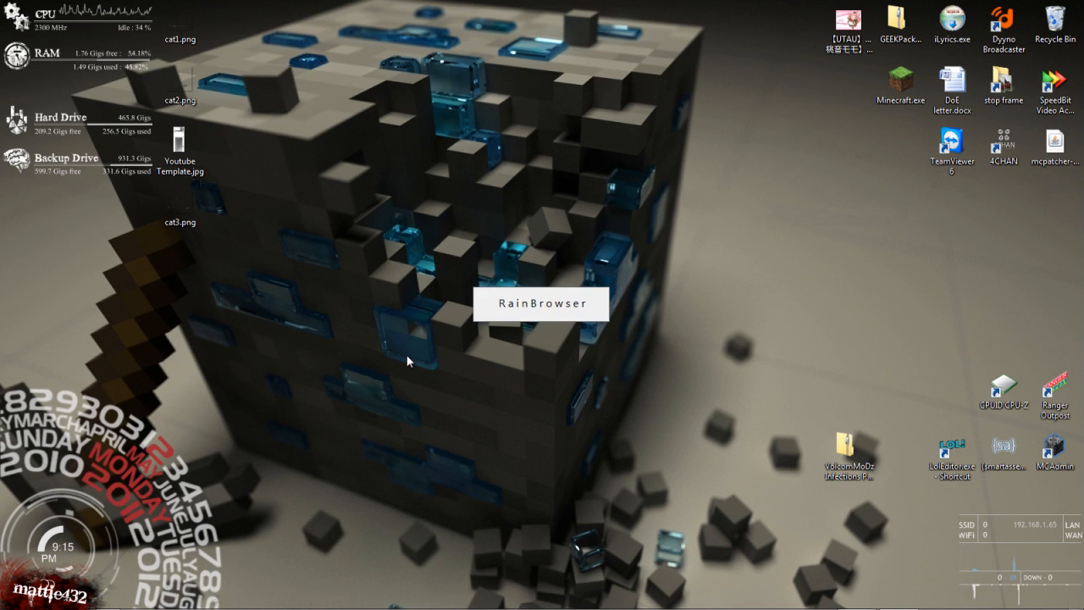
mouse_move(407, 449)
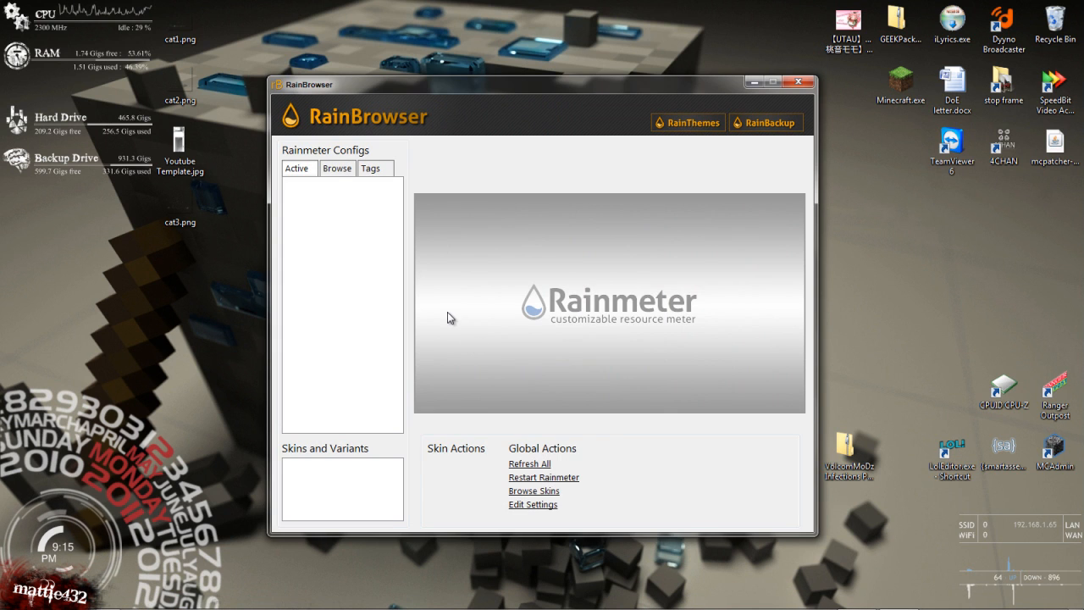
mouse_move(321, 139)
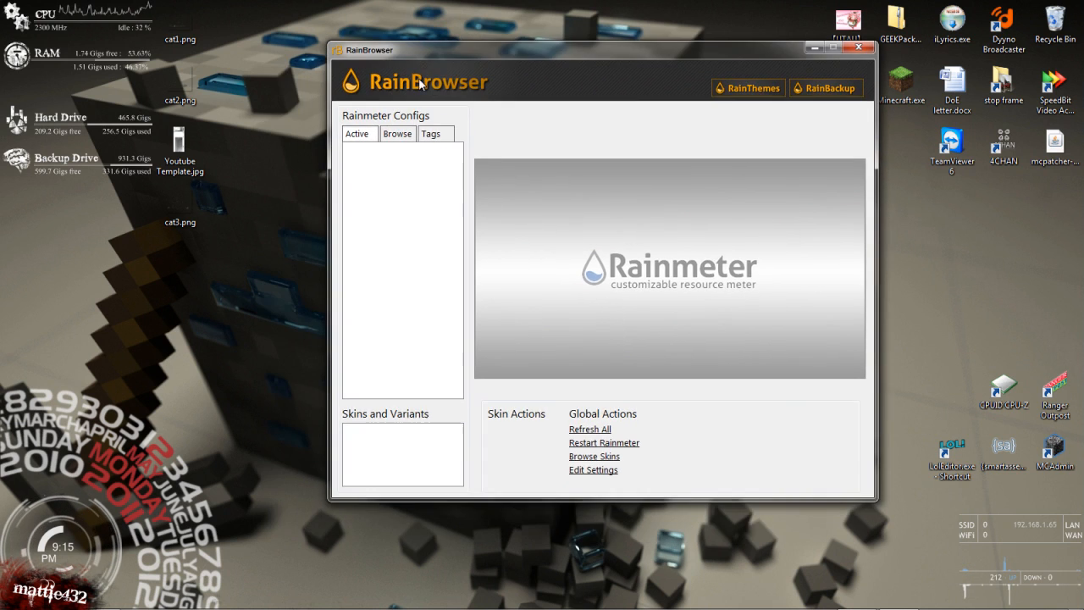
- Show active skins and view Enigma\Sidebar\Network's description, tags and author
click(392, 149)
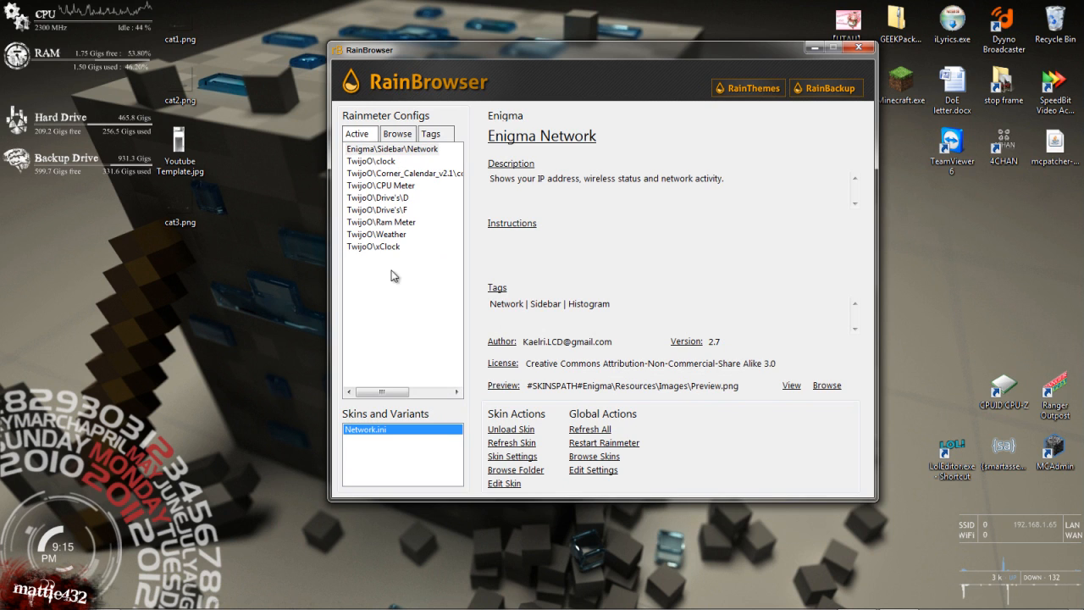
click(358, 134)
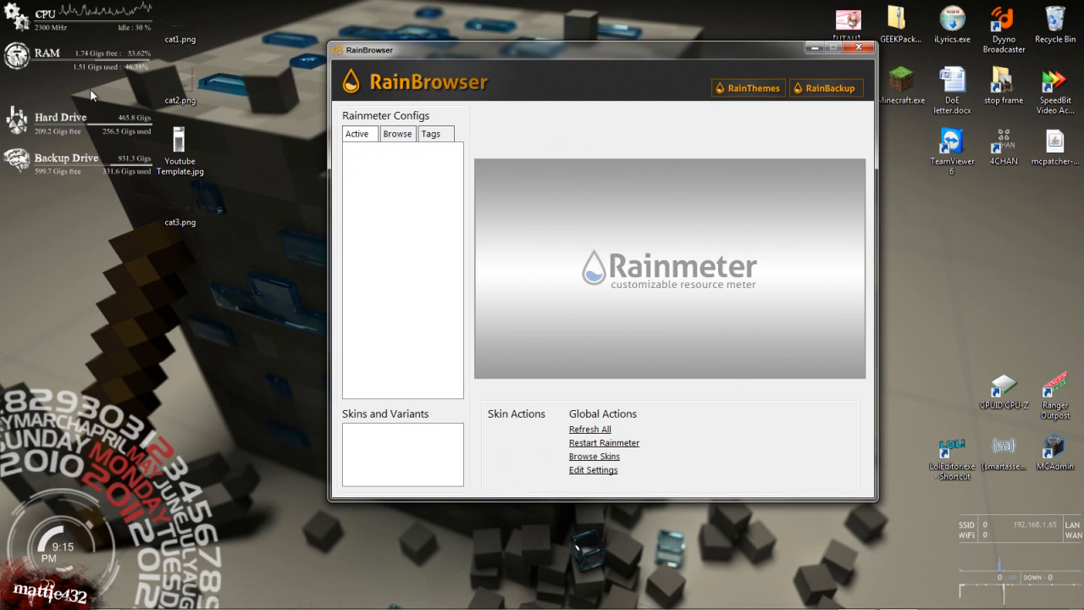
mouse_move(239, 179)
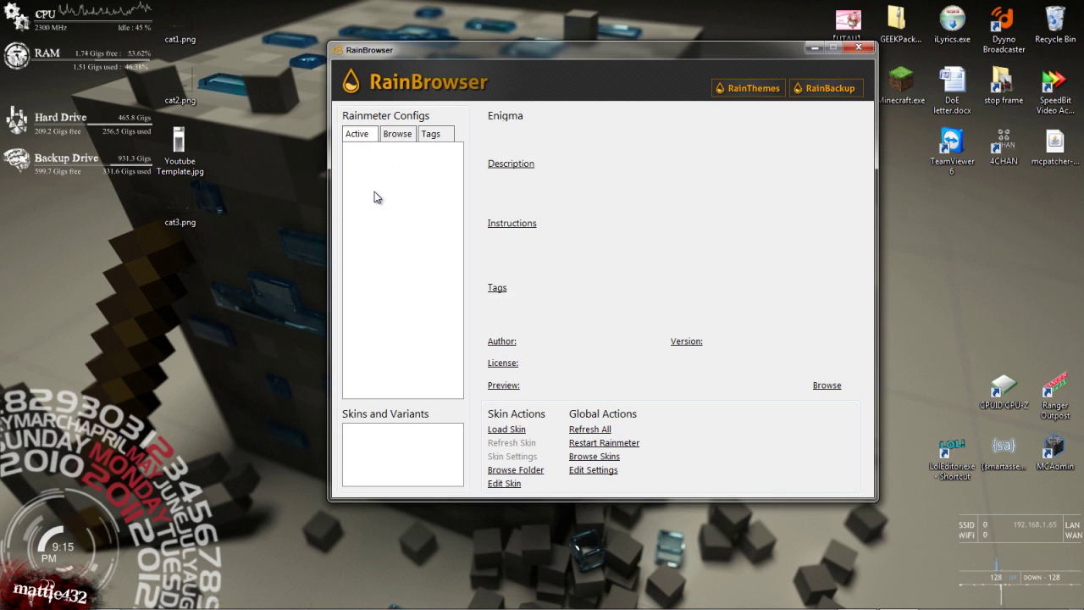
click(379, 429)
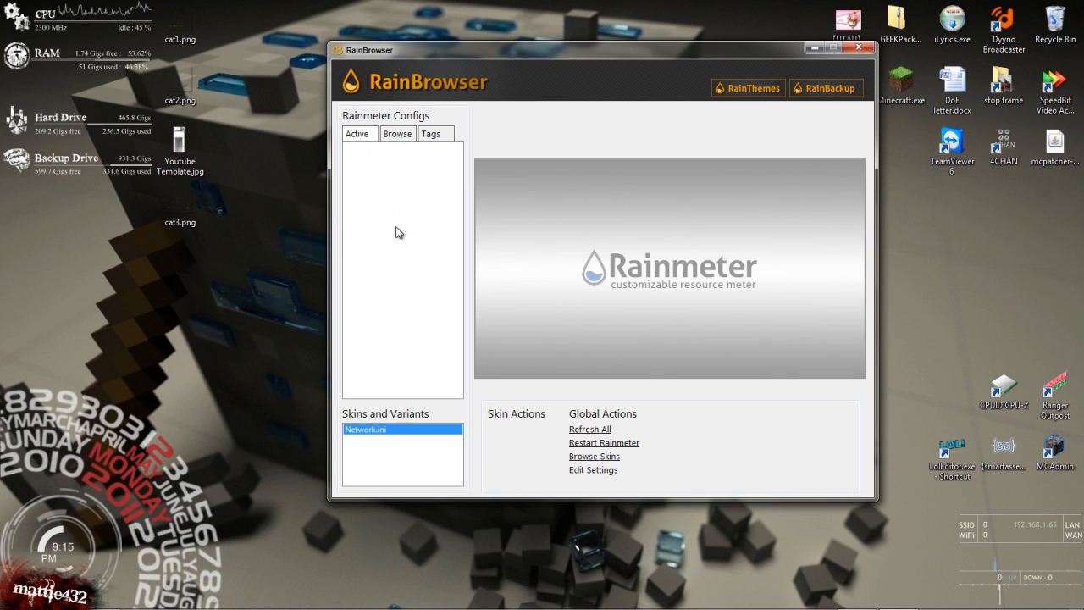
mouse_move(377, 153)
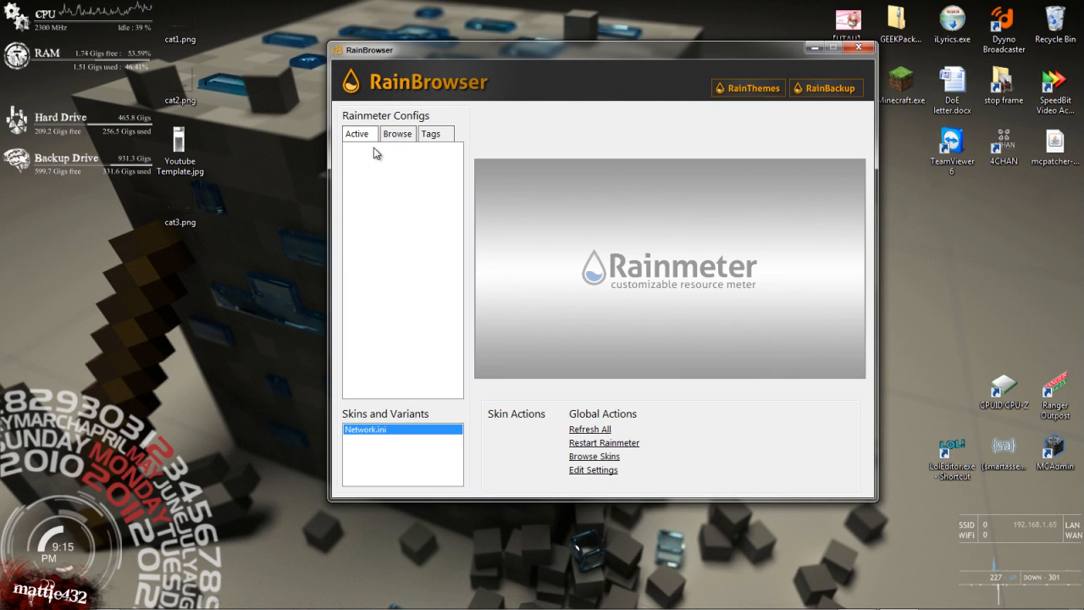
click(374, 430)
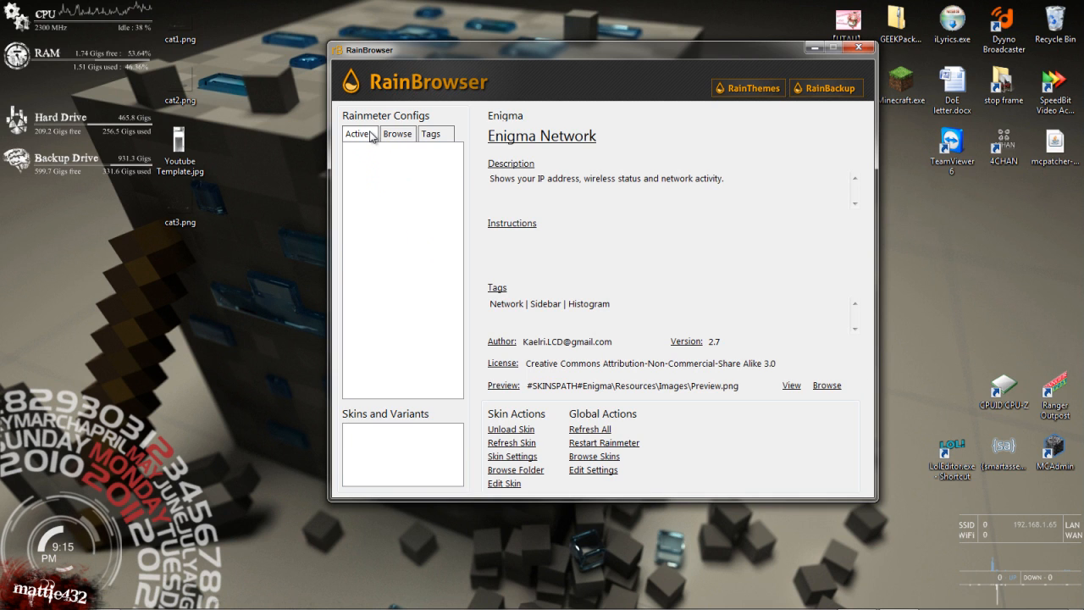
mouse_move(133, 110)
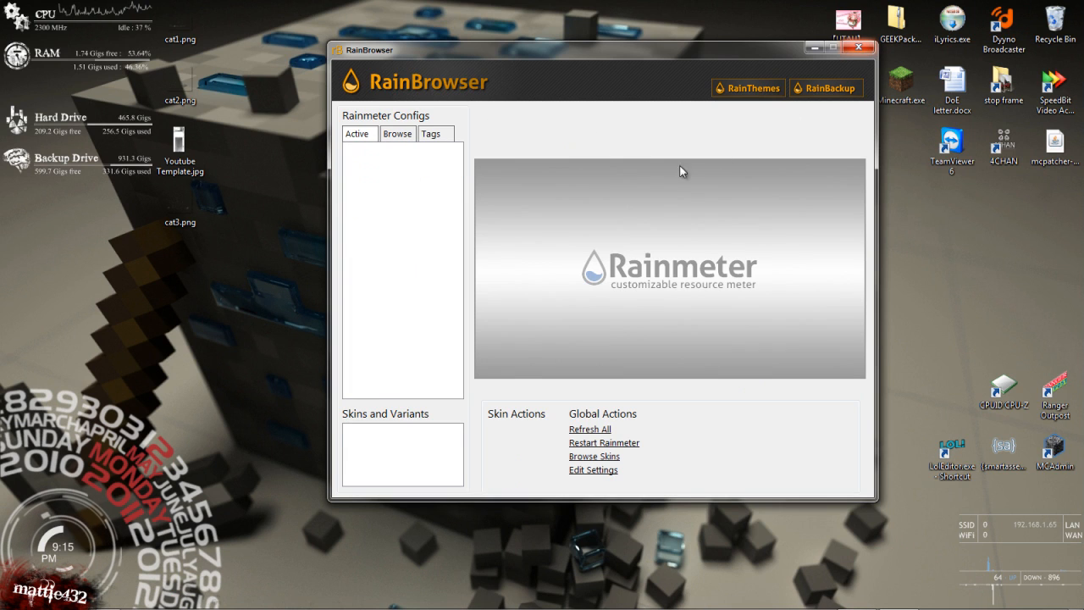
mouse_move(650, 141)
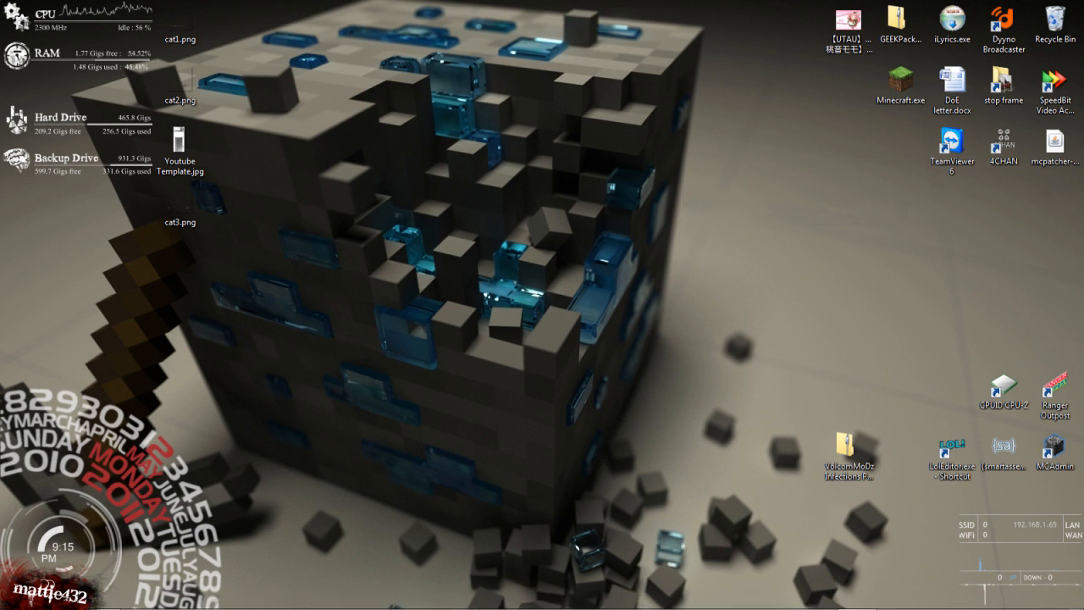
- Expand the notification-area overflow to reveal hidden tray icons, including DisplayFusion Pro
click(935, 598)
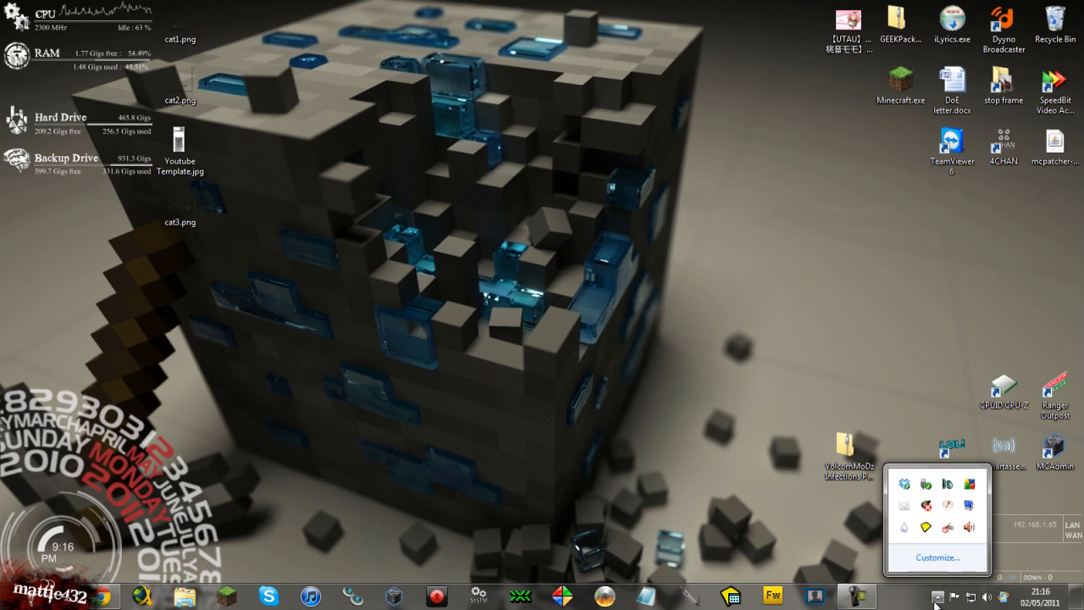
mouse_move(969, 508)
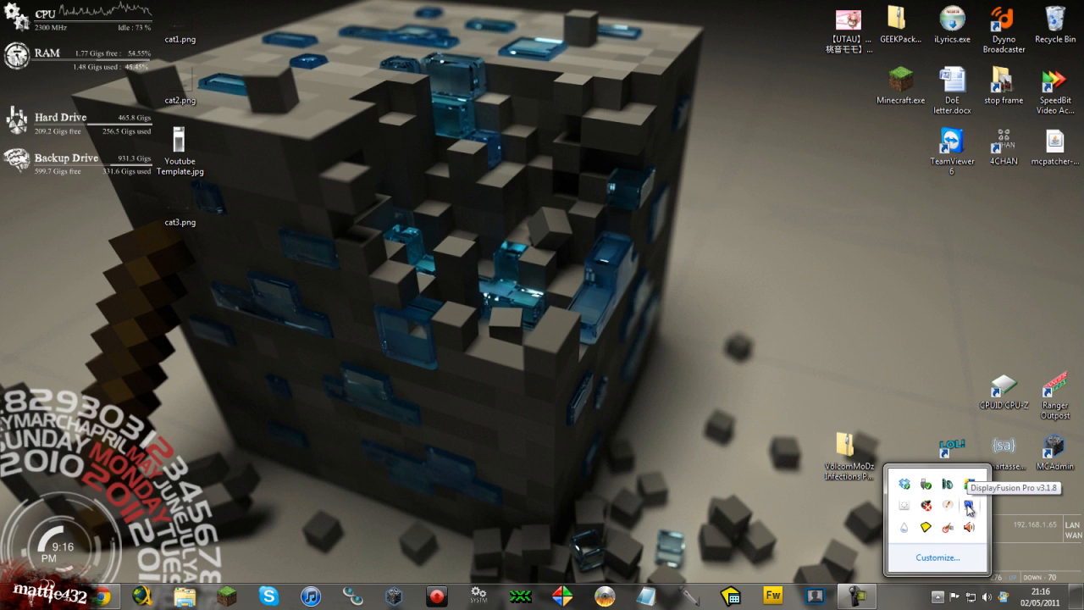
- Preview both monitors and Span mode, then restore per-monitor random images from the computer
click(969, 507)
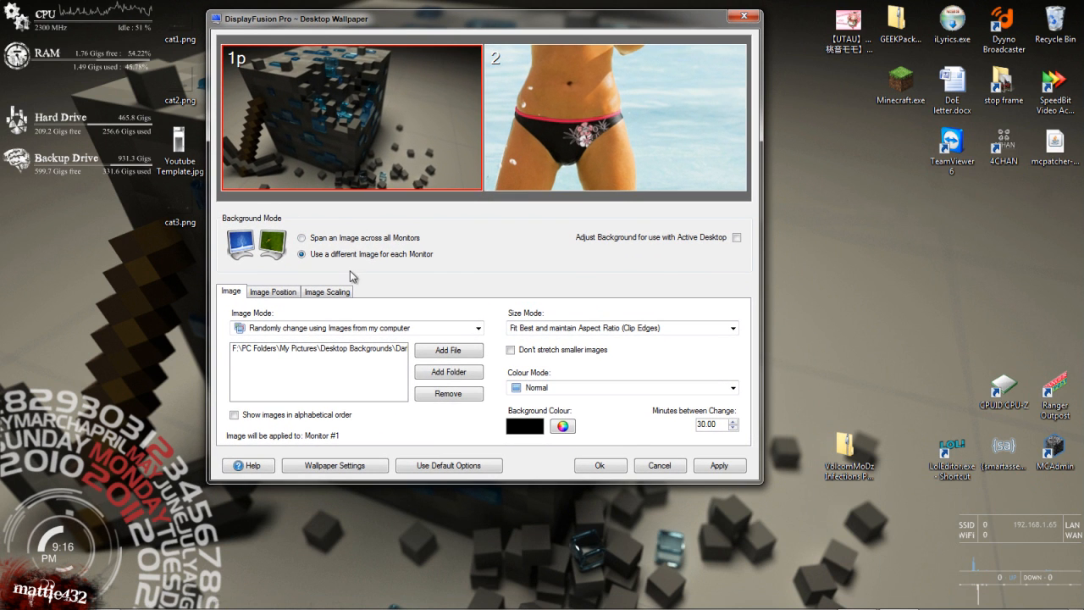
click(616, 116)
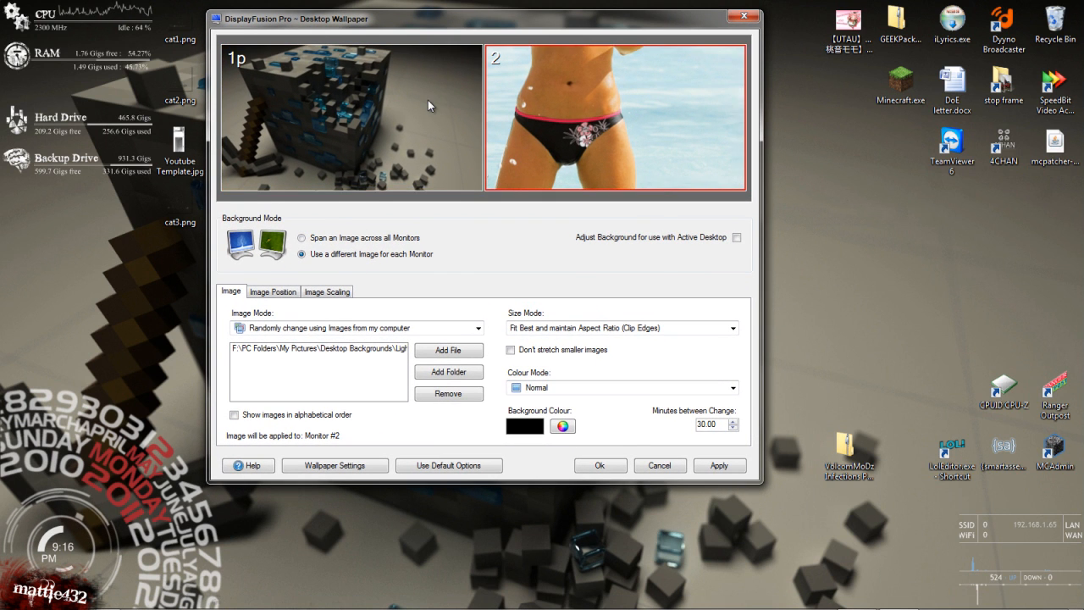
click(351, 117)
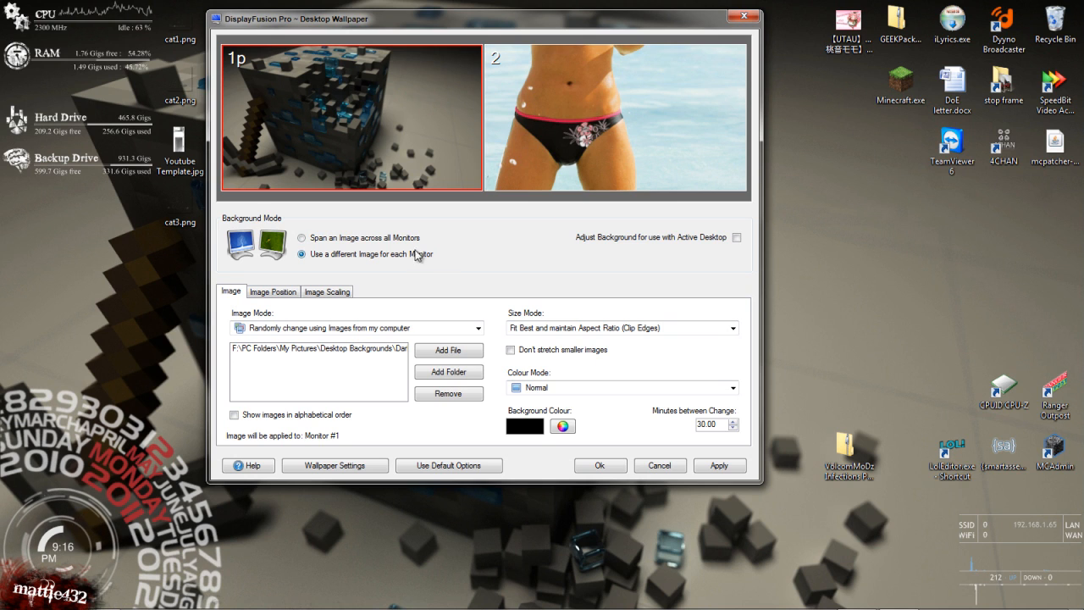
click(302, 238)
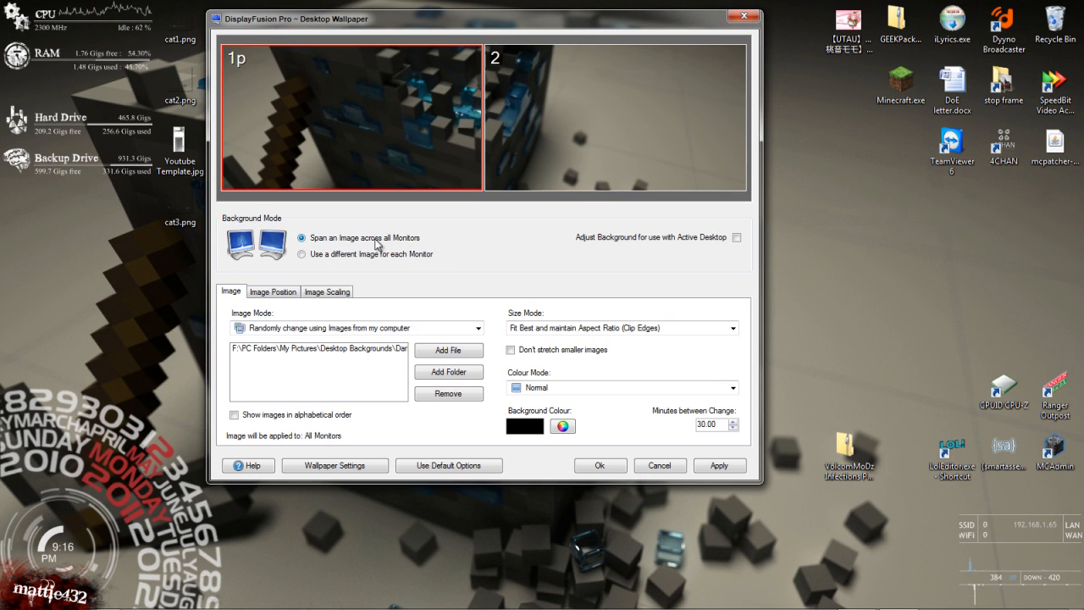
click(301, 254)
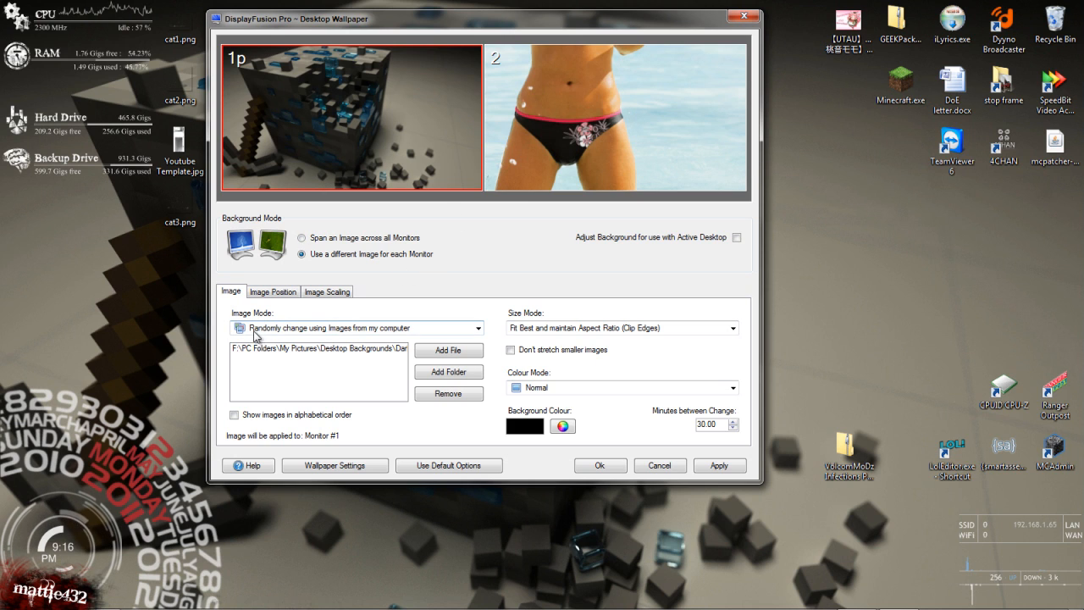
click(477, 328)
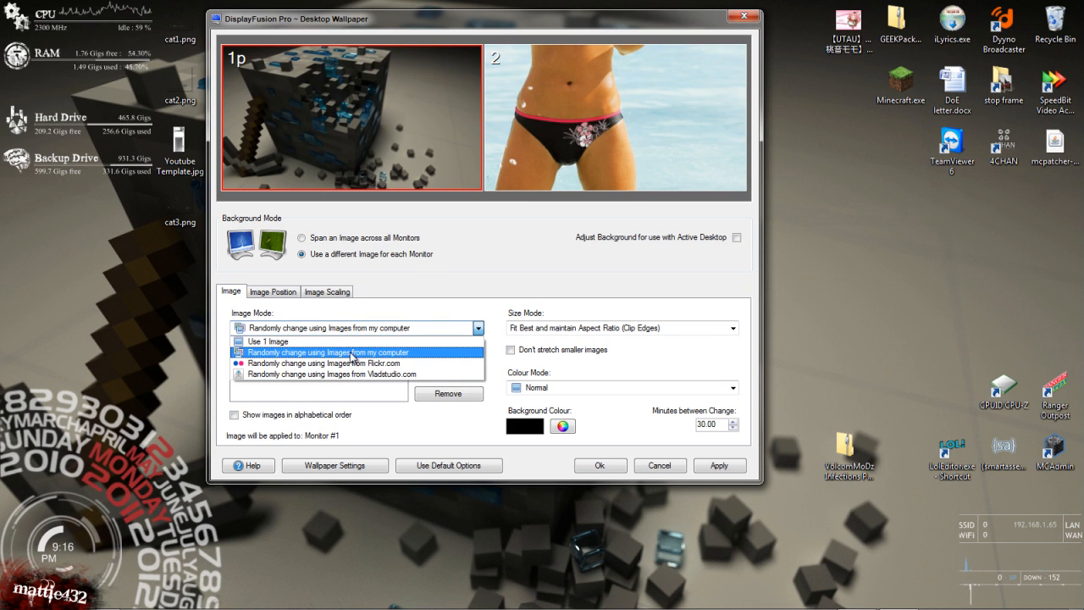
click(329, 351)
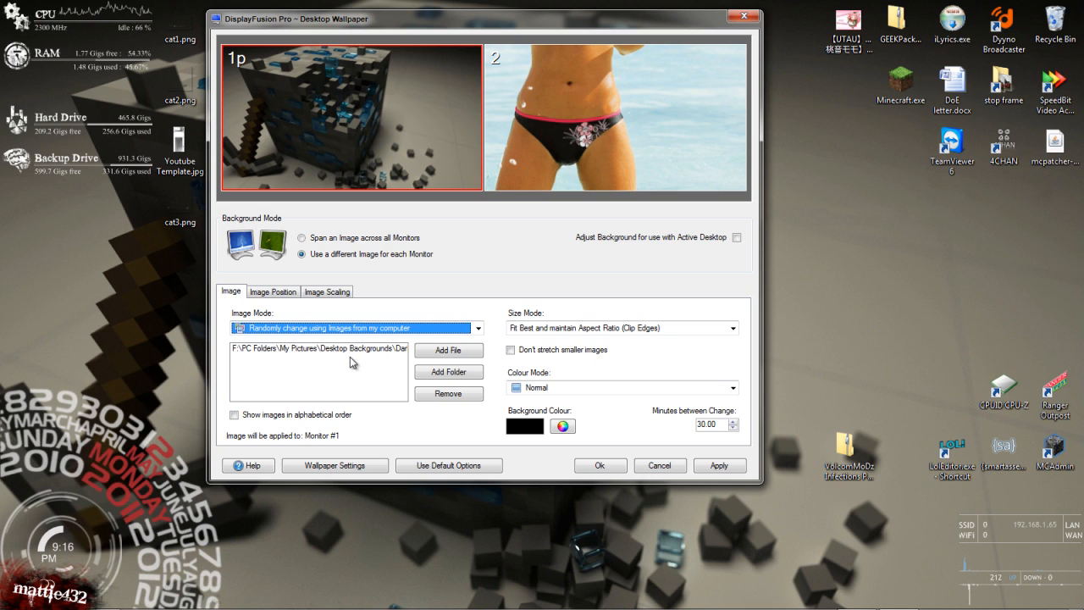
mouse_move(395, 340)
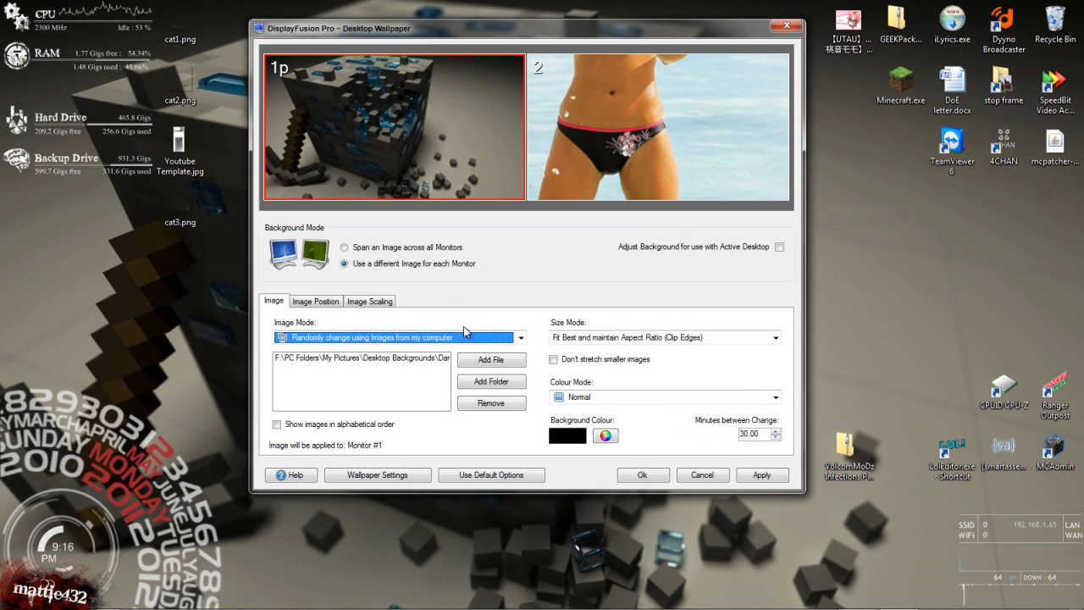
mouse_move(667, 435)
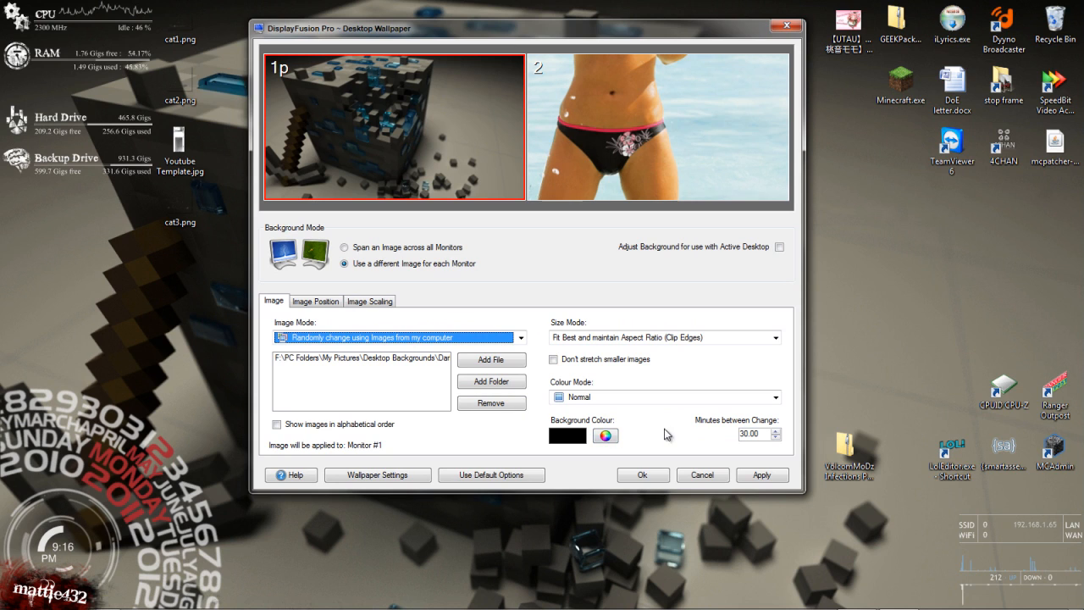
mouse_move(441, 234)
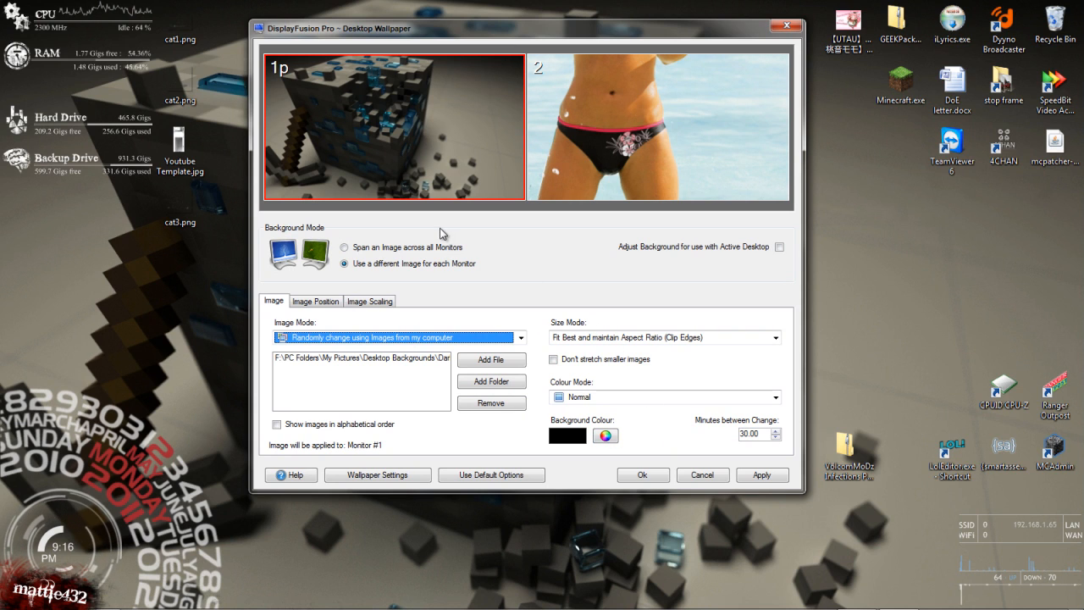
mouse_move(510, 228)
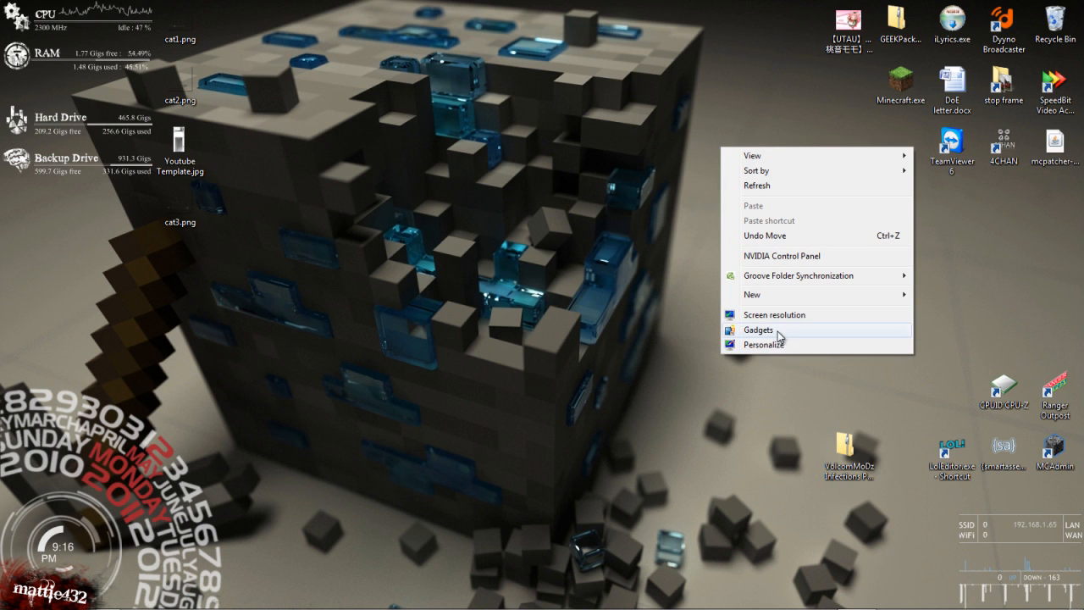
- Choose Personalize from the desktop's right-click menu
click(764, 344)
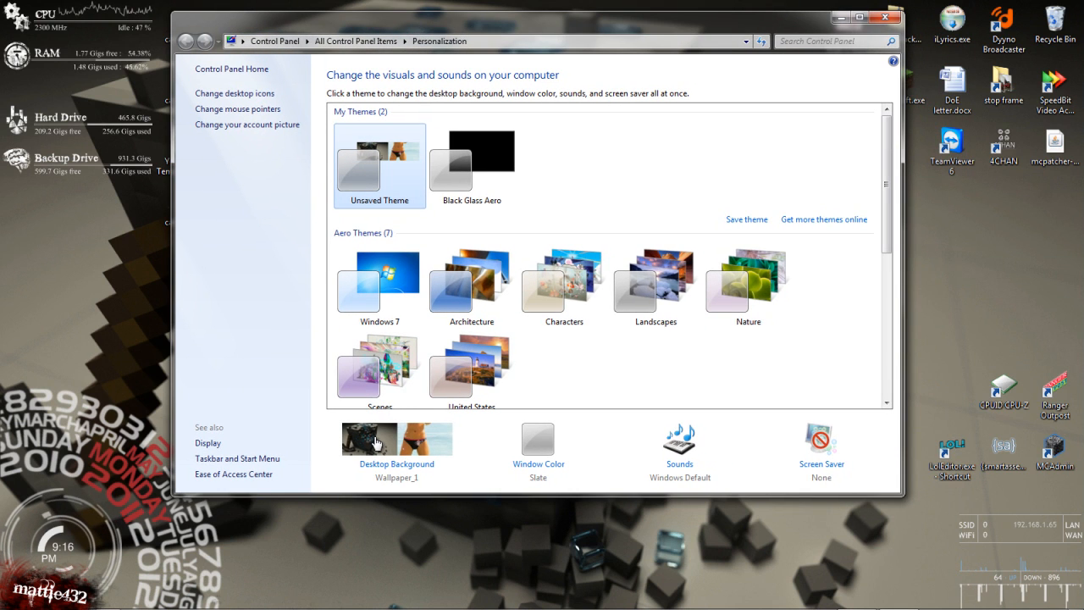
- Browse the Dark folder's desktop backgrounds, discard the changes, and close Personalization
click(396, 449)
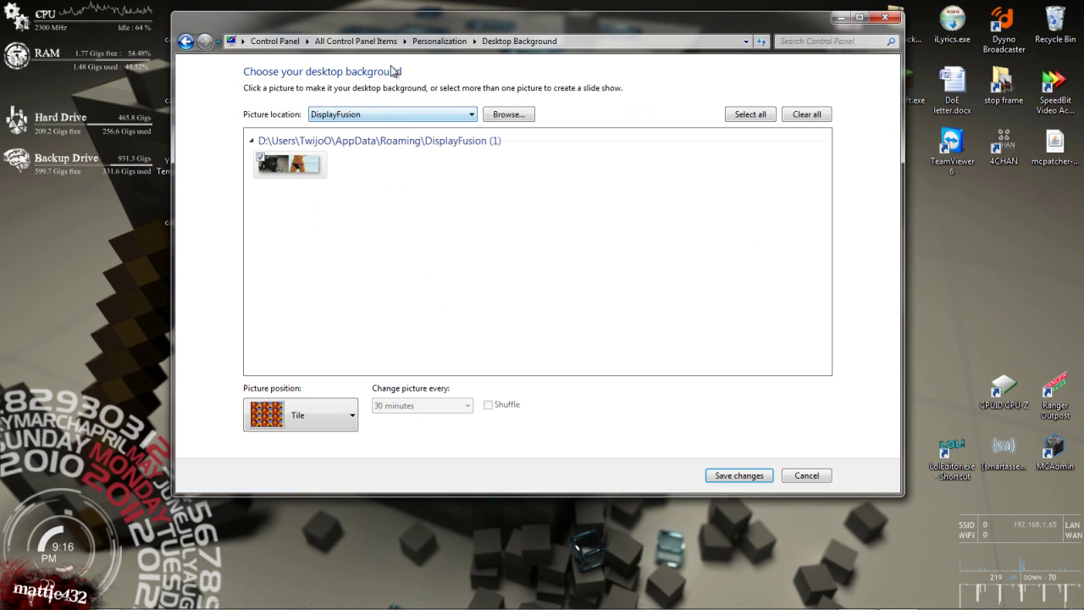
click(472, 115)
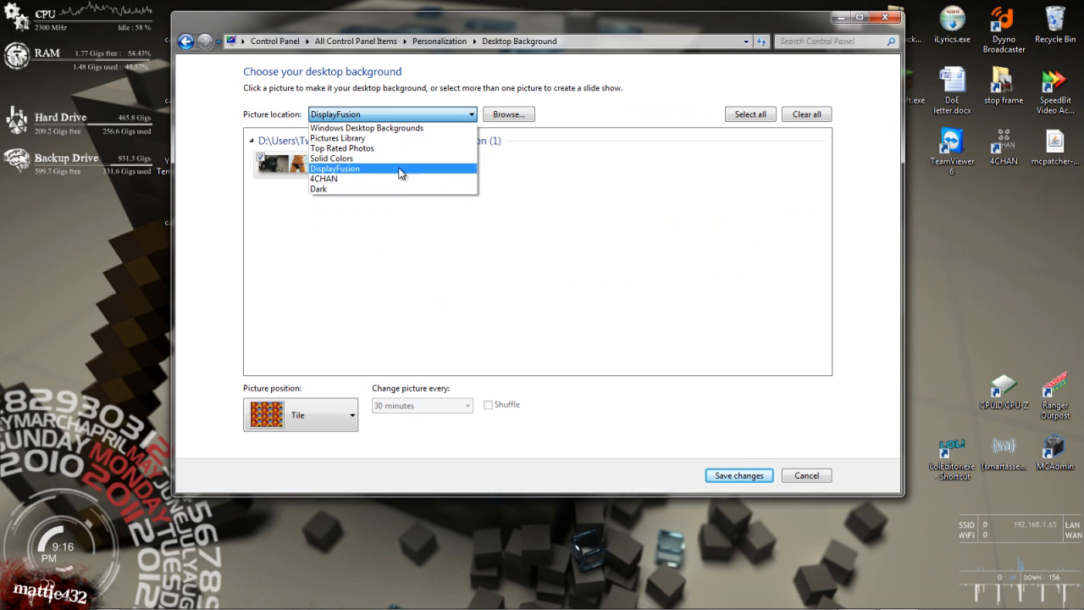
mouse_move(392, 178)
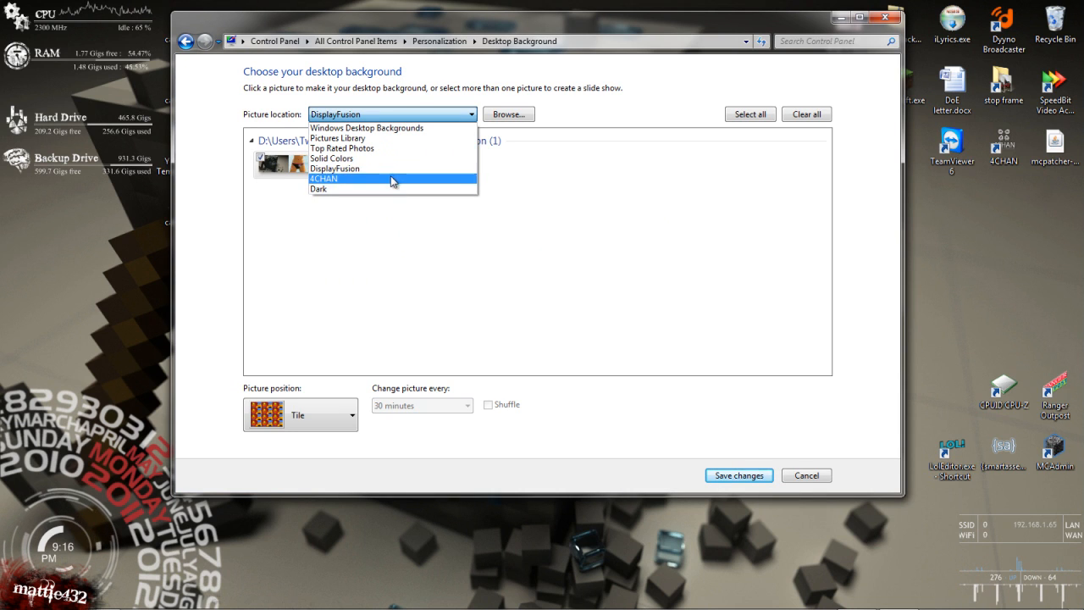
click(319, 189)
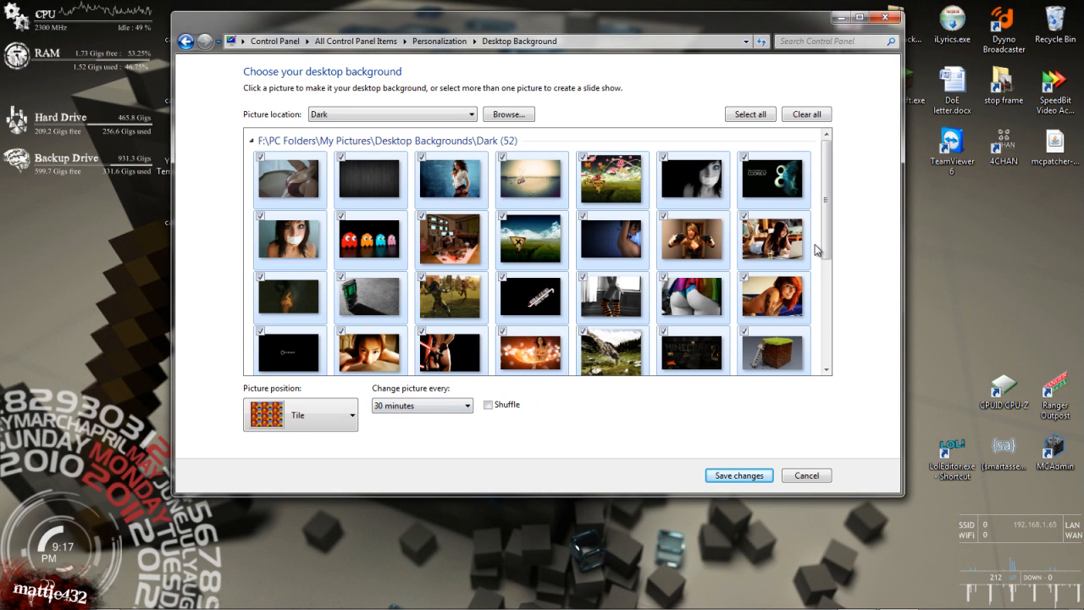
click(350, 414)
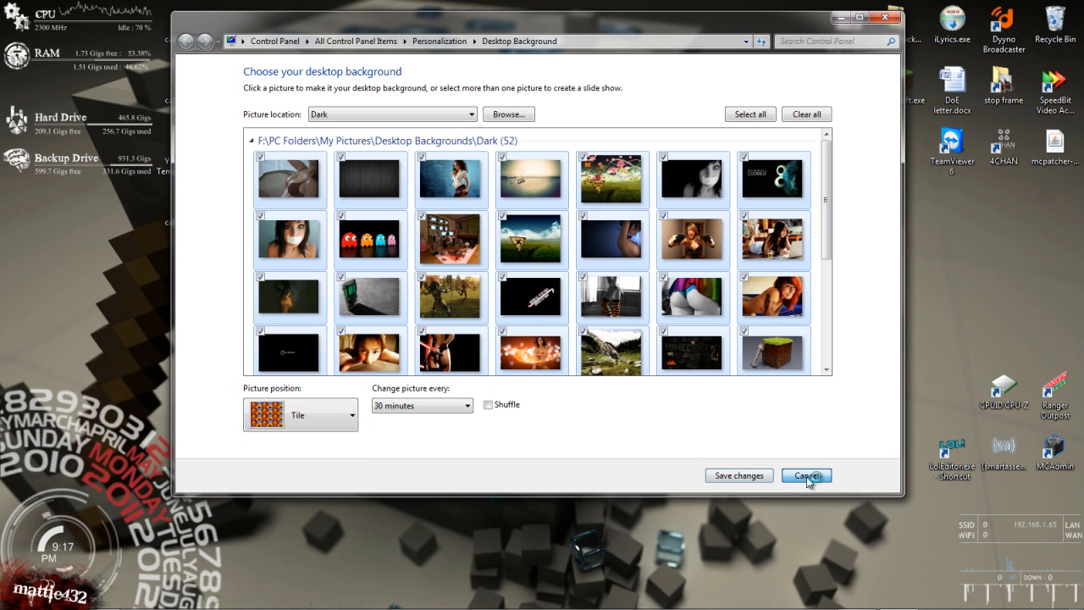
click(805, 475)
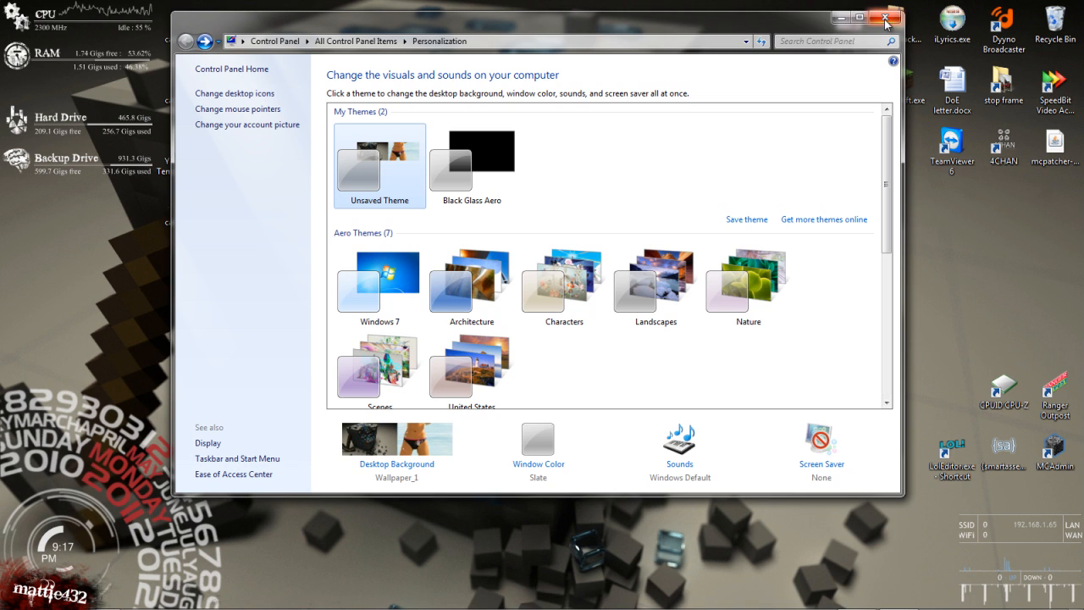
click(886, 16)
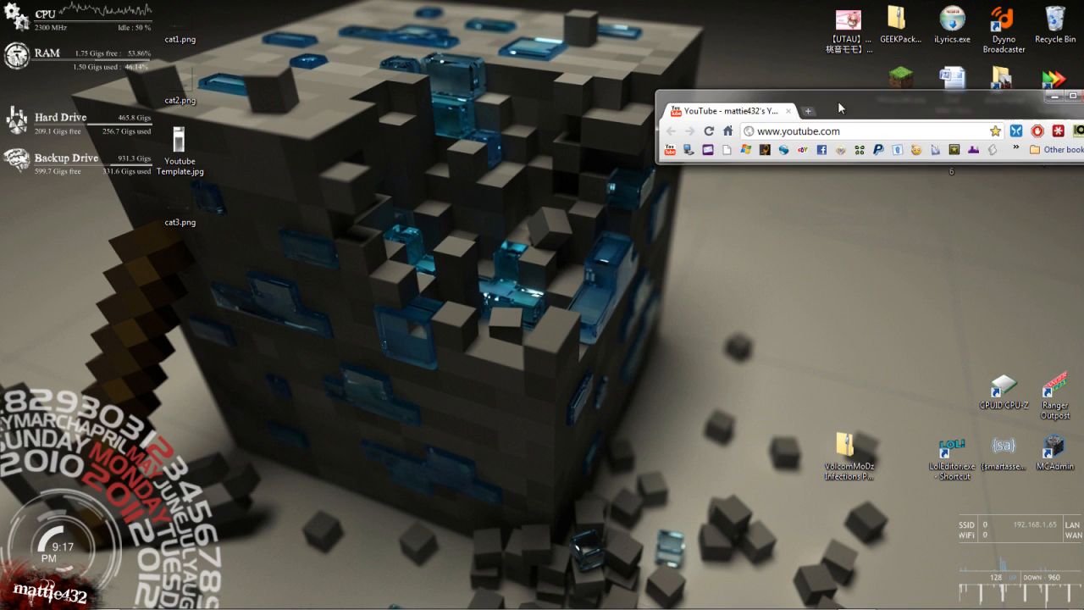
- Maximize the YouTube Chrome window and open Tools > Extensions from the wrench menu
click(1067, 96)
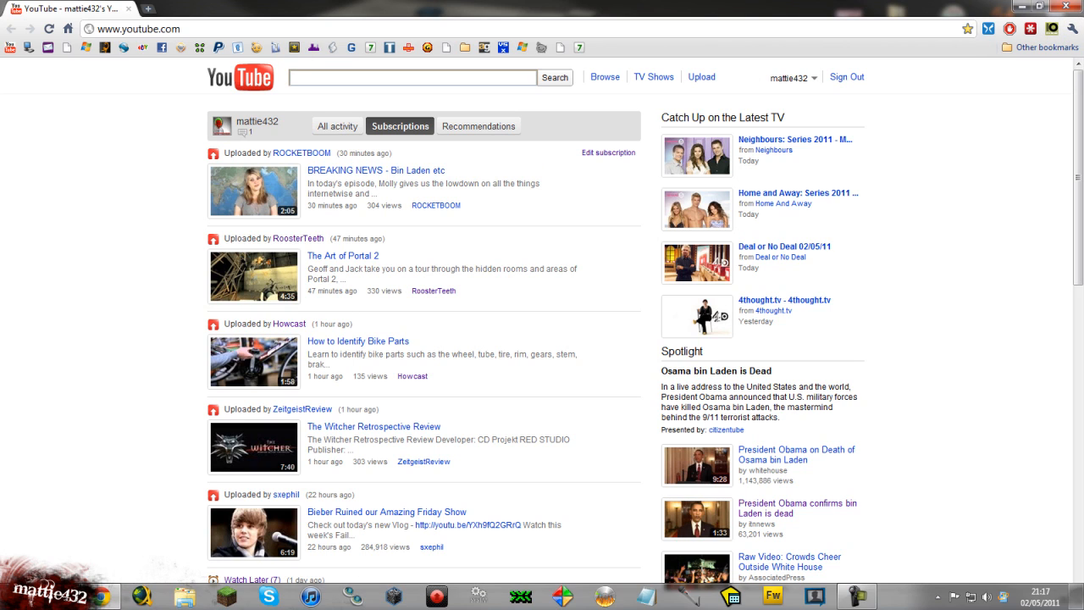
mouse_move(608, 494)
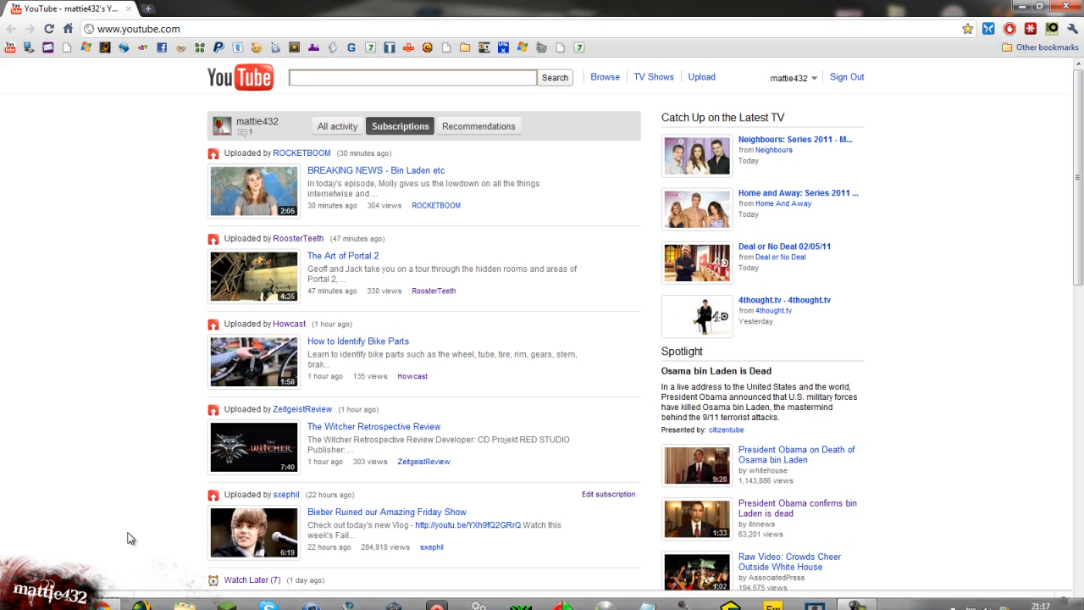
click(1073, 29)
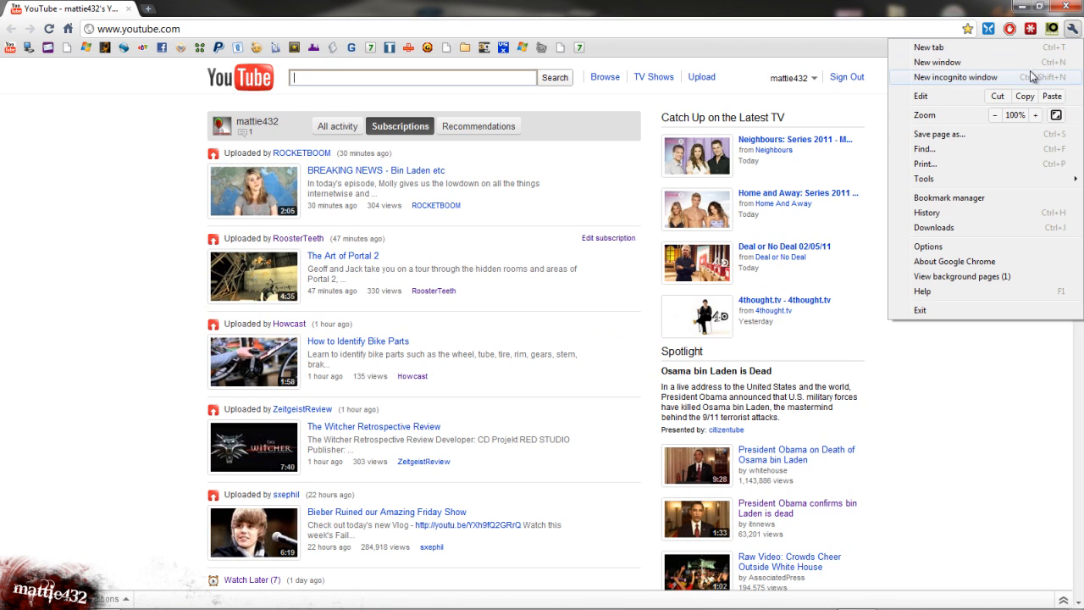
click(924, 178)
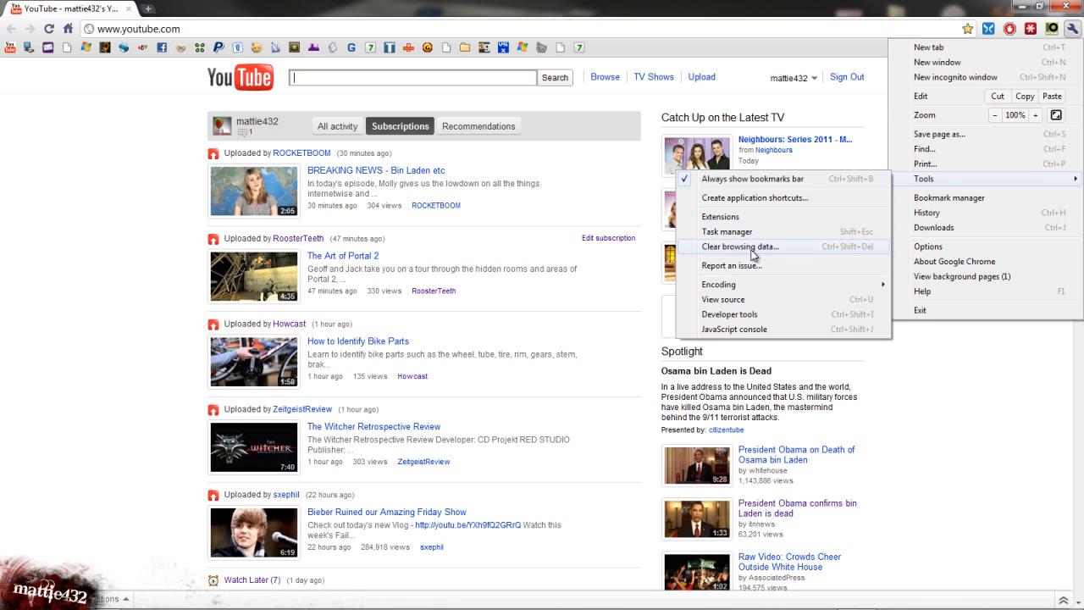
click(721, 217)
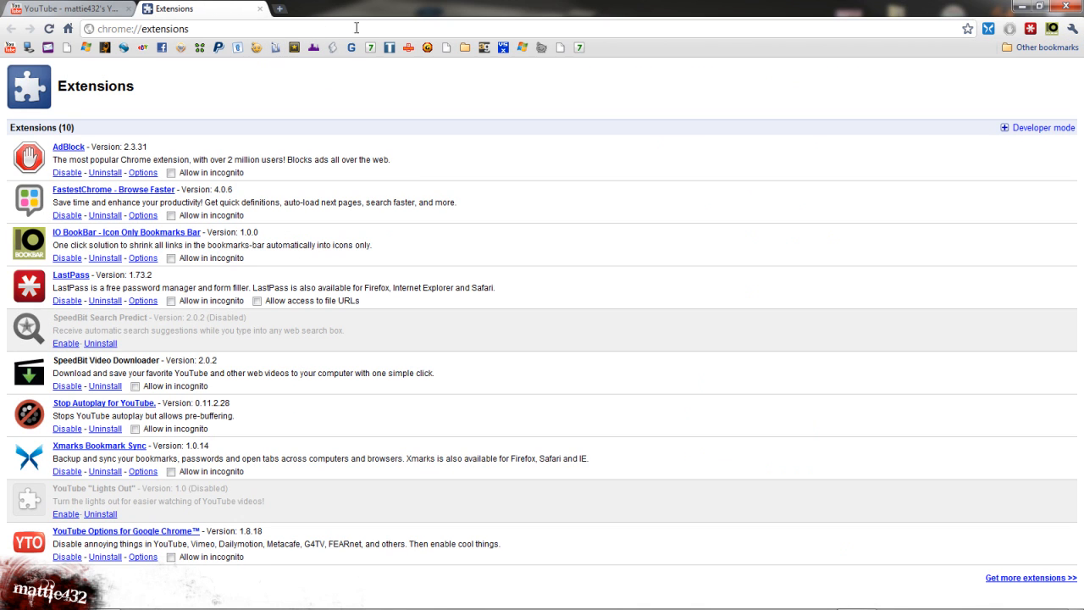
mouse_move(211, 119)
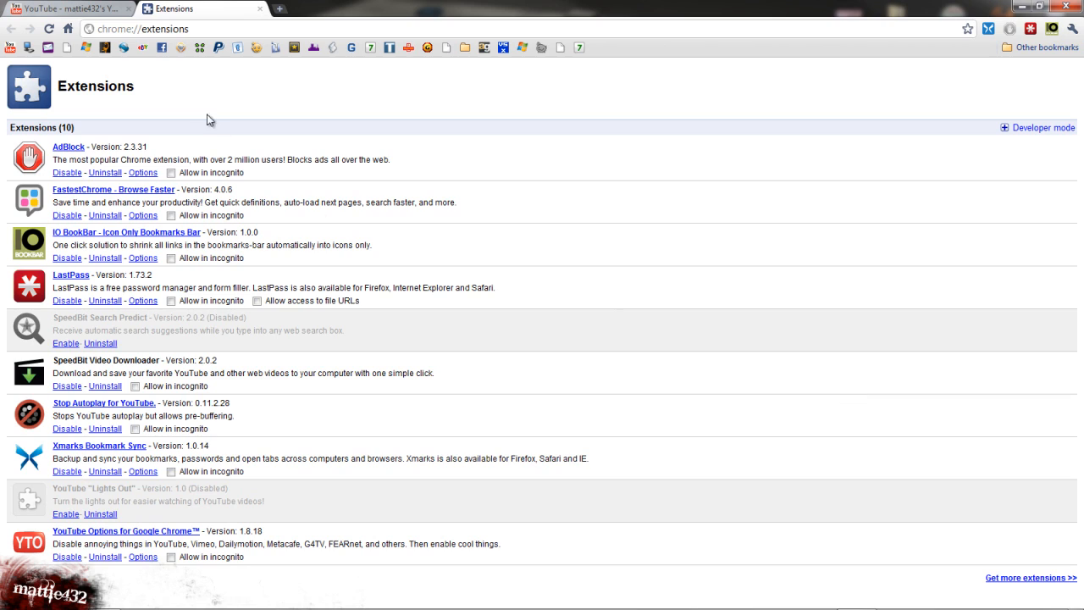
mouse_move(138, 483)
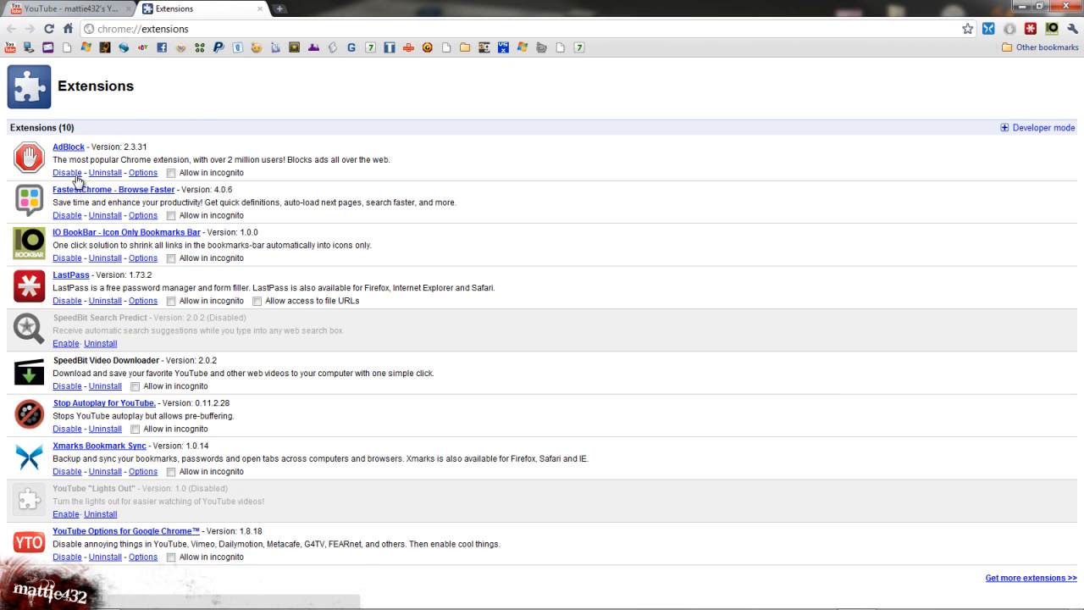
mouse_move(68, 146)
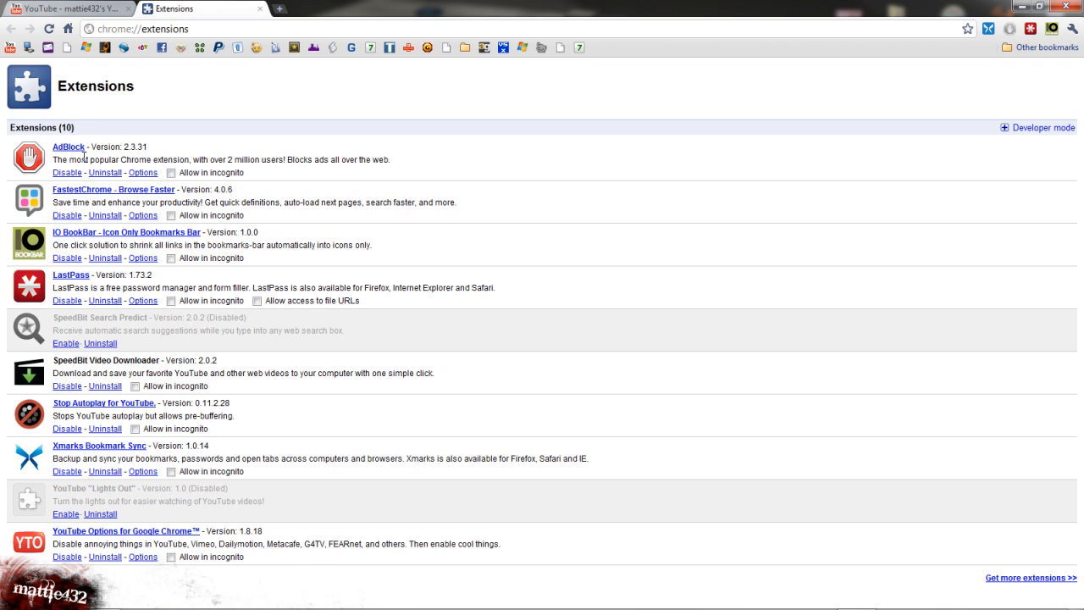
click(68, 8)
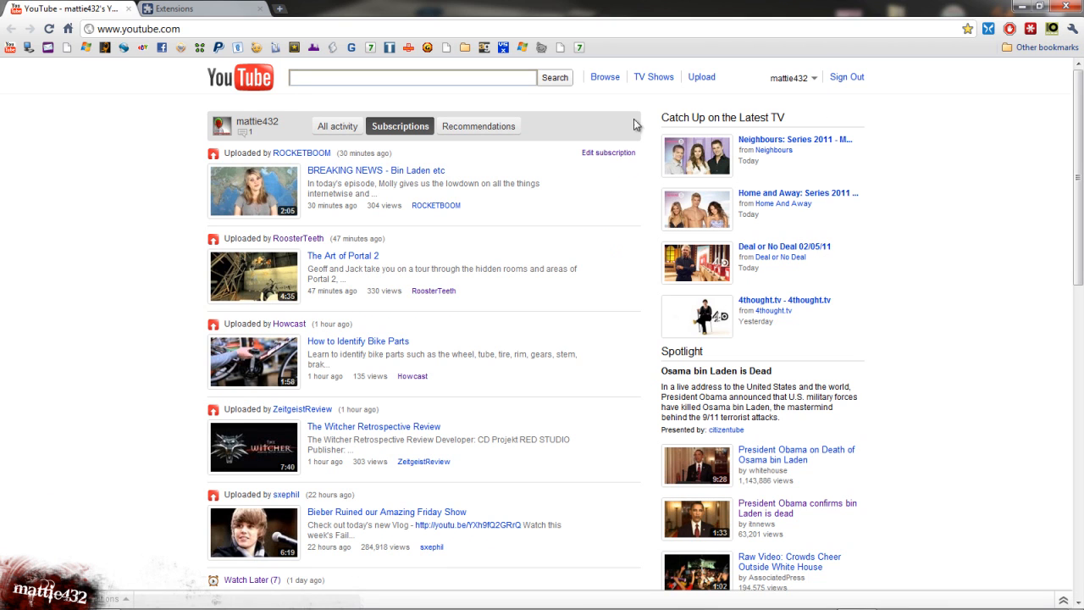
click(204, 8)
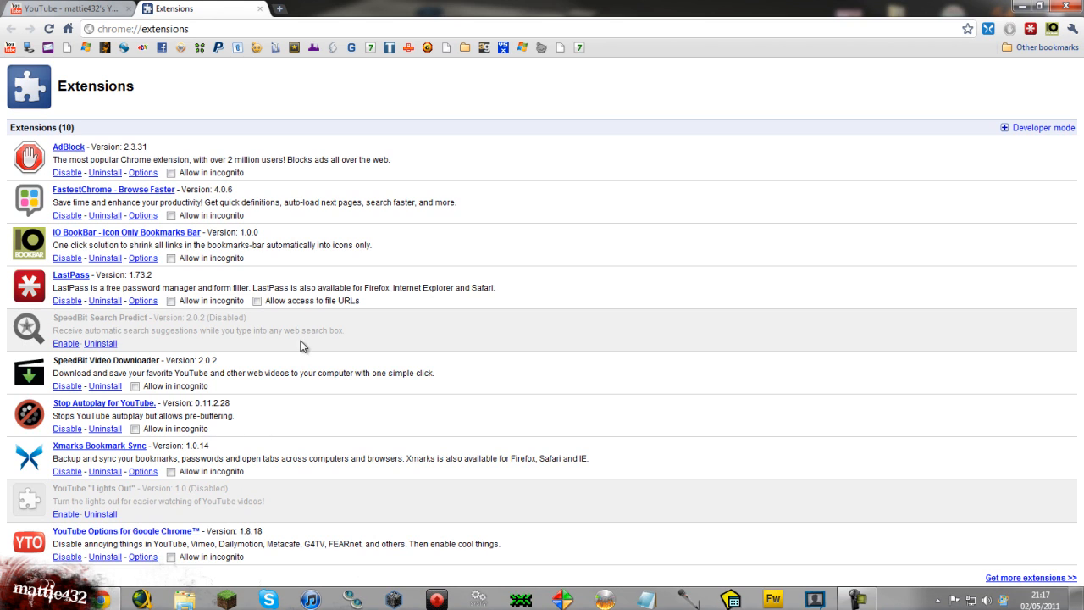
mouse_move(205, 291)
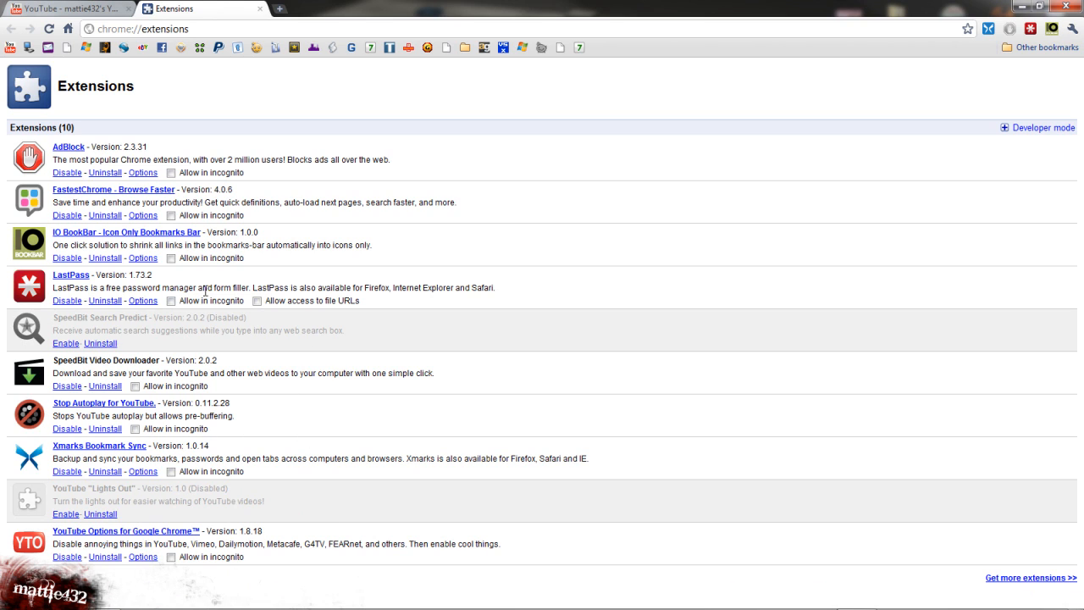
mouse_move(76, 246)
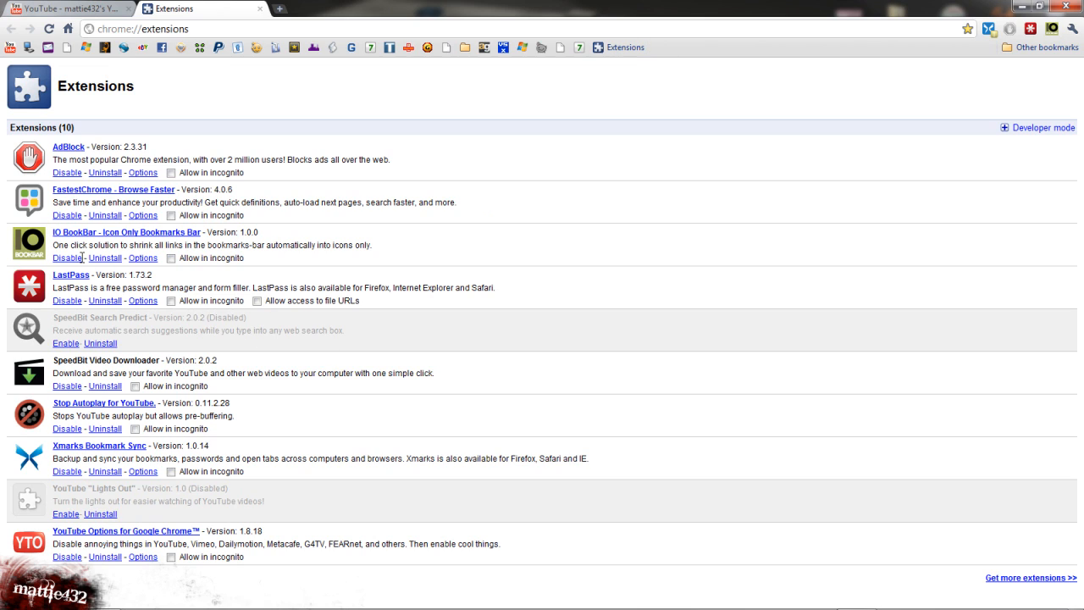
mouse_move(153, 245)
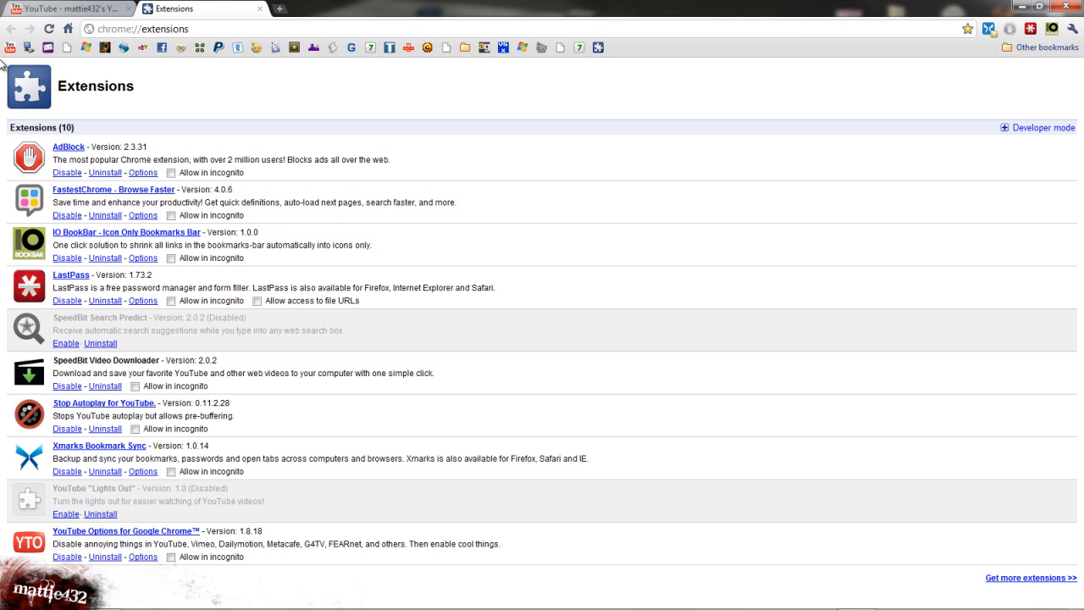
mouse_move(597, 47)
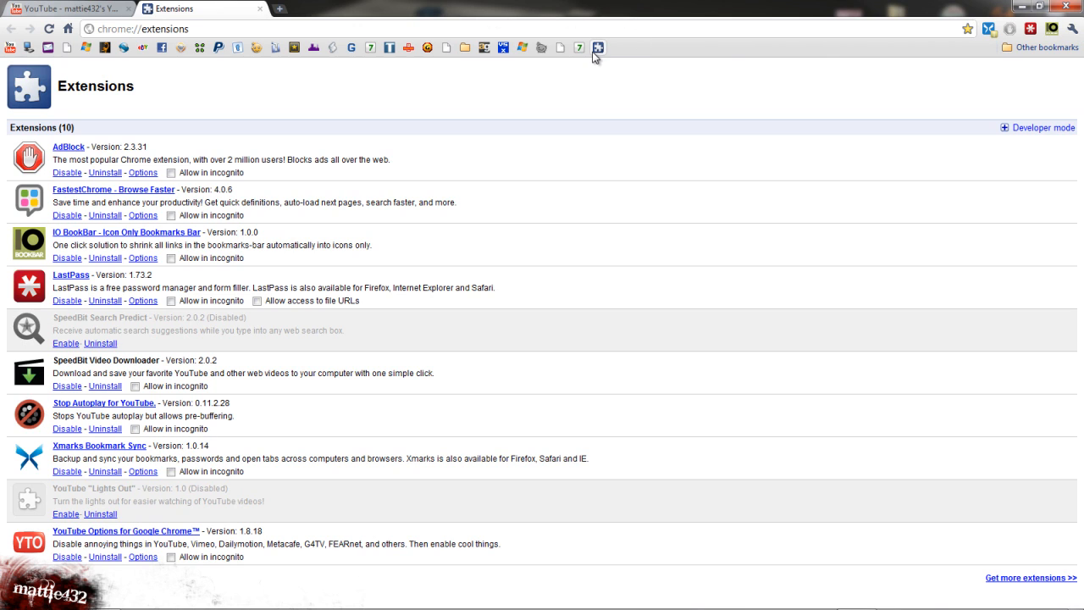
- Bookmark chrome://extensions onto the bookmarks bar and right-click the new icon-only bookmark
click(968, 29)
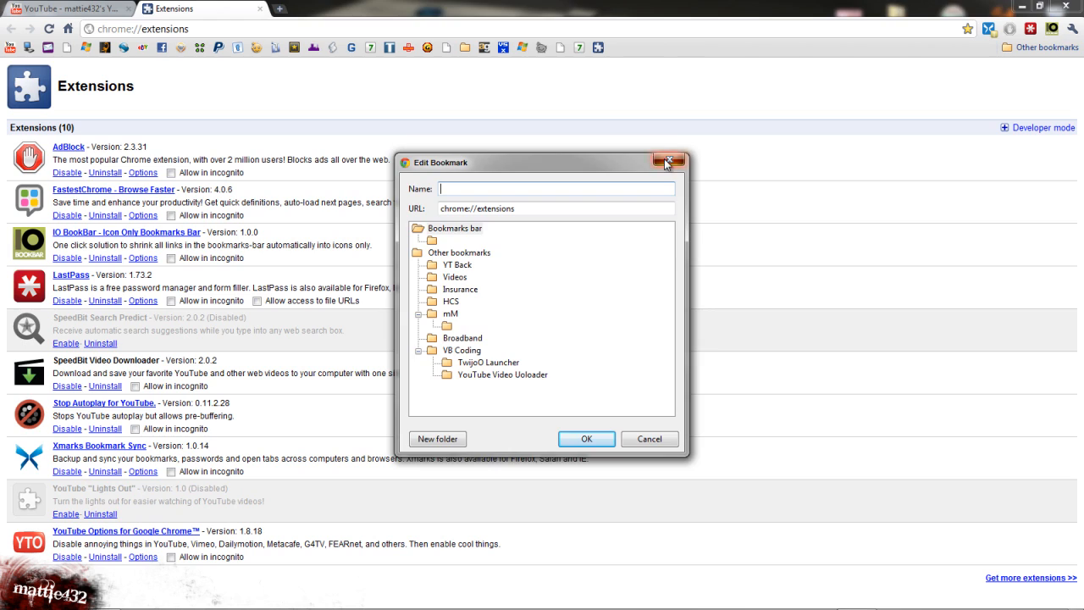
right_click(597, 47)
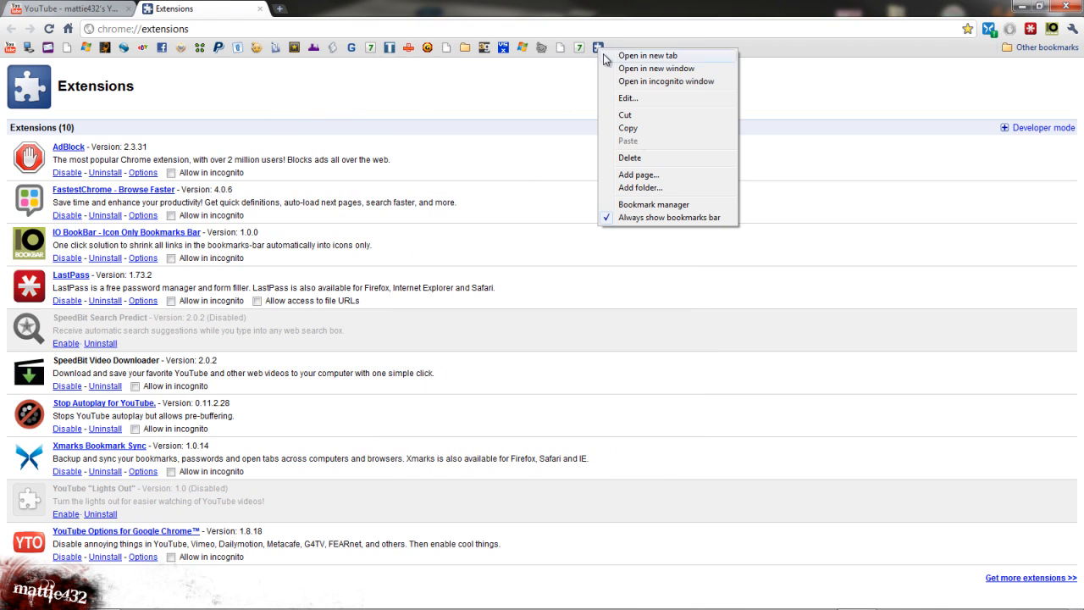
mouse_move(634, 158)
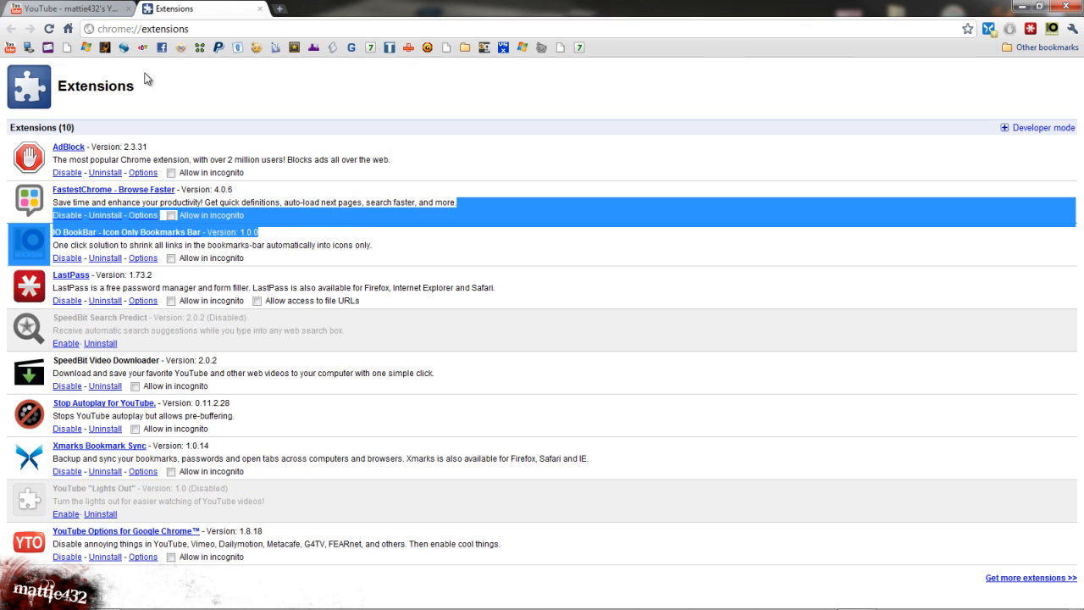
mouse_move(427, 47)
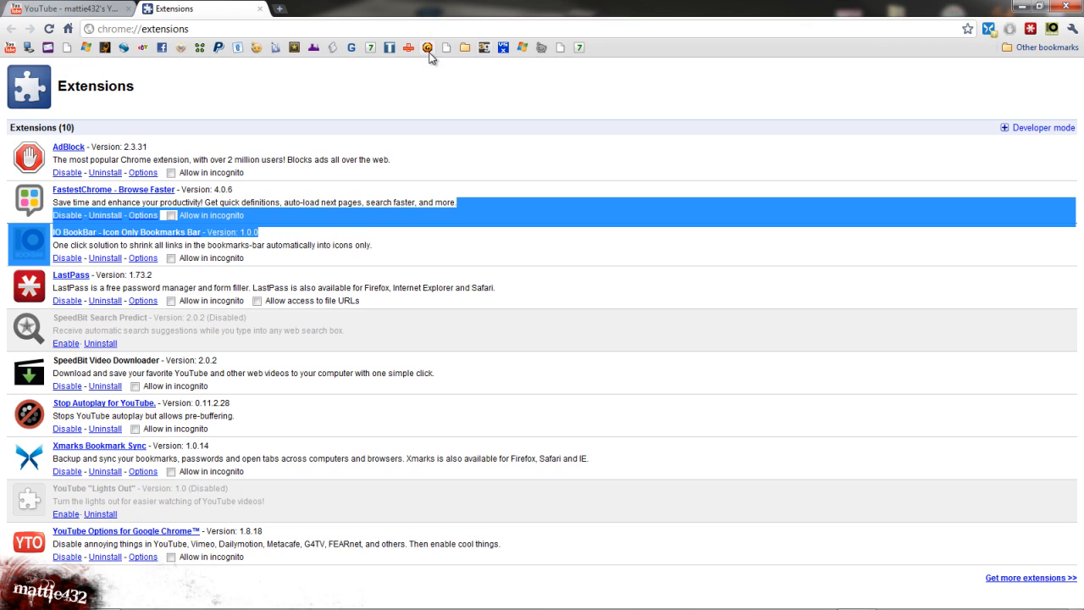
mouse_move(559, 48)
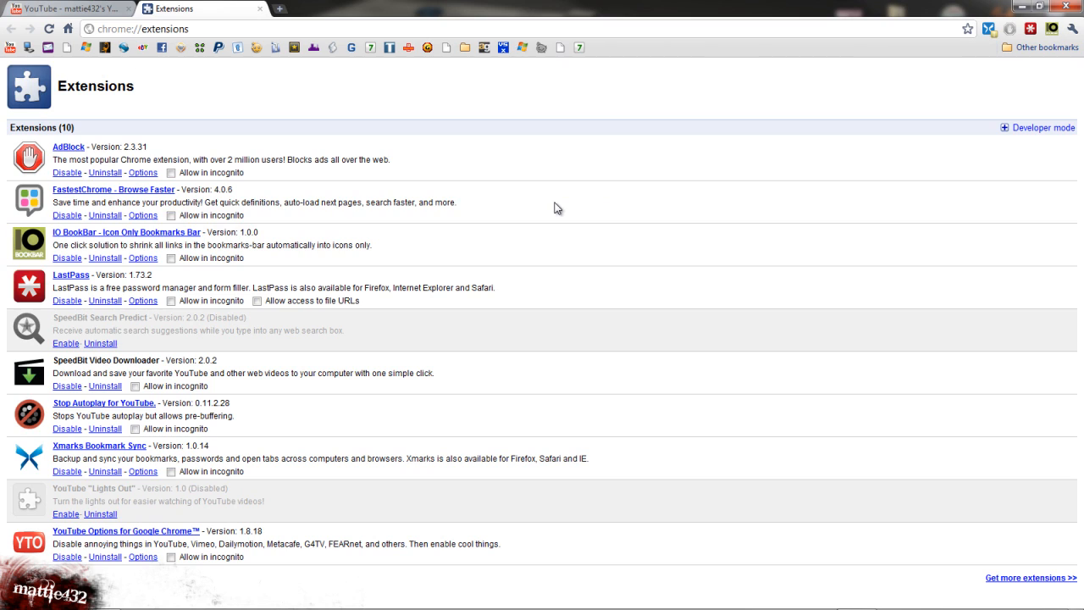
mouse_move(377, 82)
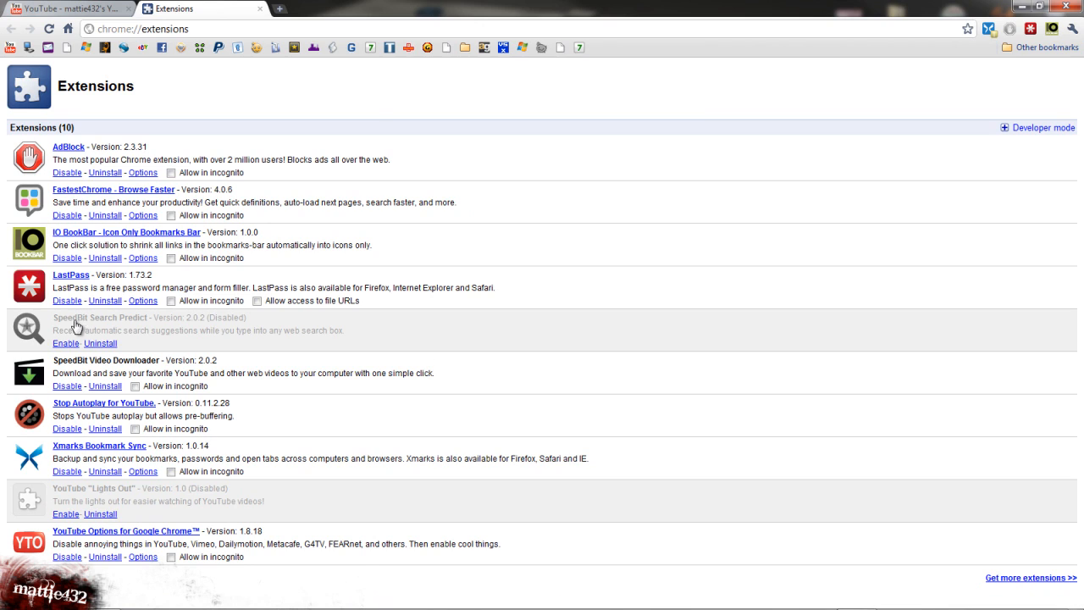
mouse_move(71, 274)
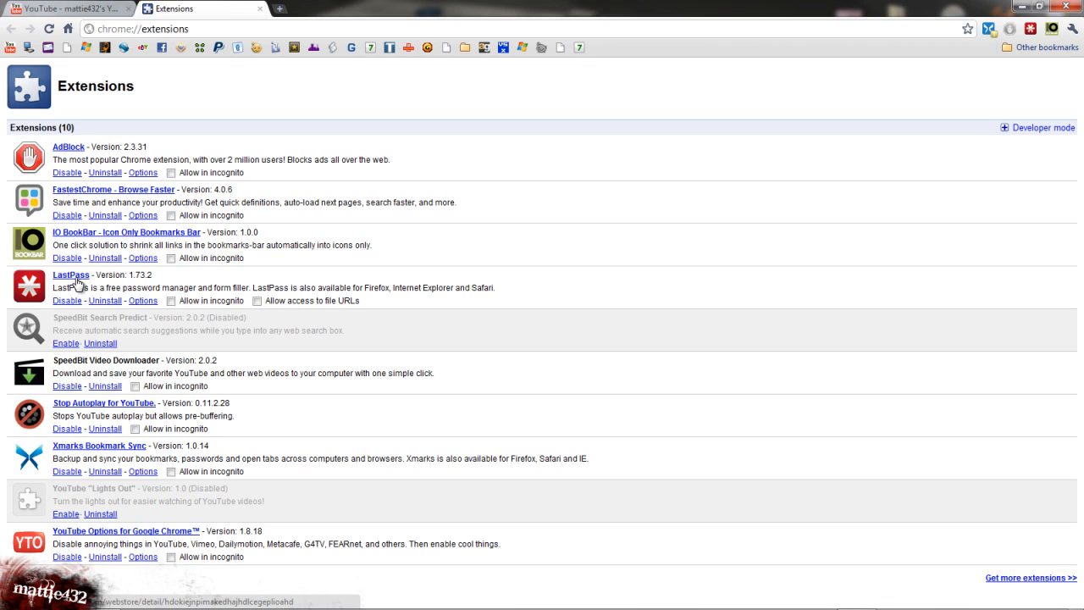
mouse_move(87, 286)
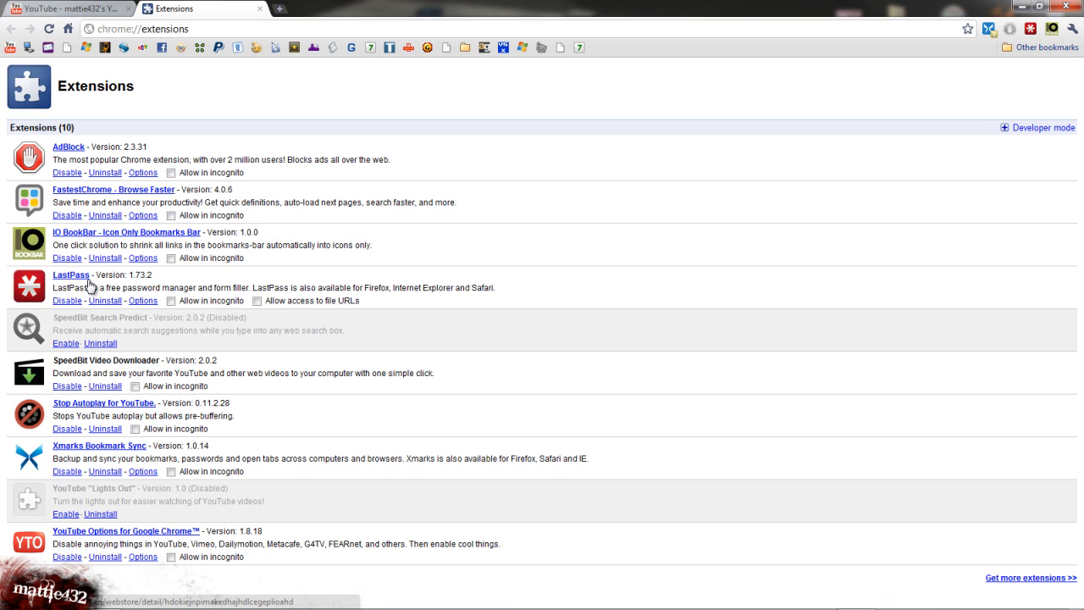
mouse_move(123, 334)
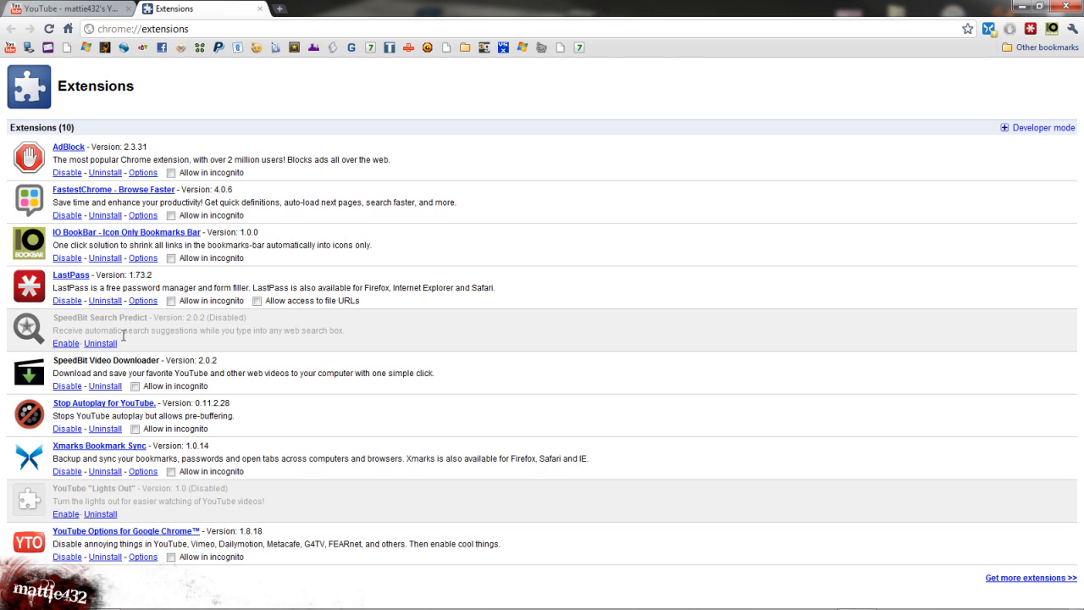
mouse_move(84, 287)
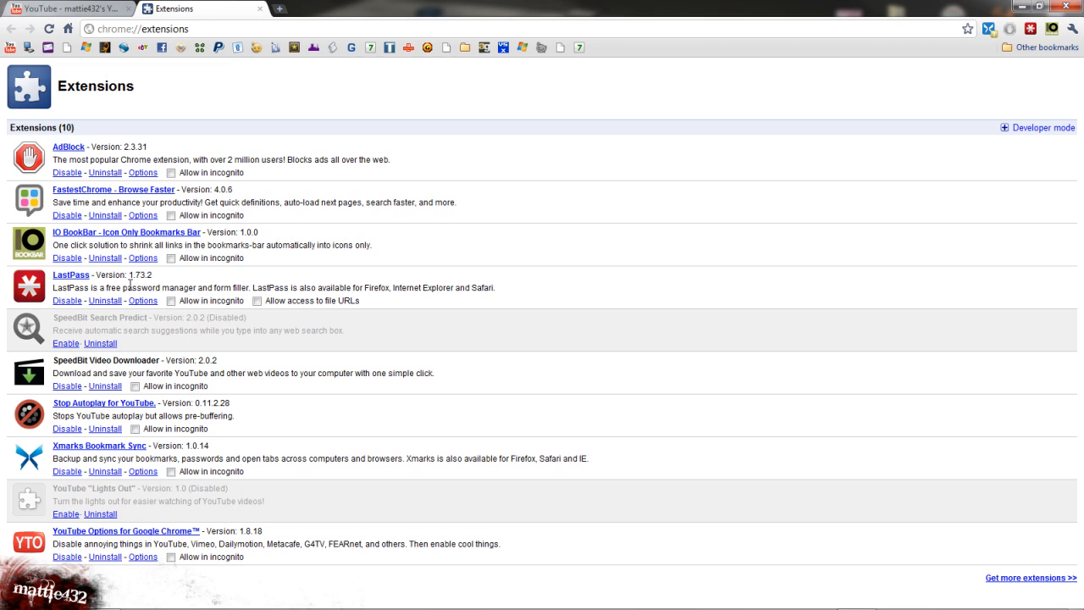
- Review the LastPass and Stop Autoplay entries, then open Xmarks Bookmark Sync's store page
double_click(110, 275)
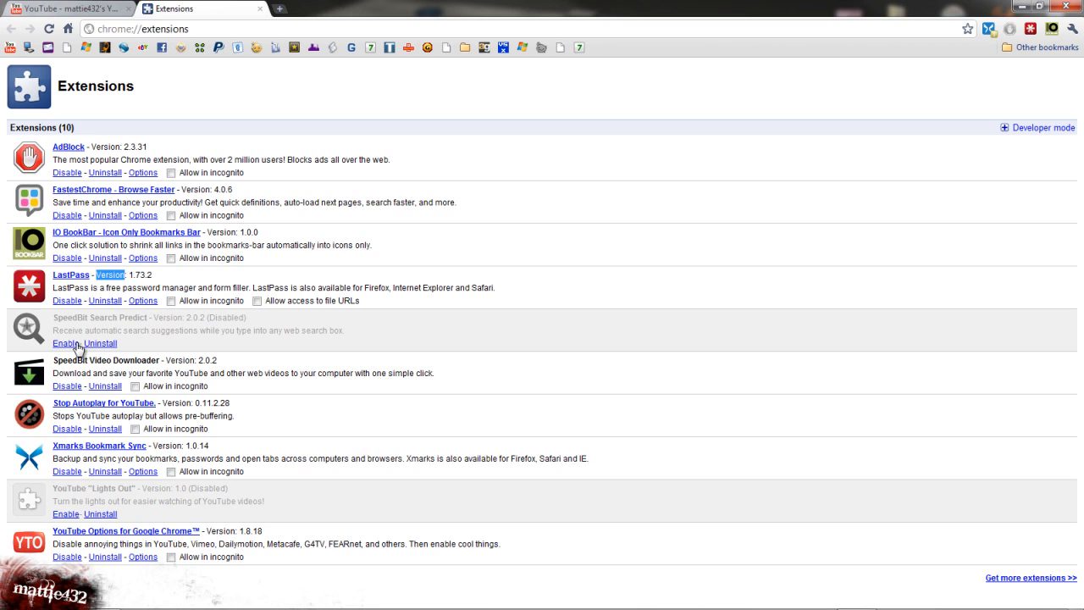
mouse_move(100, 328)
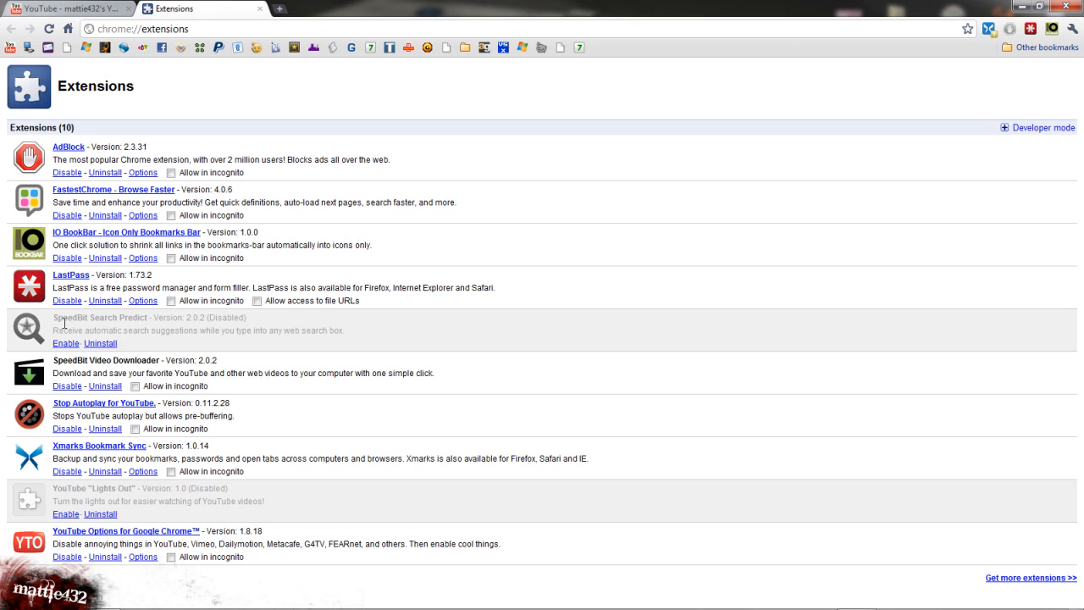
mouse_move(81, 409)
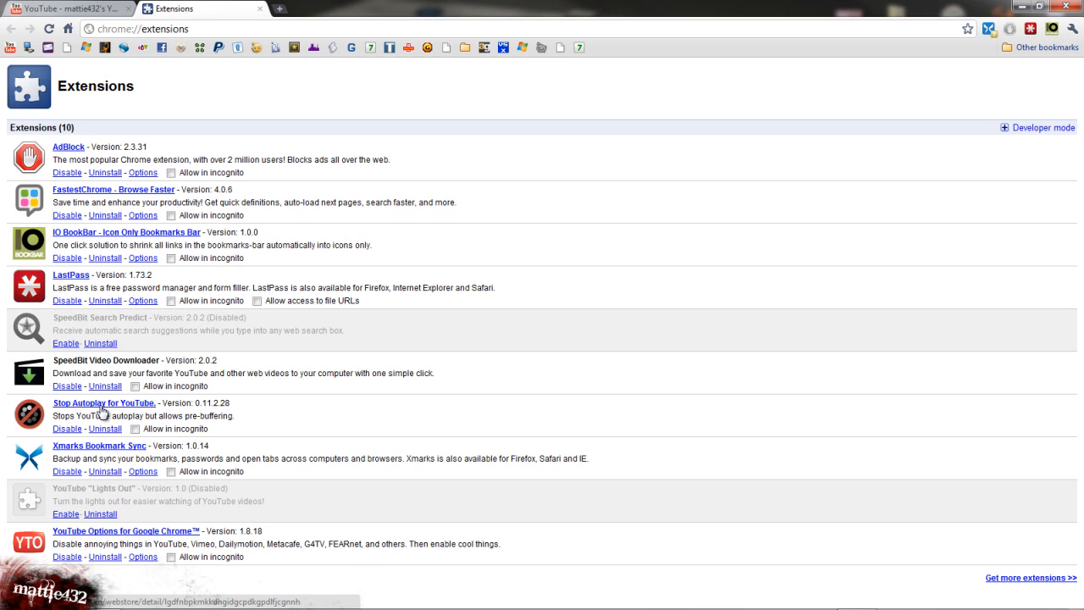
click(103, 402)
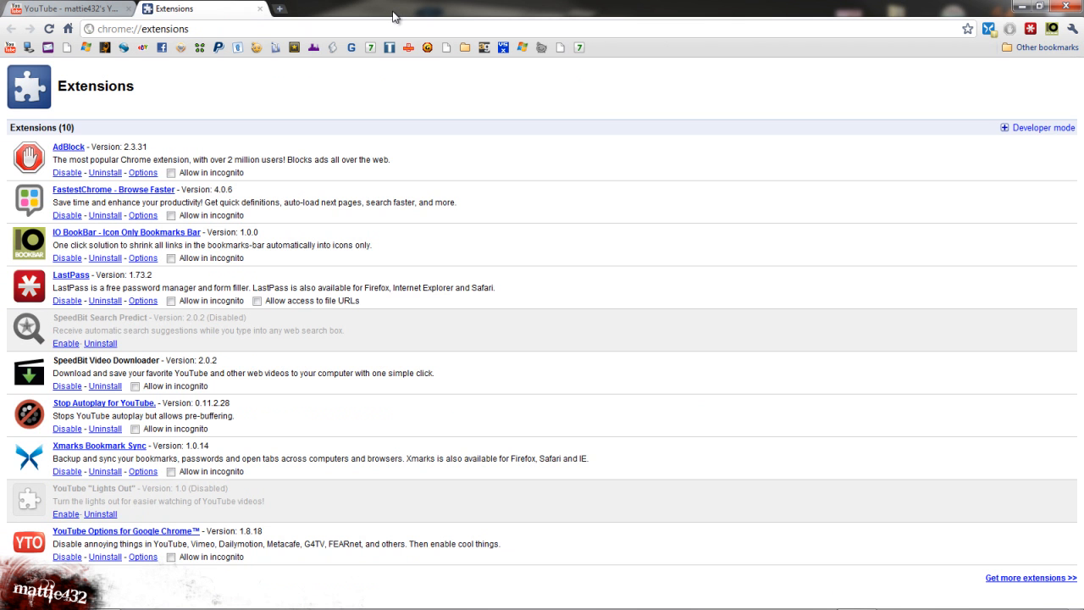
mouse_move(92, 456)
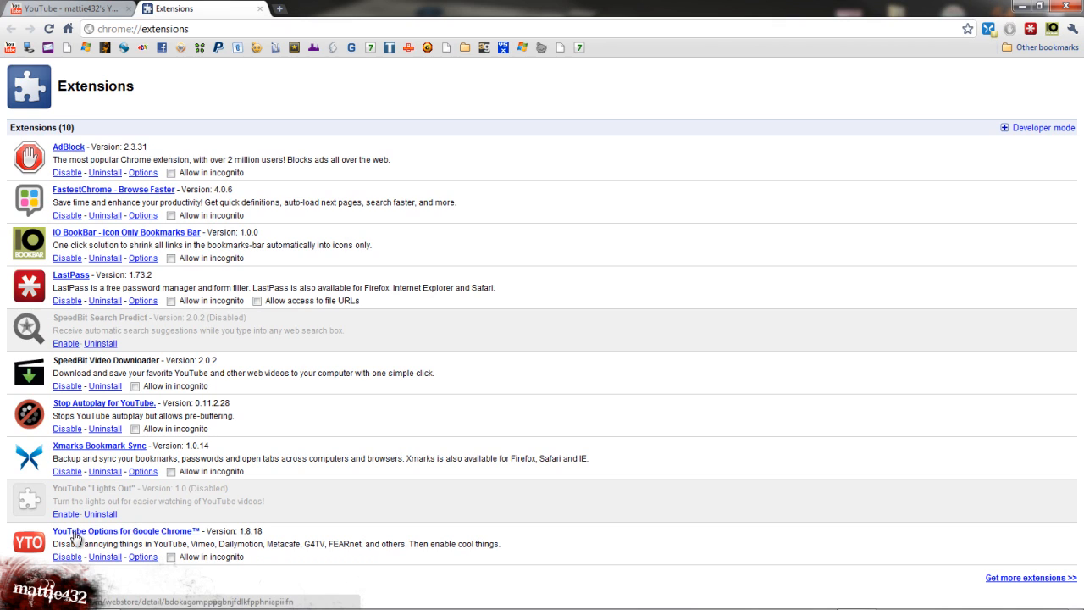
mouse_move(67, 455)
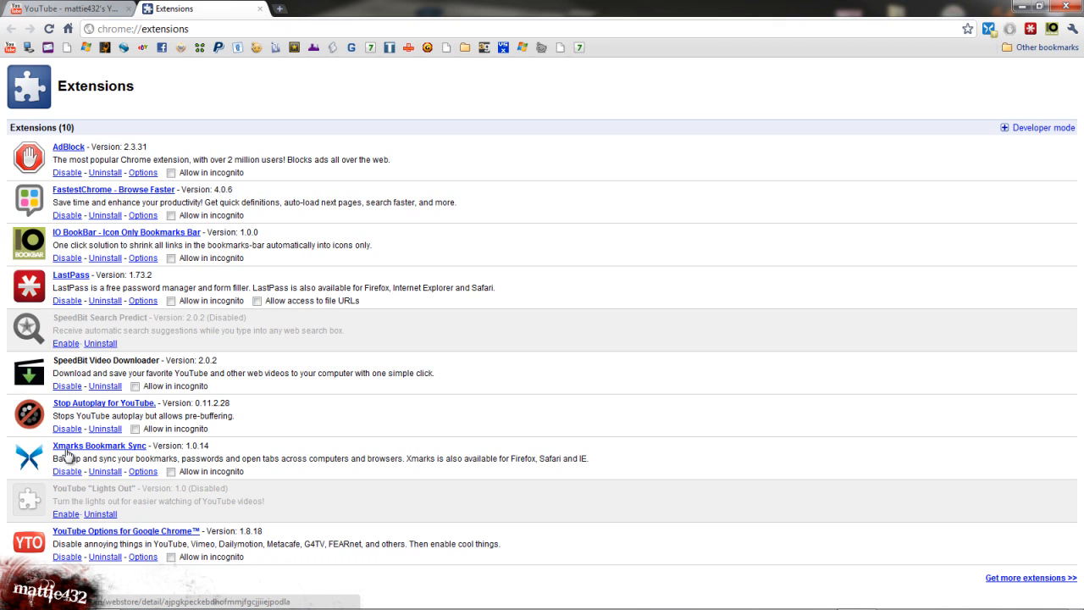
click(99, 445)
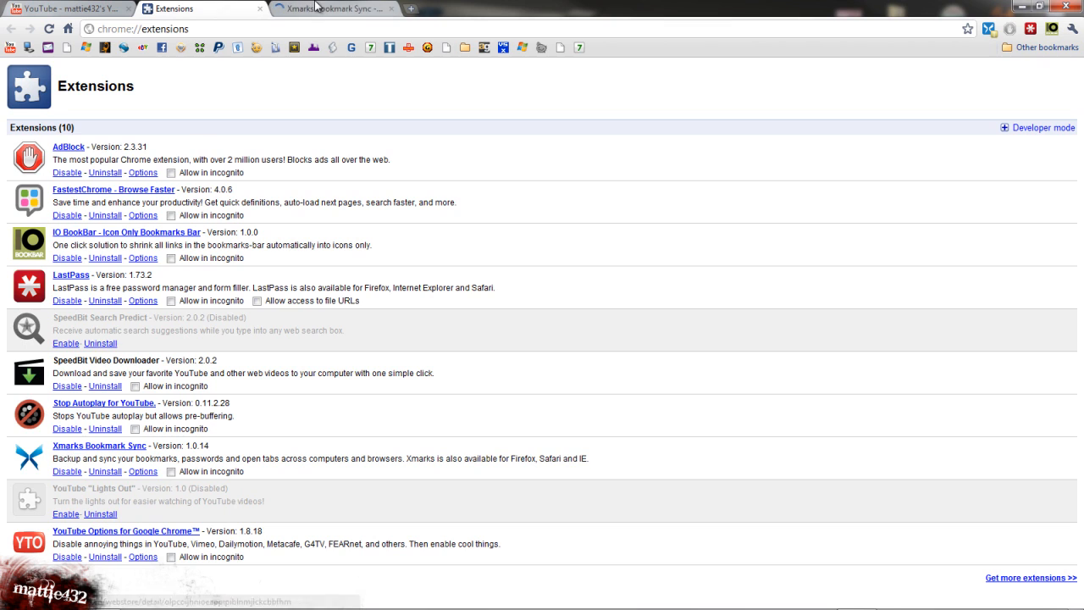
- View the Xmarks store page, close the extension tabs and return to the desktop
click(321, 9)
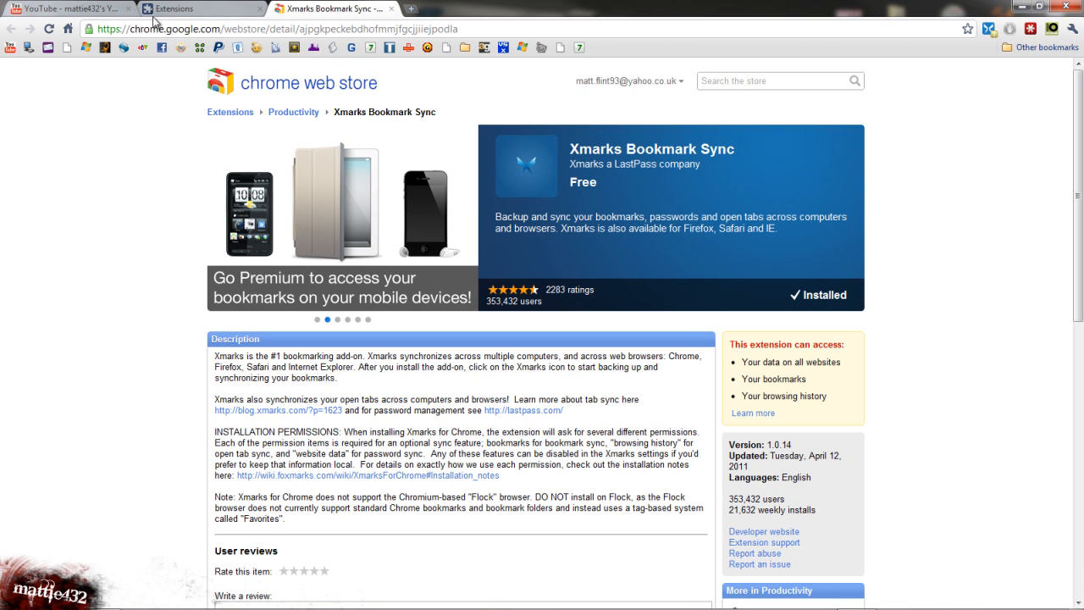
click(261, 8)
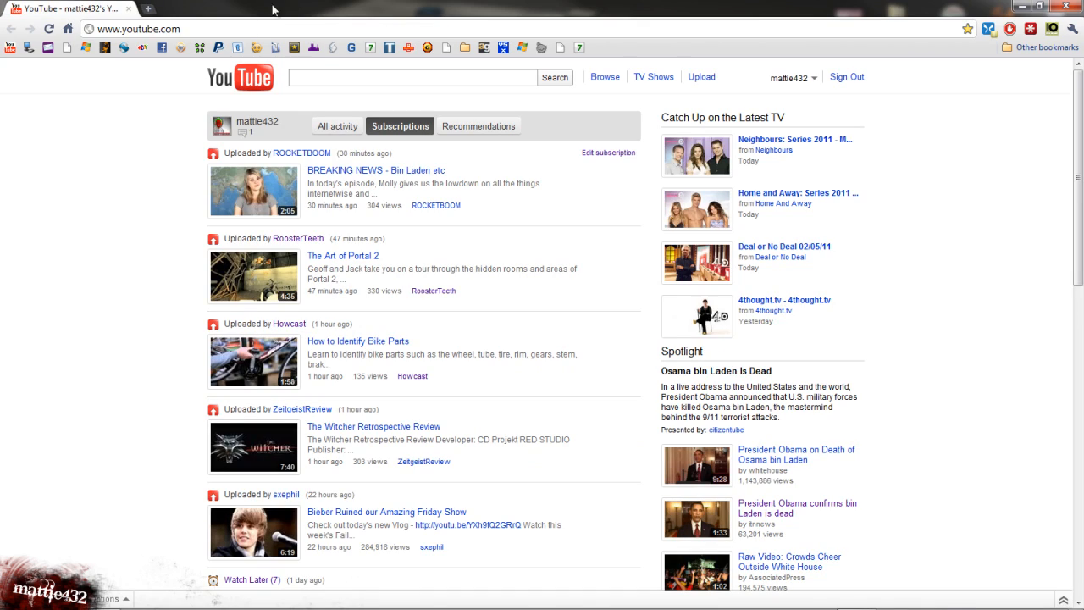
click(1048, 8)
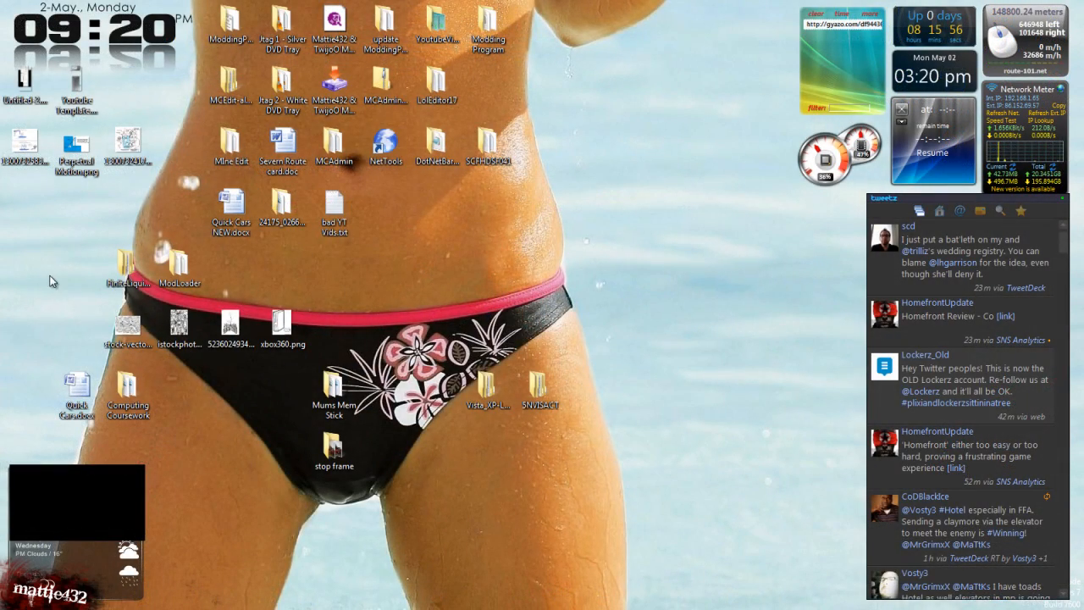
mouse_move(45, 400)
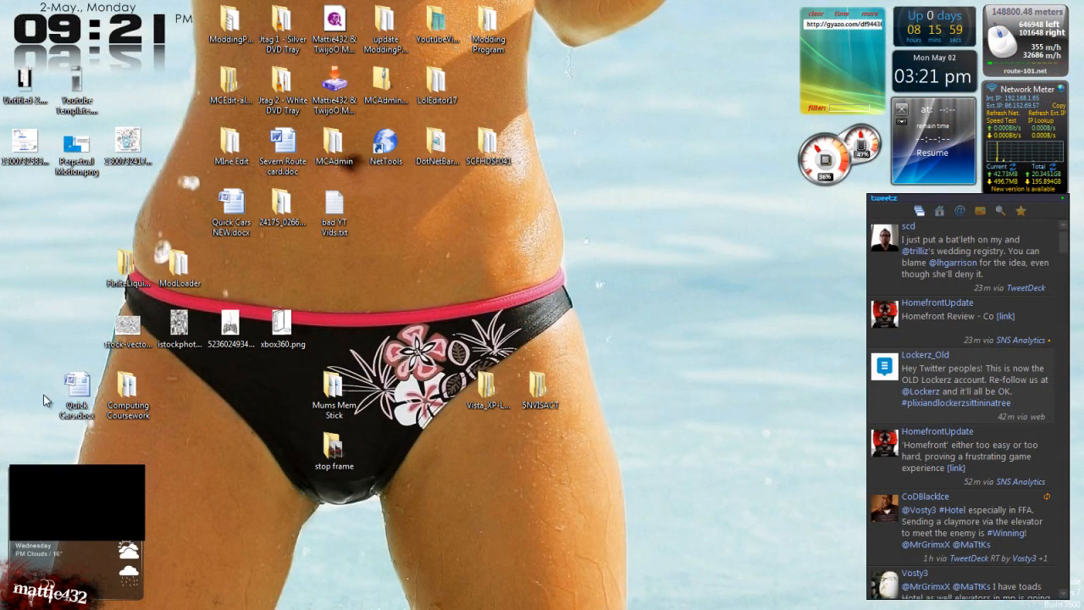
mouse_move(57, 186)
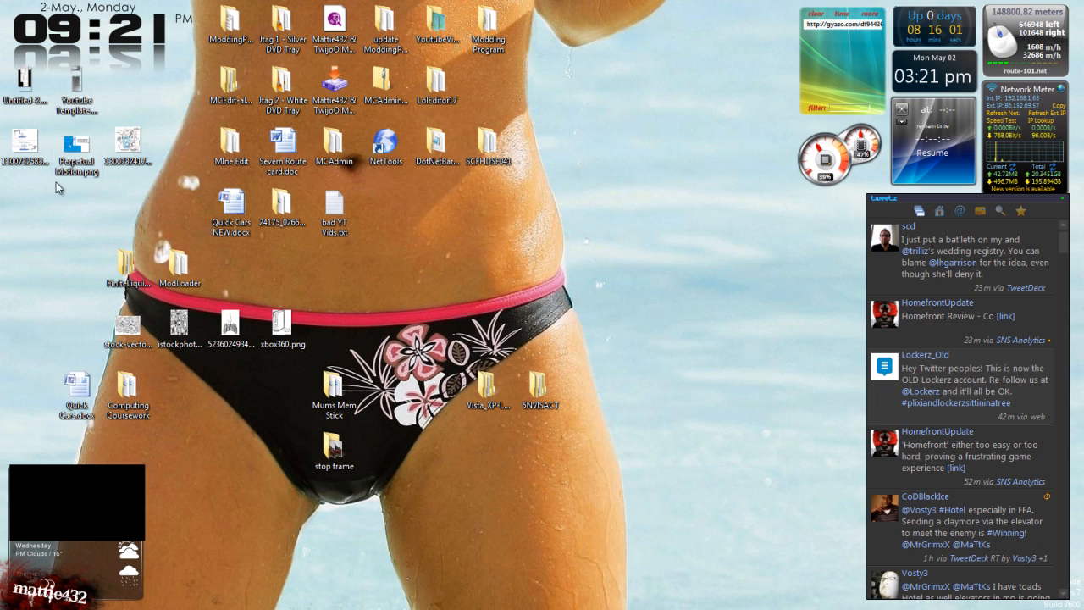
mouse_move(623, 112)
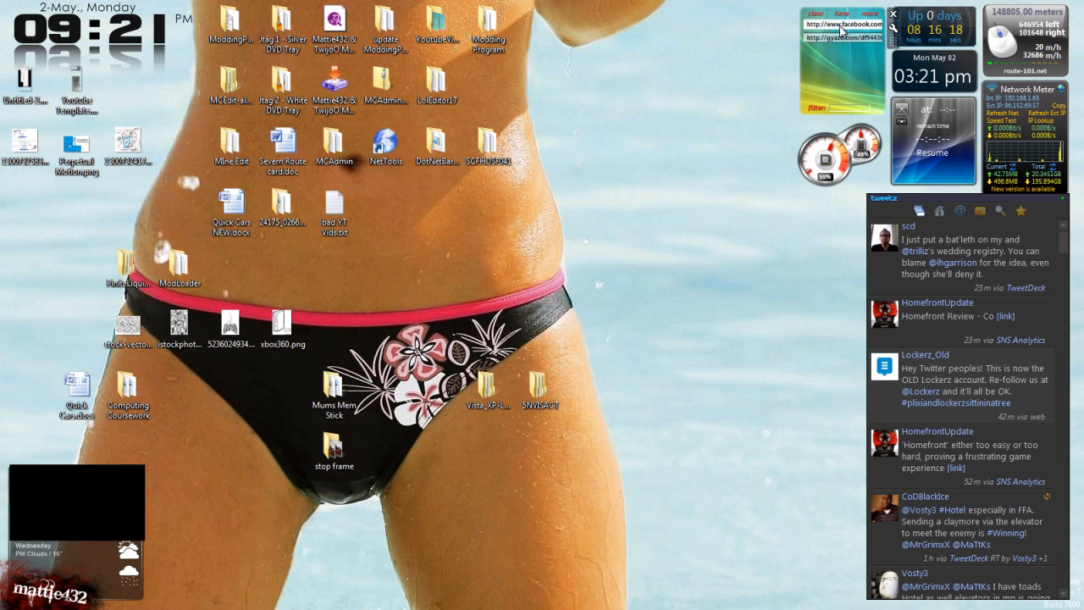
mouse_move(835, 89)
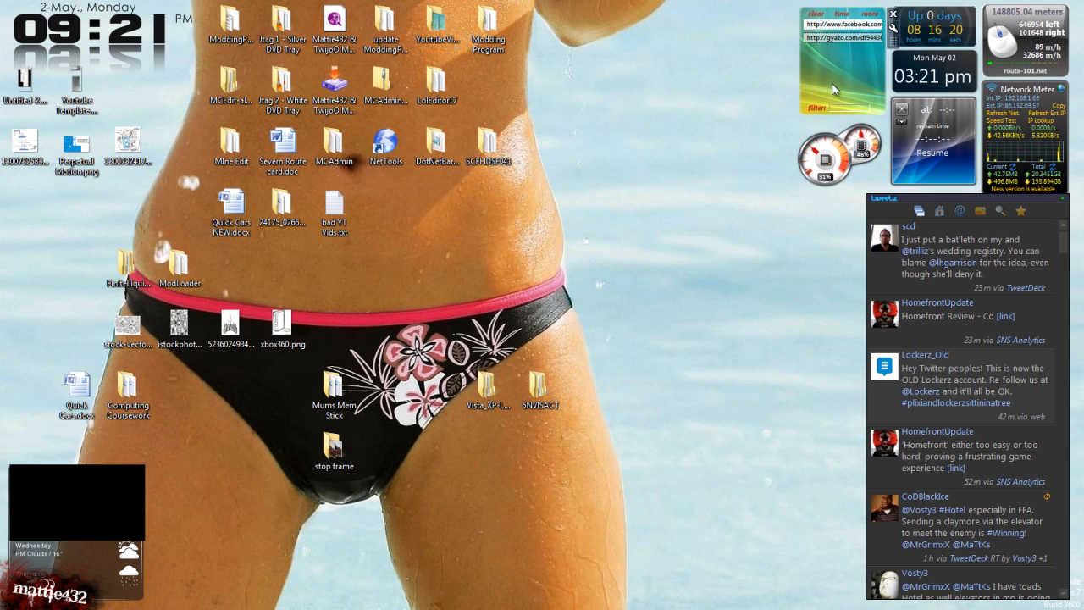
mouse_move(834, 55)
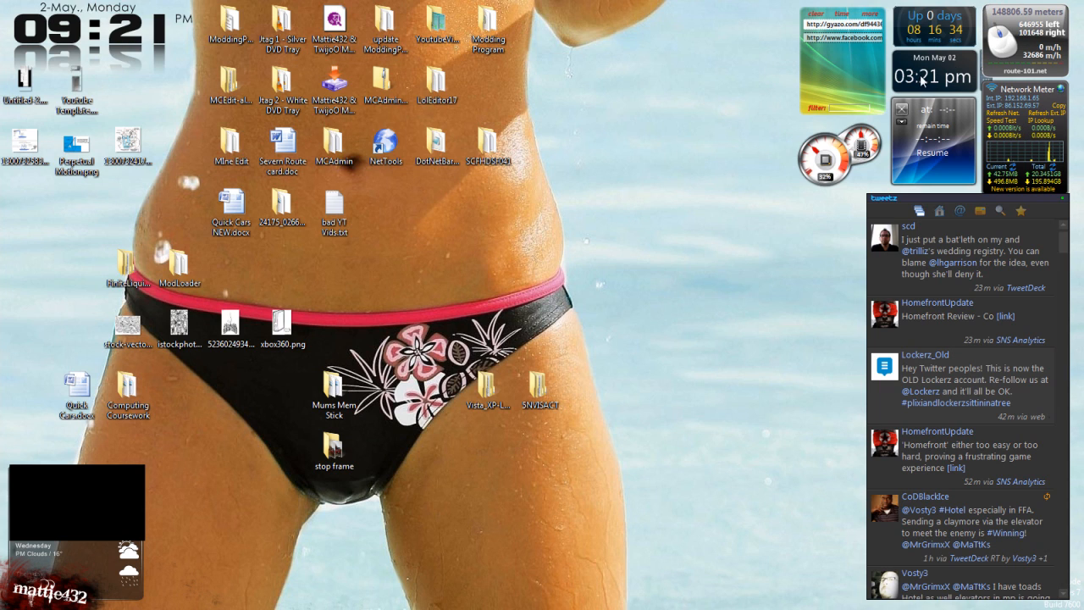
mouse_move(968, 150)
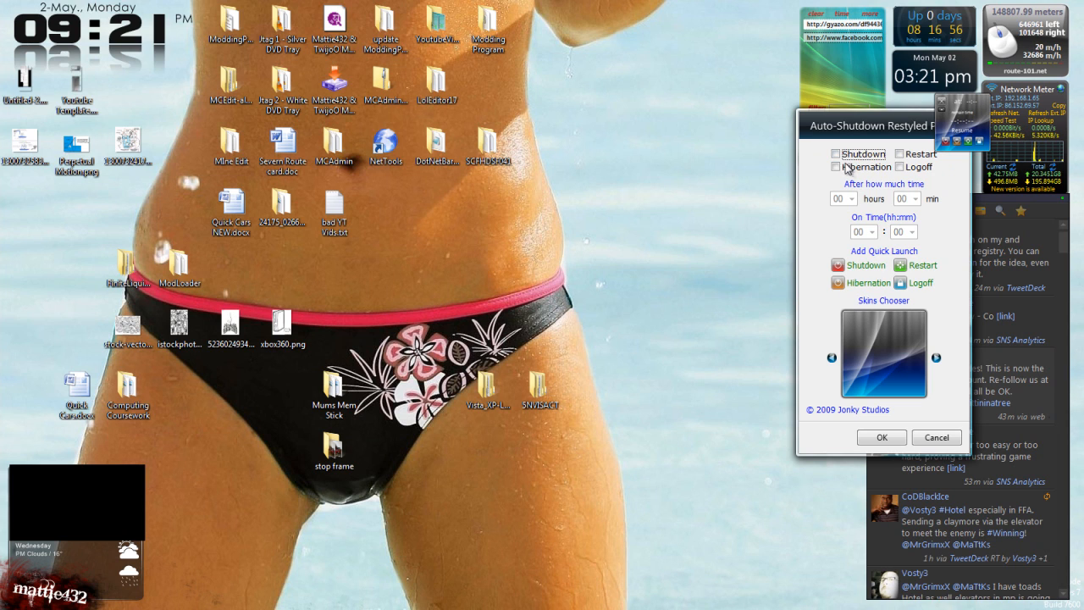
- Cancel the Auto-Shutdown gadget options and scroll the restored YouTube home page
click(936, 437)
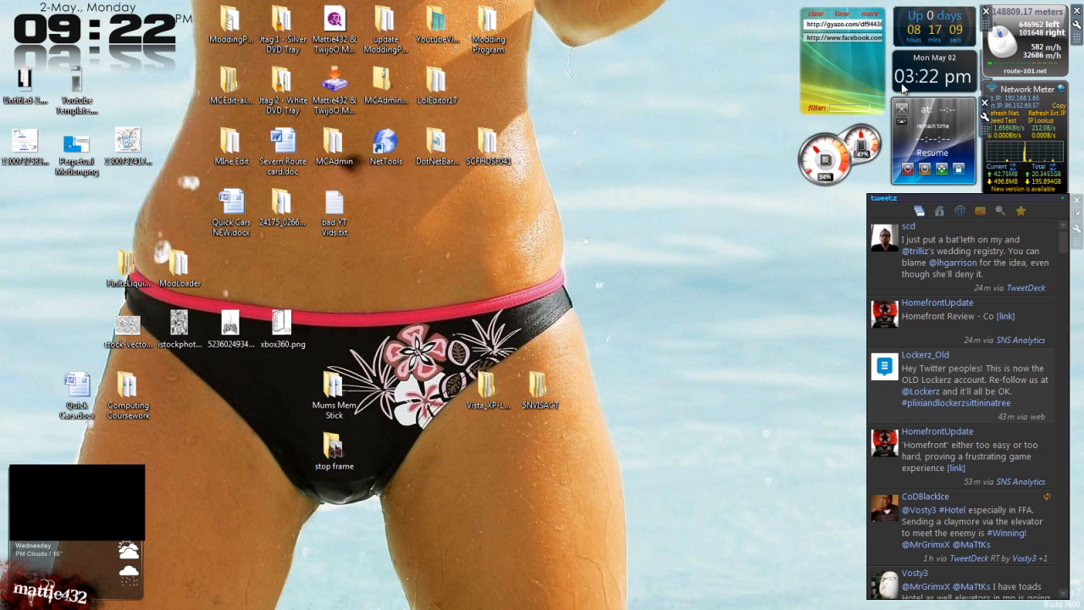
mouse_move(945, 133)
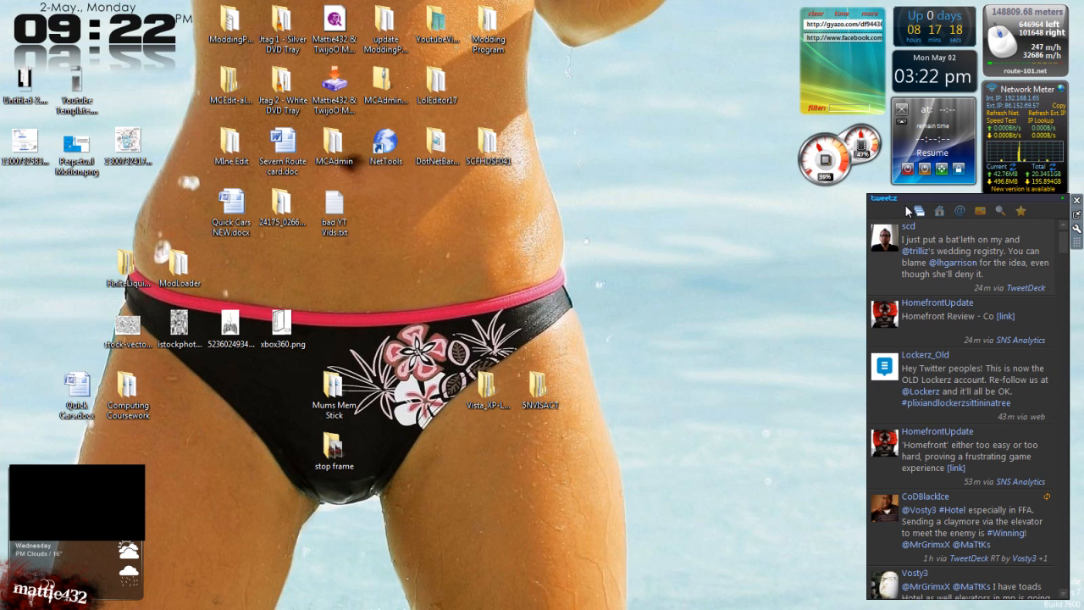
scroll(down, 3)
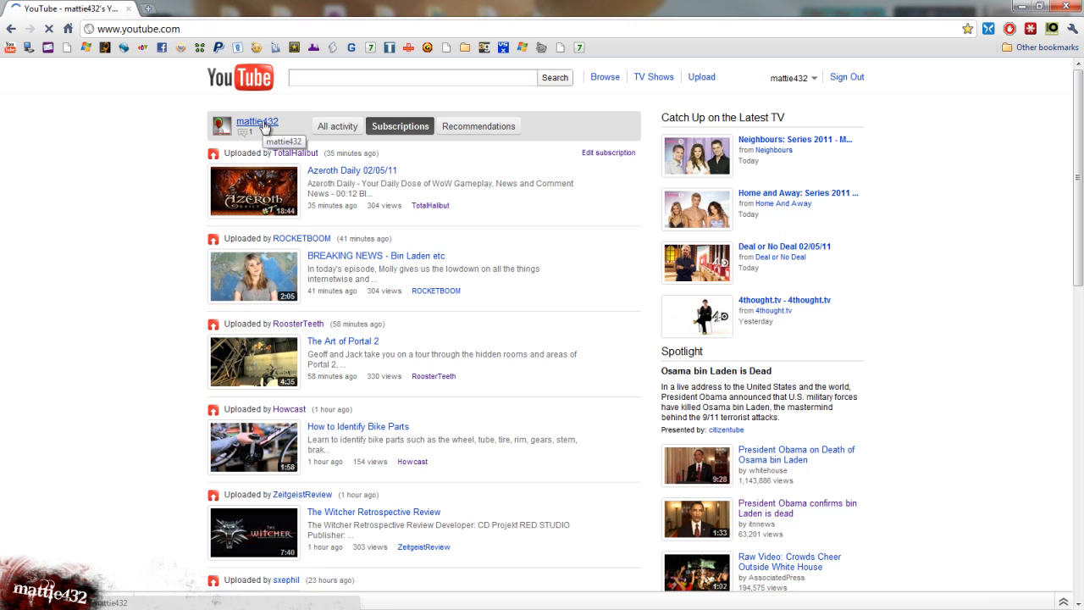
- Open your own YouTube channel page and scroll down it
click(257, 121)
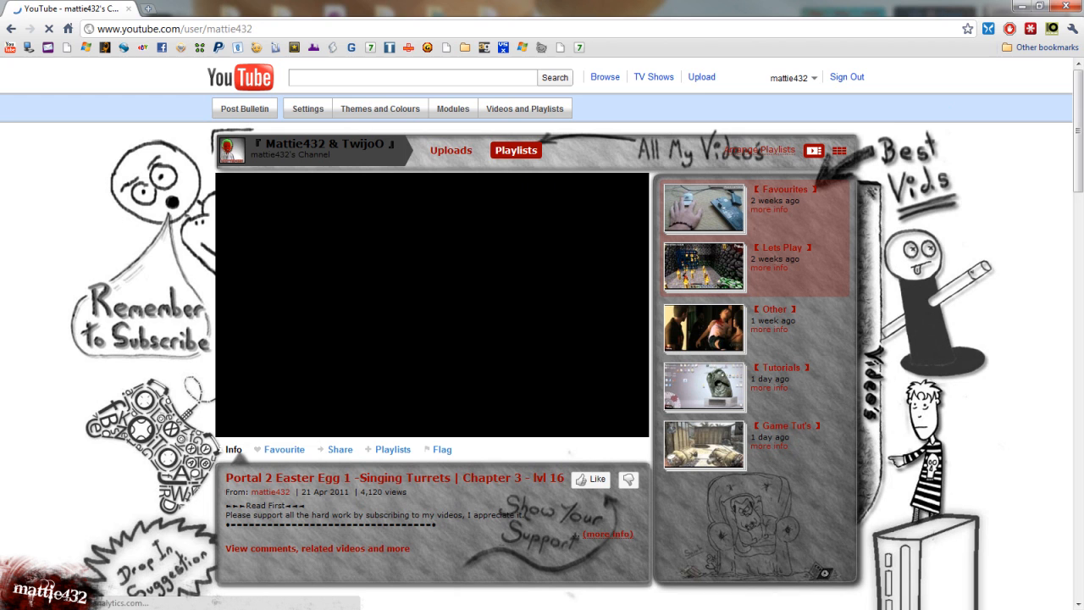
scroll(down, 3)
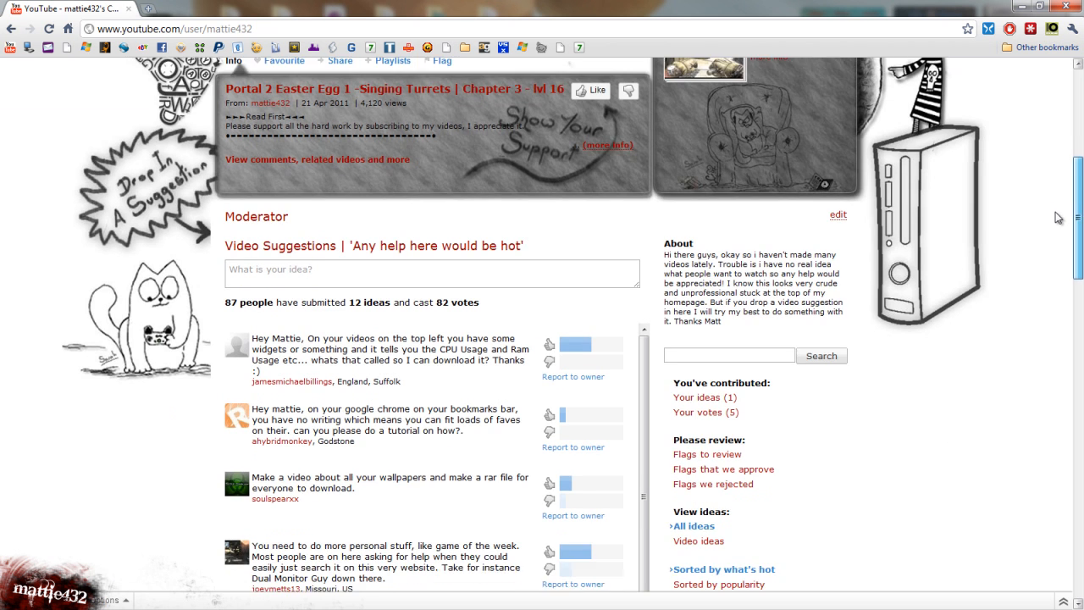
scroll(down, 3)
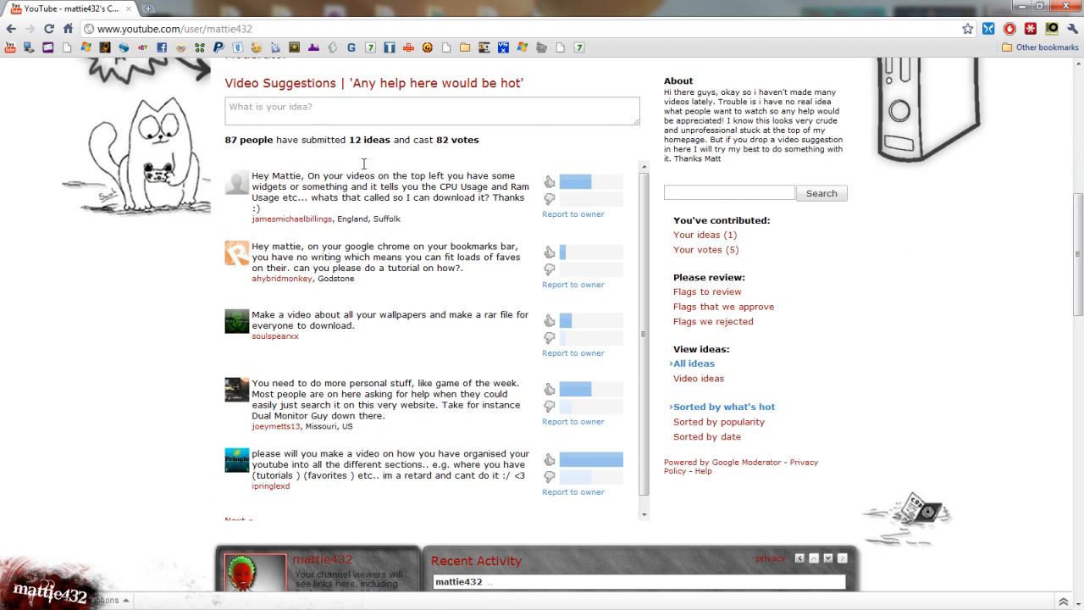
click(549, 269)
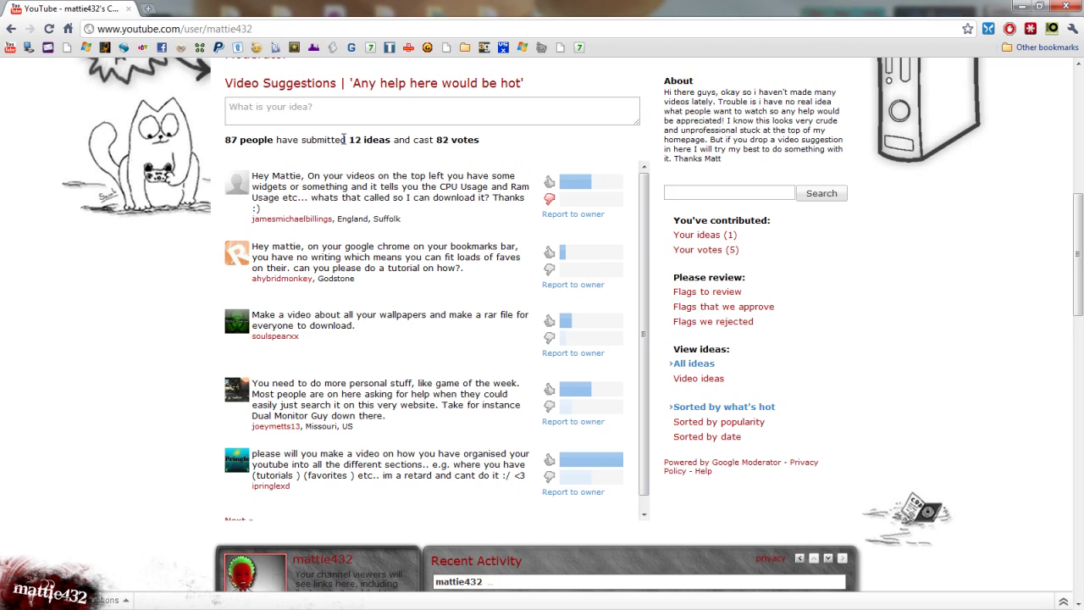
mouse_move(391, 237)
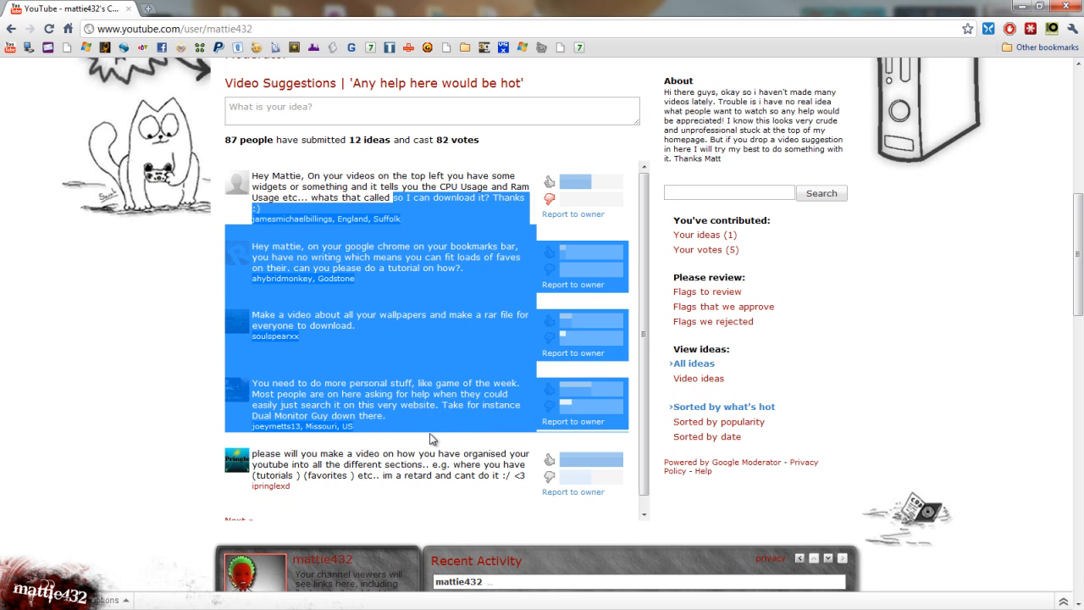
click(432, 107)
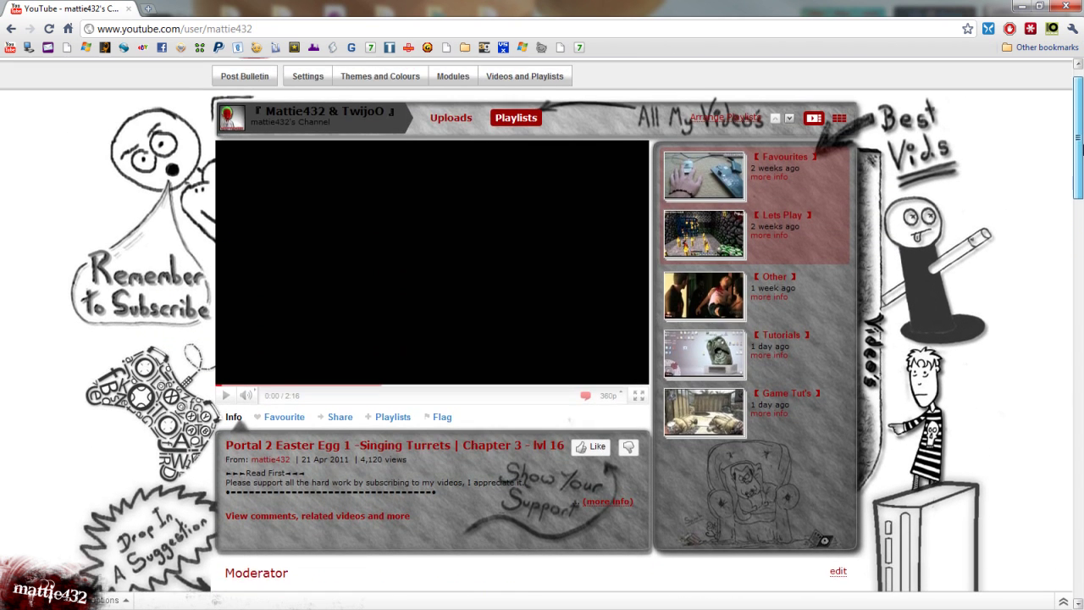
- Find the Moderator section and begin a new idea in 'What is your idea?'
scroll(up, 3)
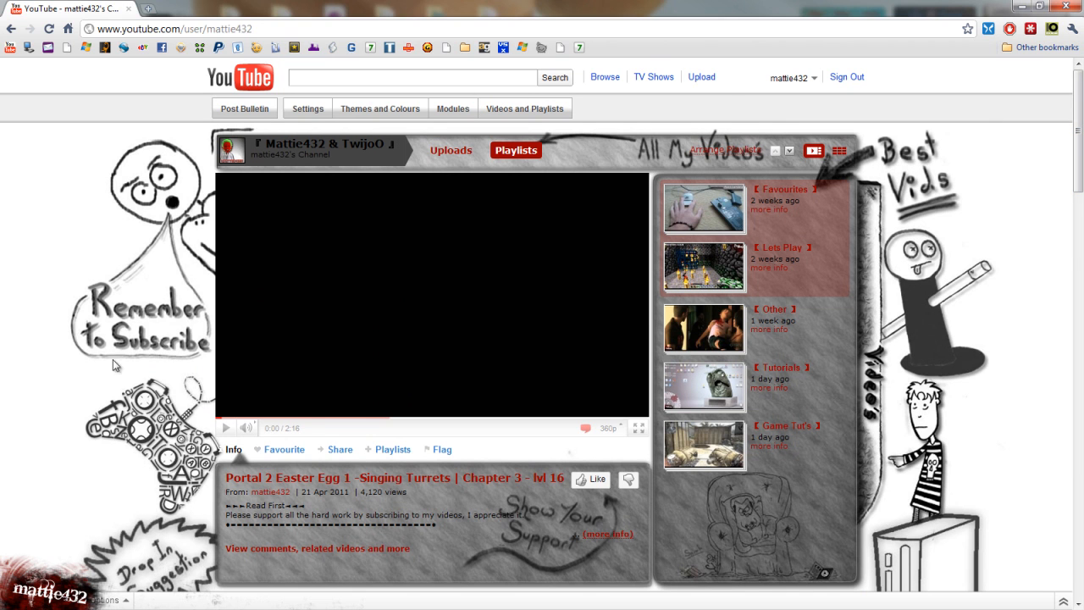
scroll(down, 3)
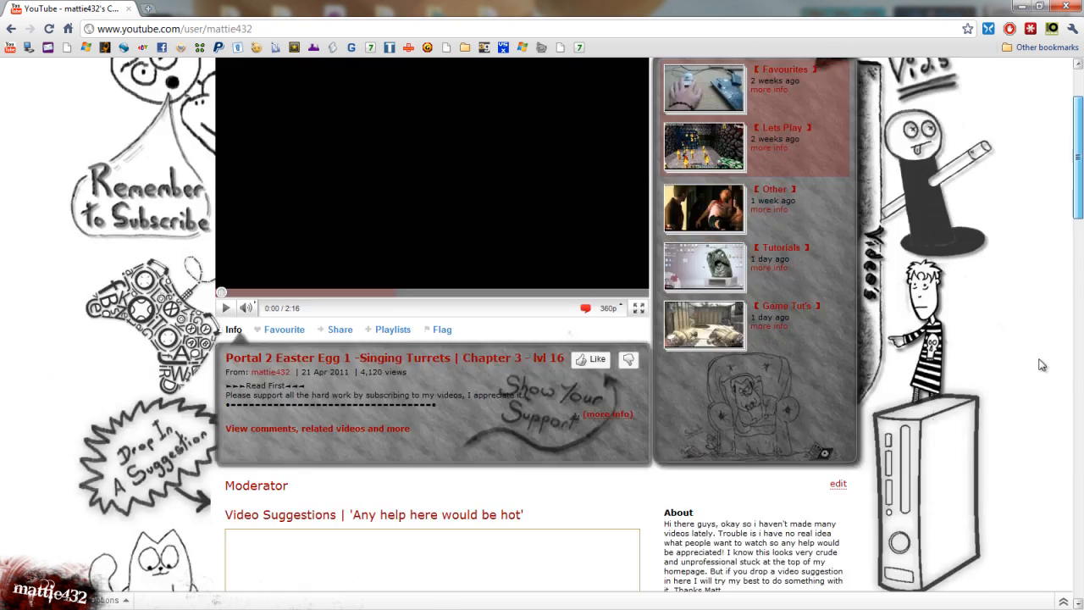
scroll(down, 3)
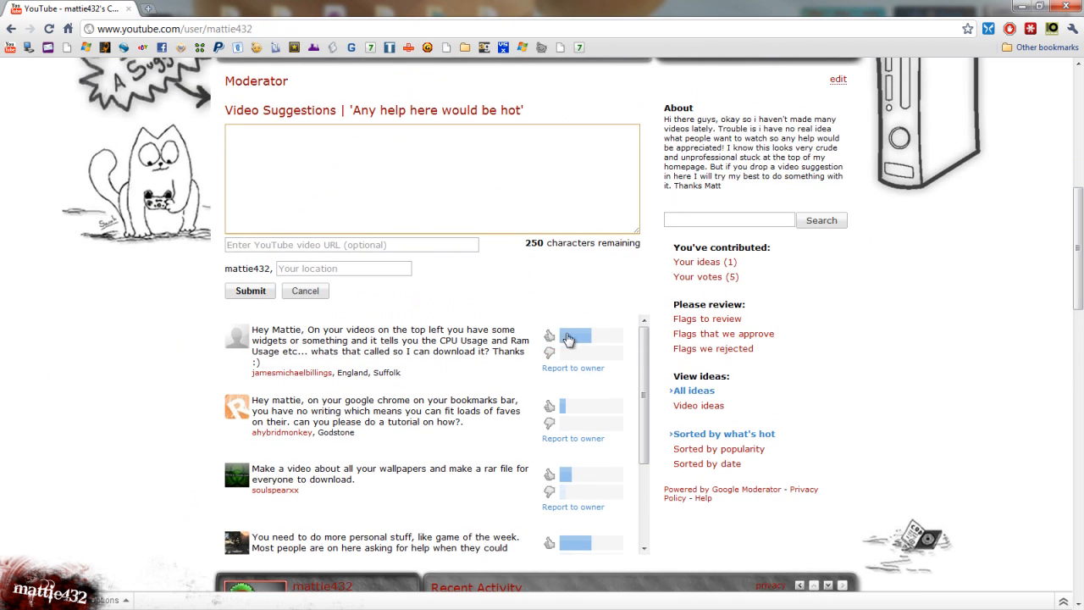
click(432, 178)
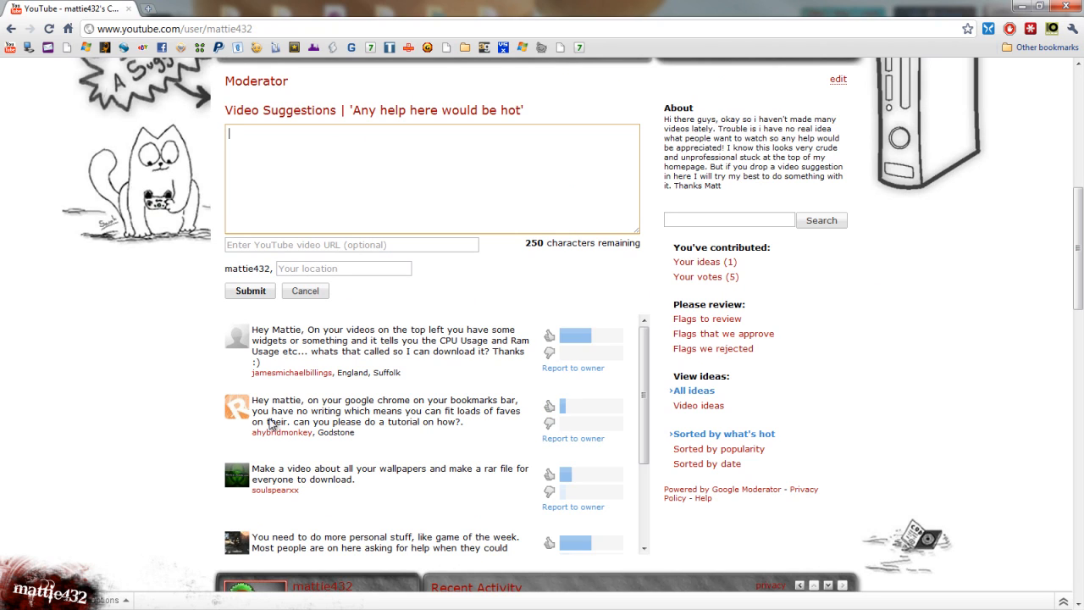